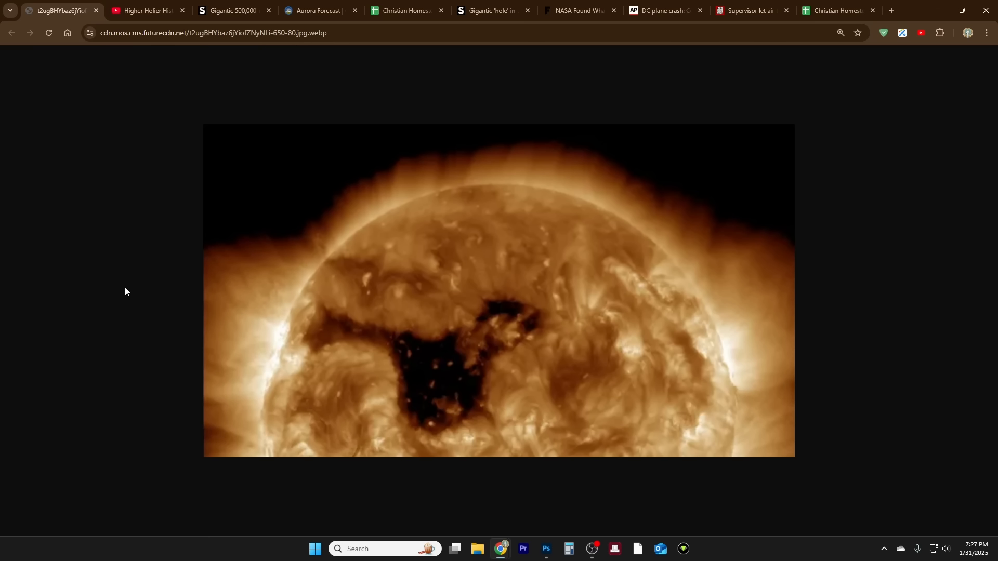
{"action": "mouse_move", "coordinate": [420, 408]}
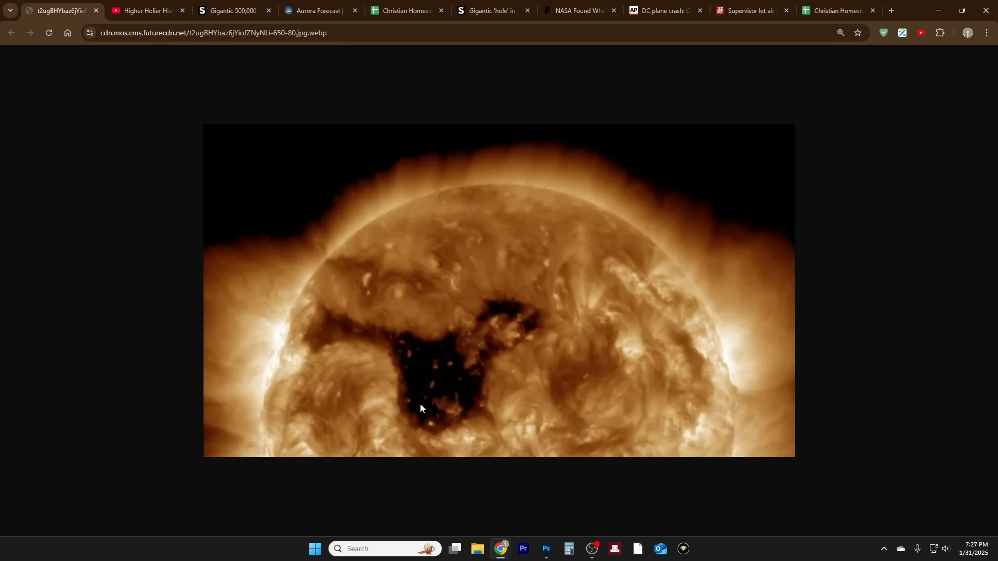
{"action": "mouse_move", "coordinate": [423, 441]}
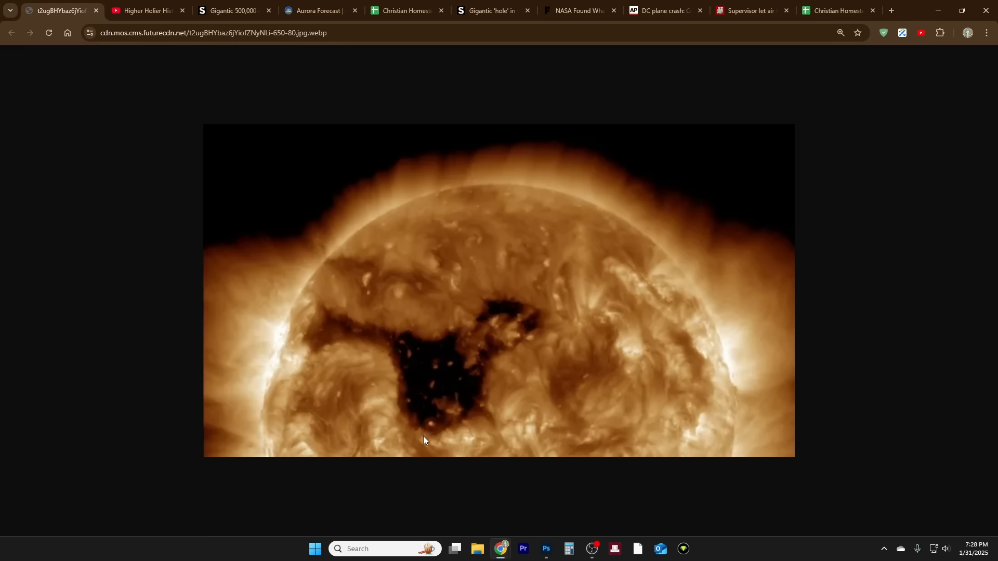
{"action": "mouse_move", "coordinate": [488, 429]}
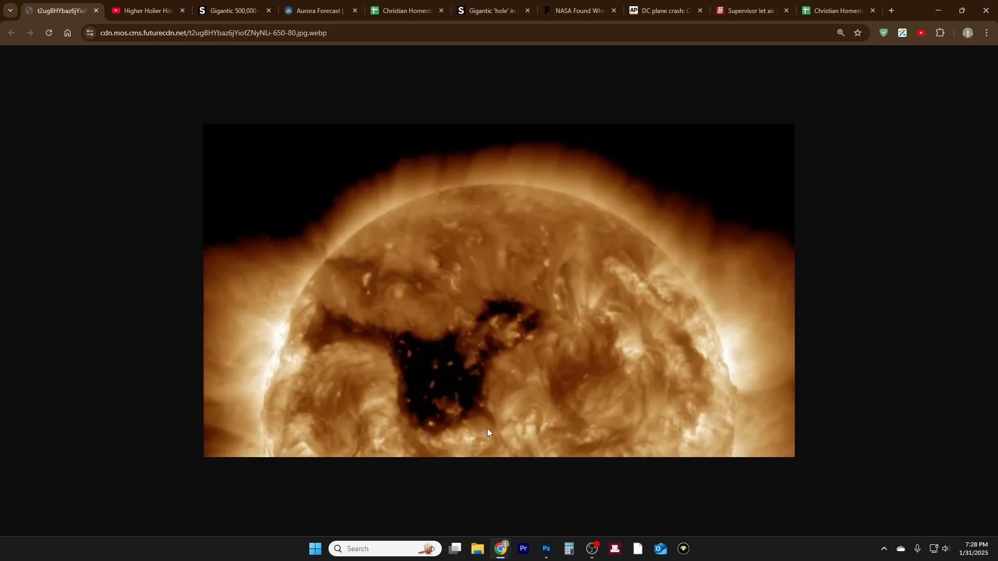
{"action": "mouse_move", "coordinate": [510, 424]}
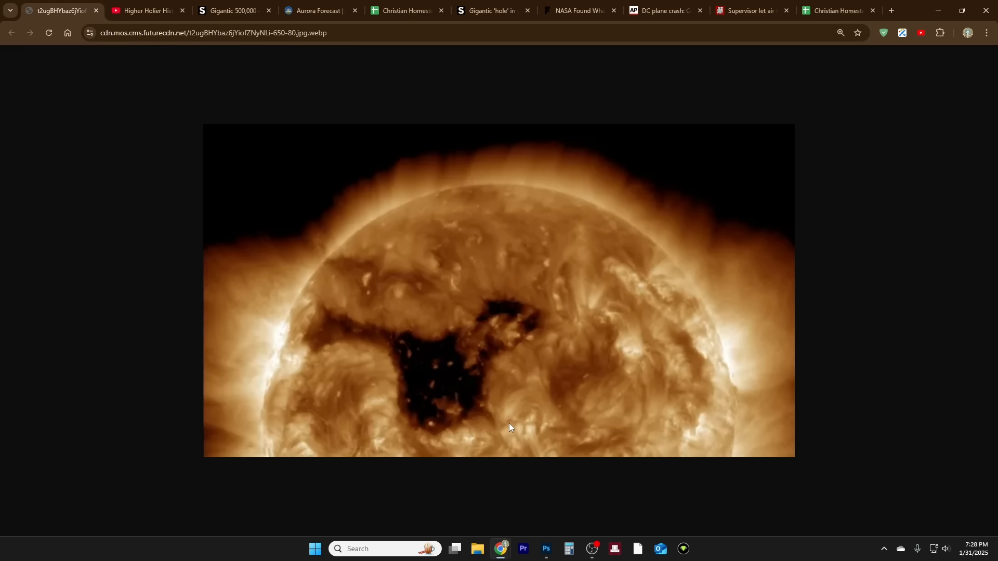
{"action": "mouse_move", "coordinate": [504, 406]}
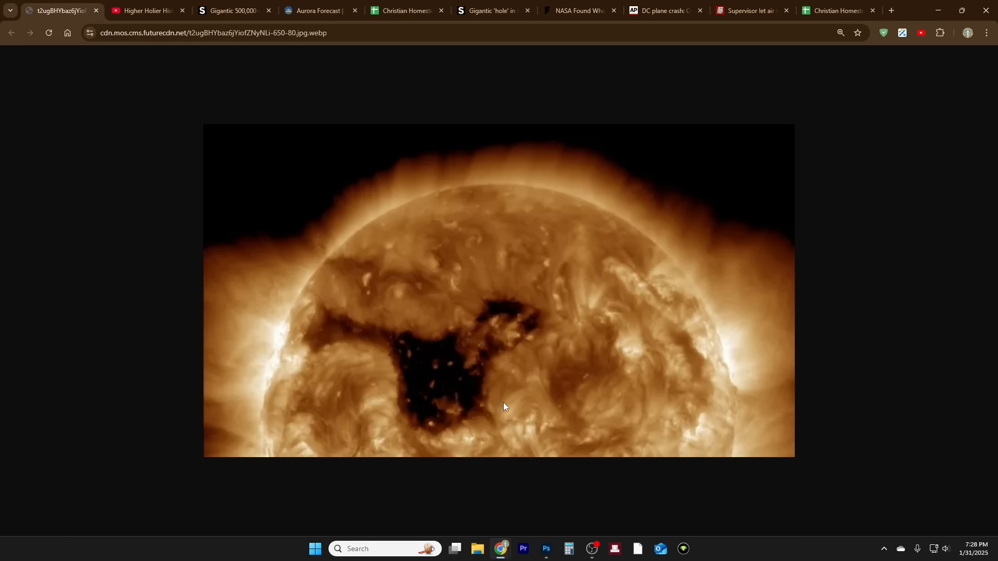
{"action": "mouse_move", "coordinate": [510, 409]}
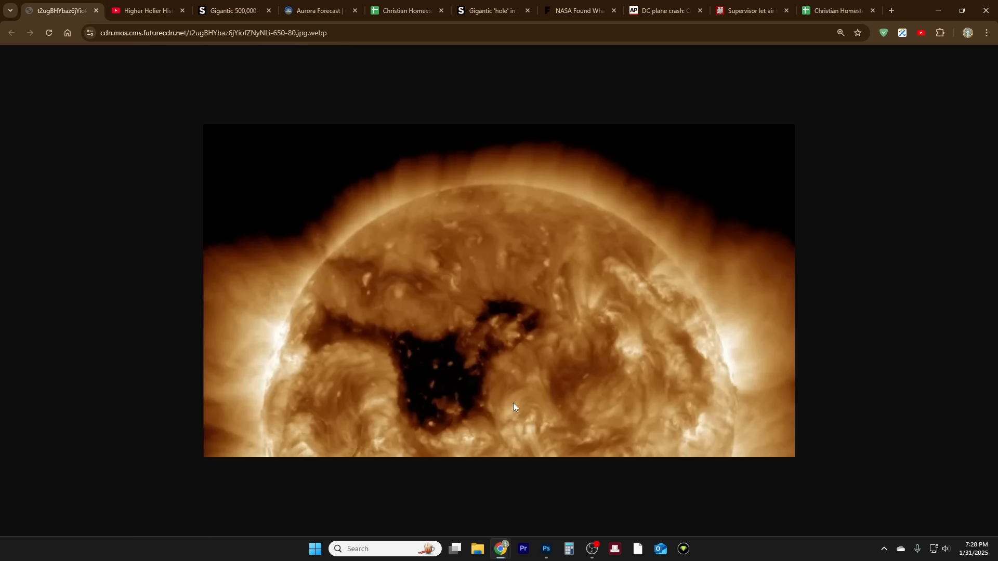
{"action": "mouse_move", "coordinate": [529, 381]}
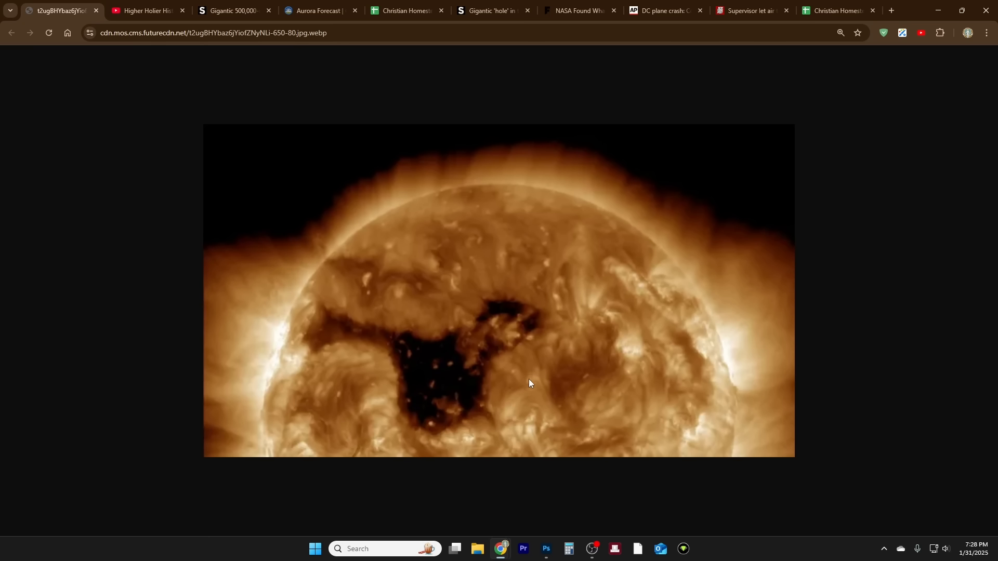
{"action": "mouse_move", "coordinate": [529, 384]}
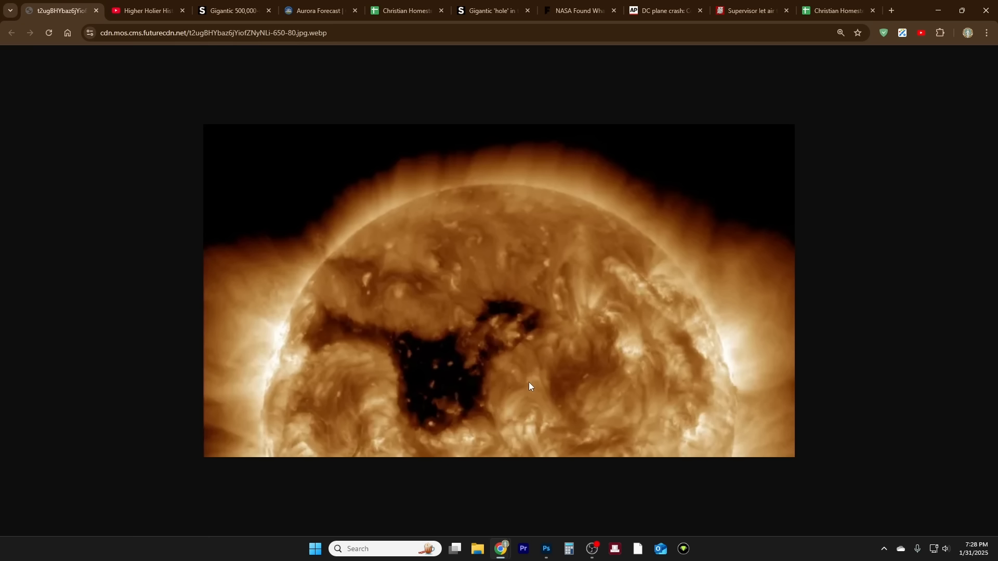
{"action": "mouse_move", "coordinate": [524, 389]}
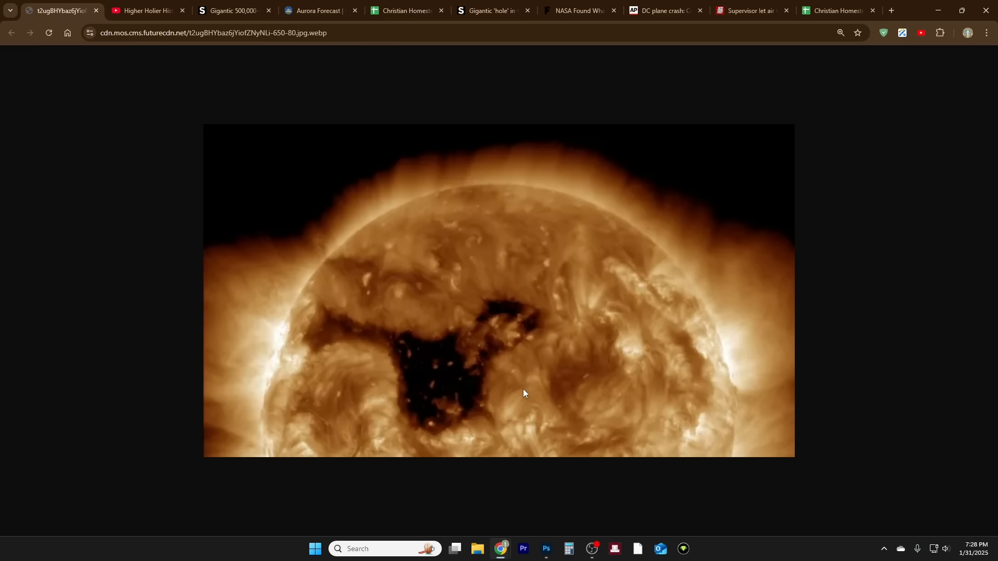
{"action": "mouse_move", "coordinate": [591, 336]}
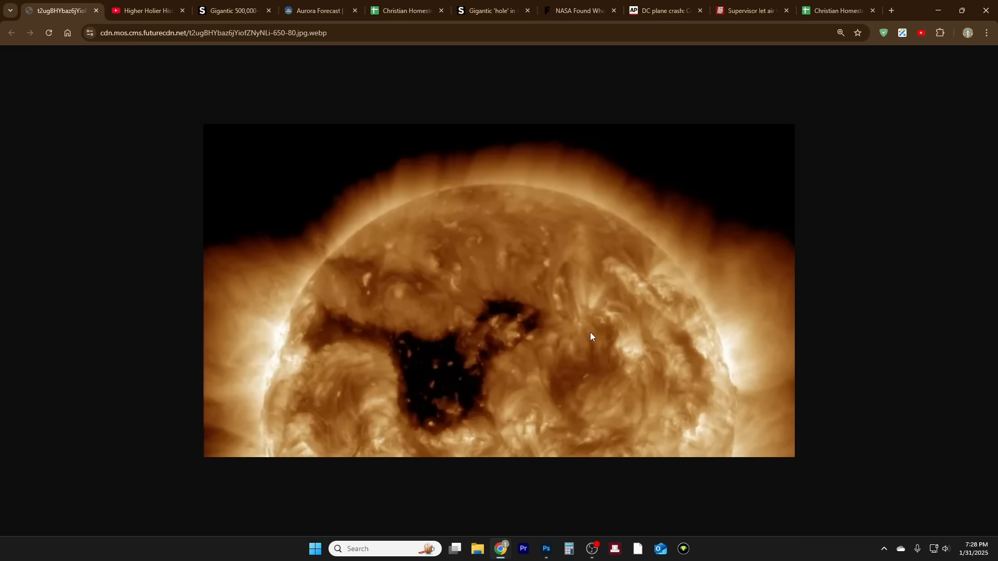
Step: Glance at the DC plane crash coverage and sun image, then land on Higher Holier History's Videos page
{"action": "left_click", "coordinate": [662, 11]}
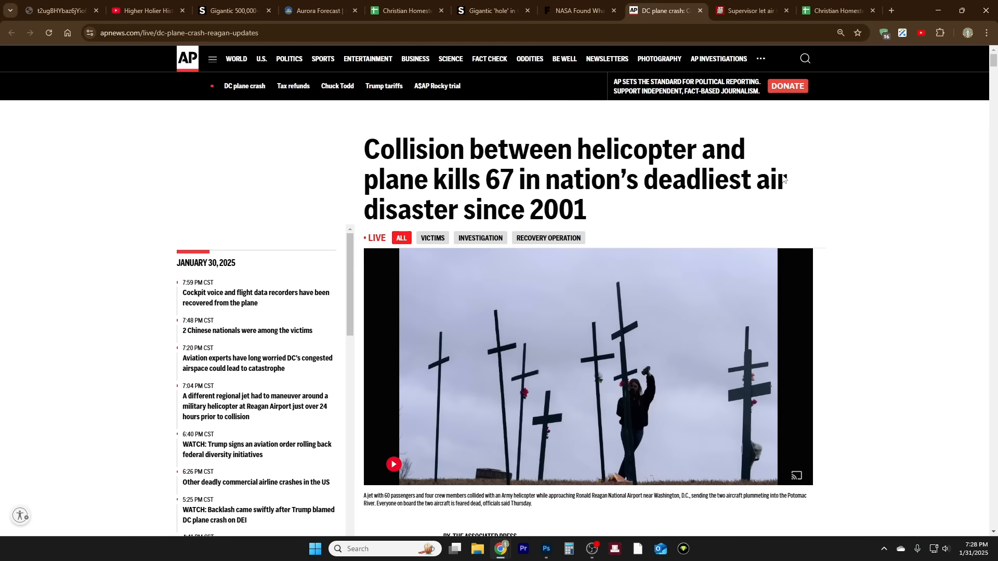
{"action": "mouse_move", "coordinate": [750, 160]}
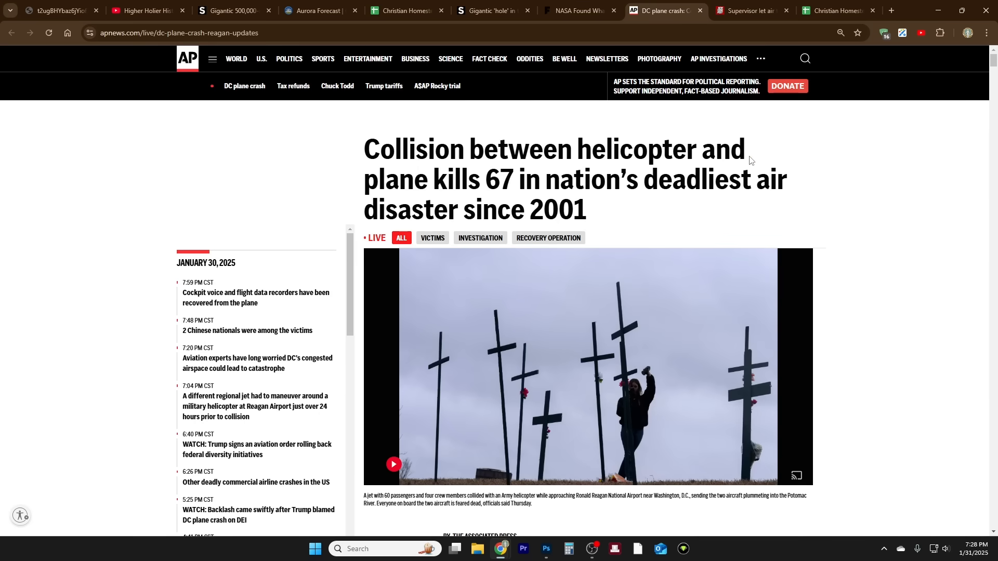
{"action": "mouse_move", "coordinate": [723, 172]}
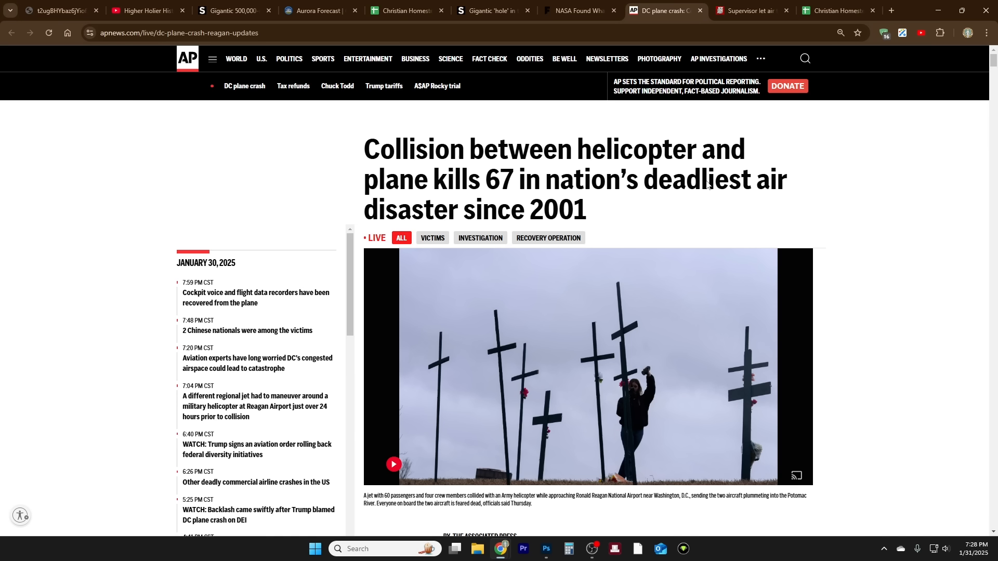
{"action": "left_click", "coordinate": [55, 11]}
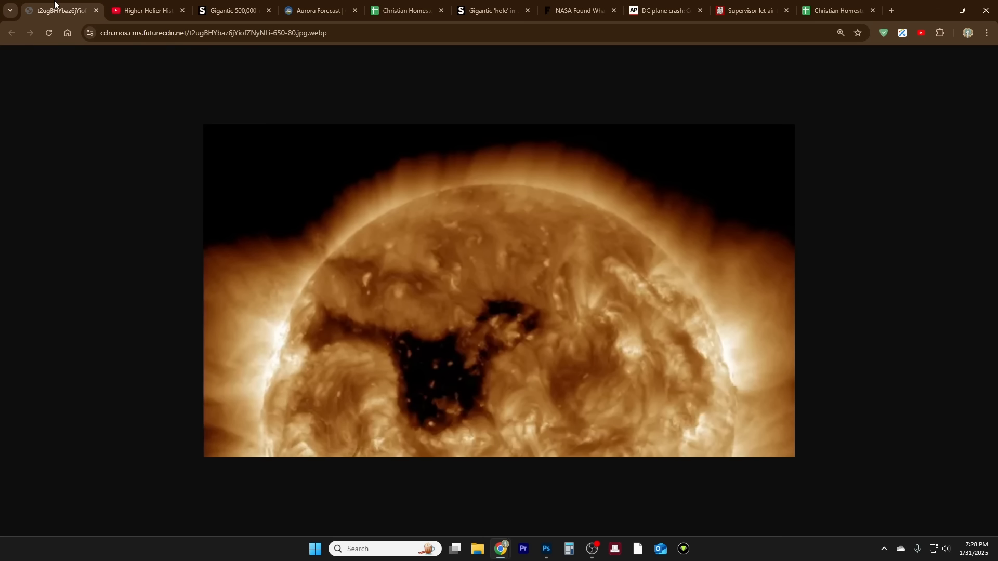
{"action": "left_click", "coordinate": [147, 10]}
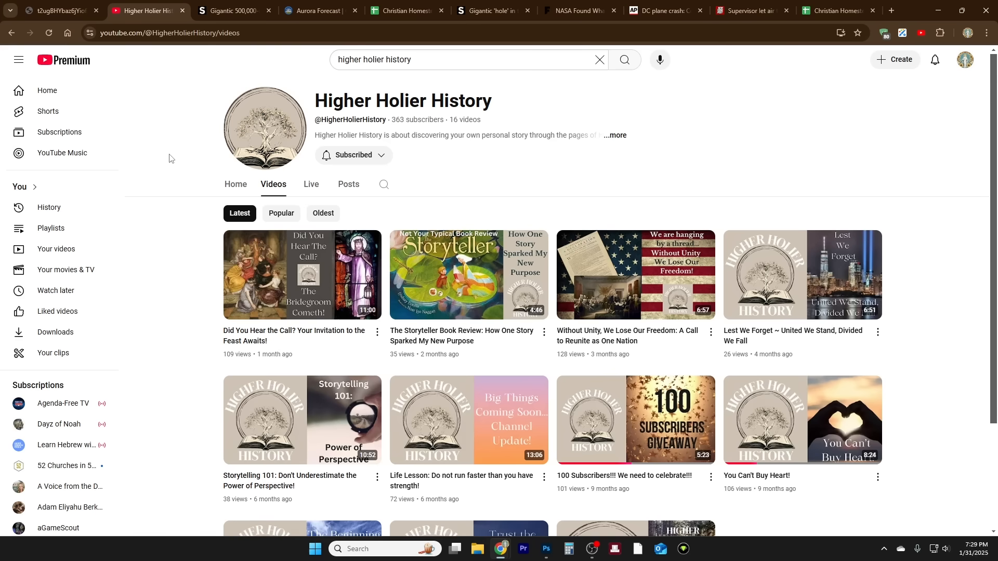
Step: Read the 500,000-mile coronal hole article down to its magnified close-up image
{"action": "left_click", "coordinate": [232, 11]}
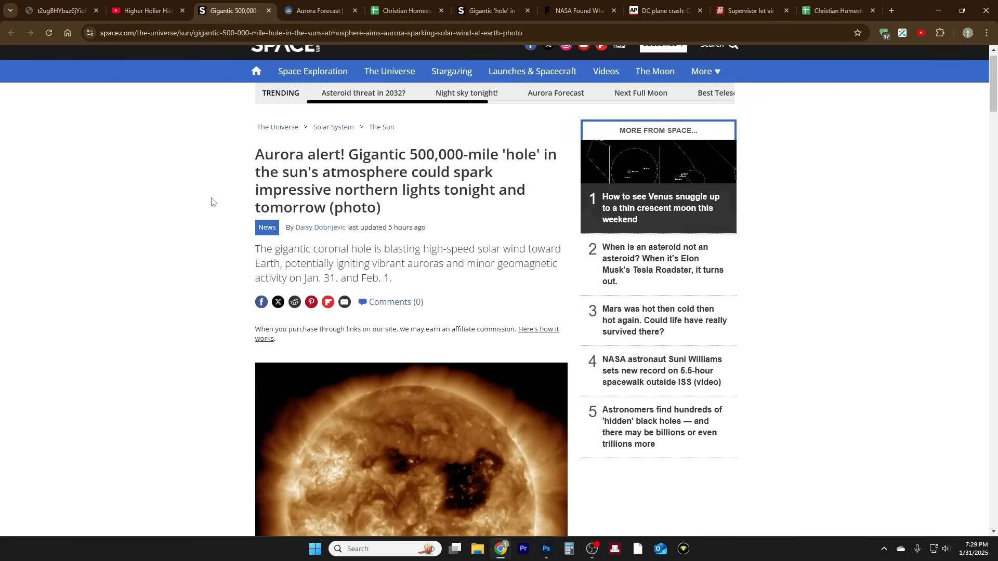
{"action": "scroll", "scroll_direction": "down", "scroll_amount": 3}
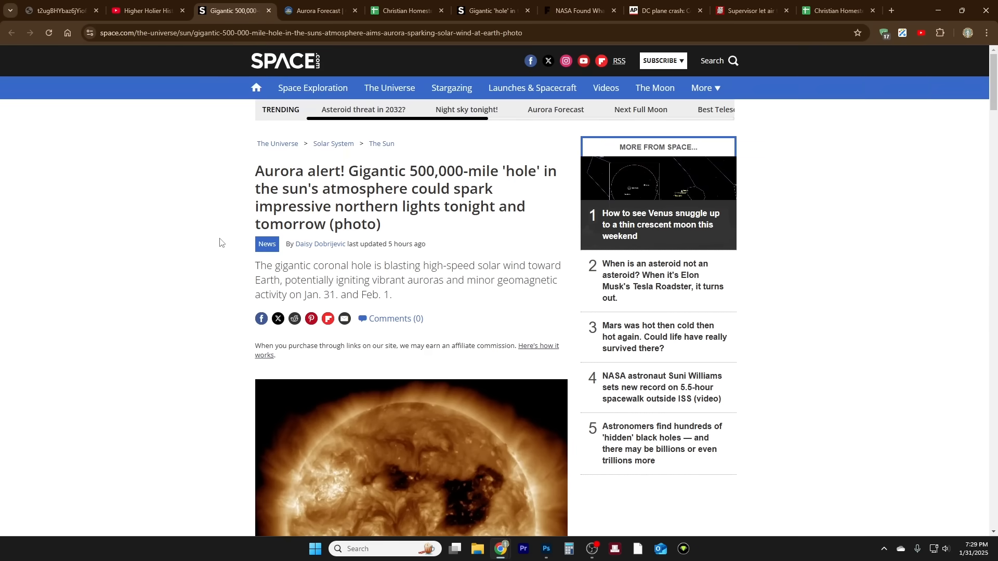
{"action": "scroll", "scroll_direction": "down", "scroll_amount": 3}
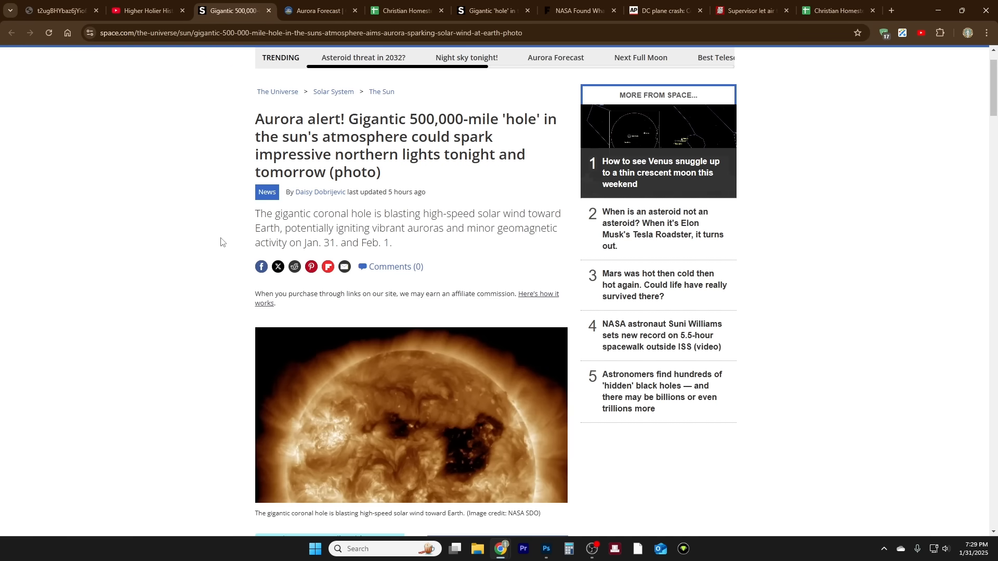
{"action": "mouse_move", "coordinate": [224, 321]}
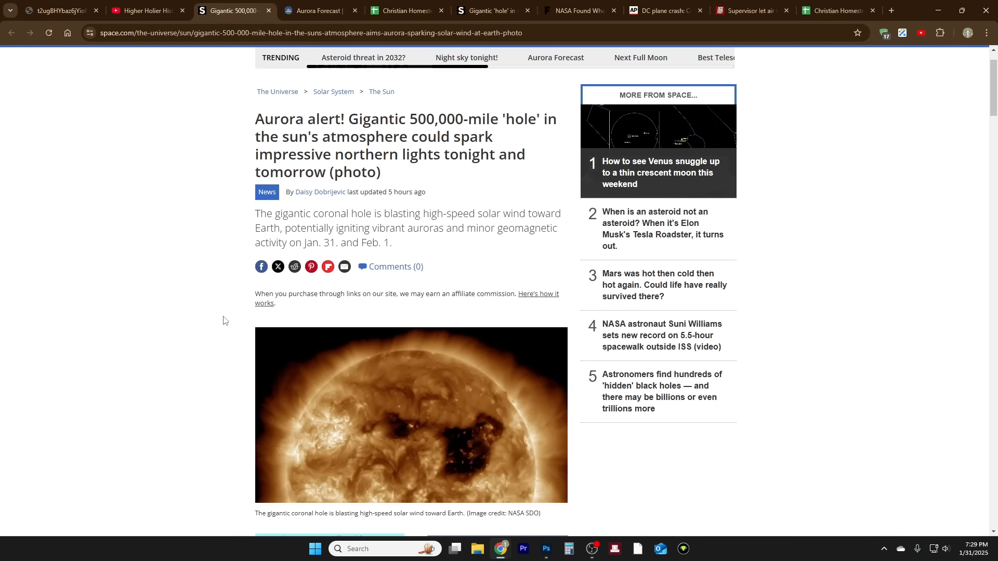
{"action": "scroll", "scroll_direction": "down", "scroll_amount": 3}
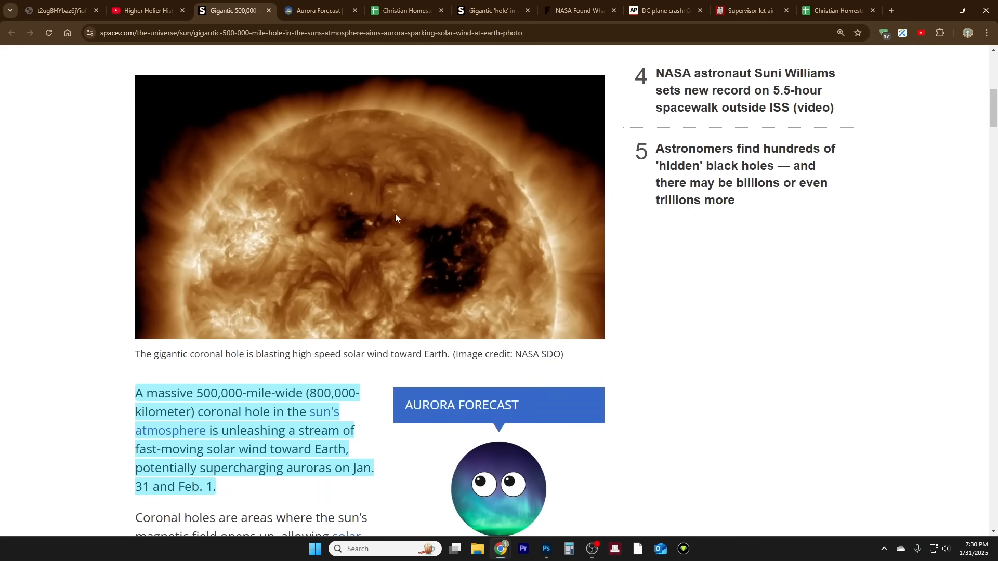
{"action": "mouse_move", "coordinate": [423, 279]}
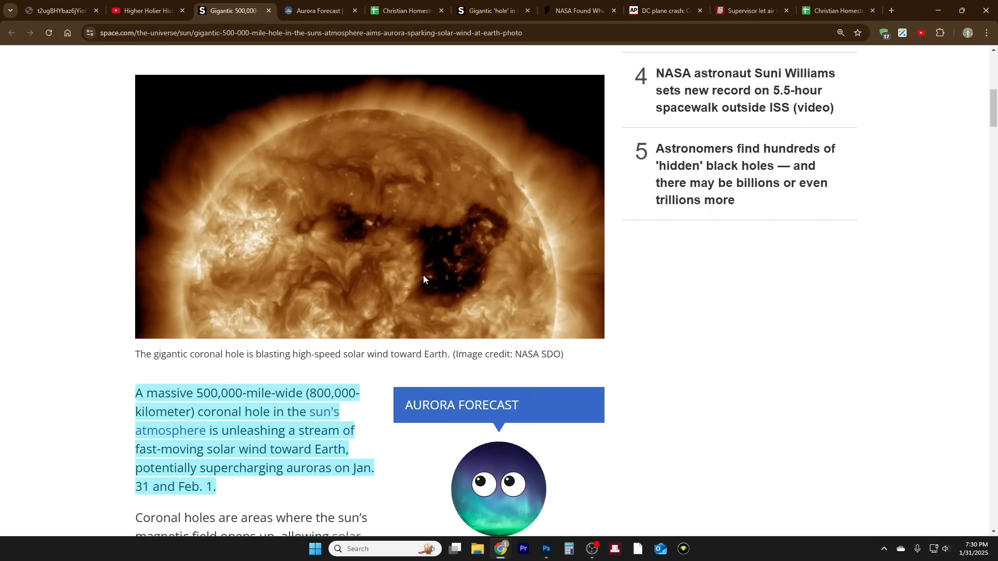
{"action": "mouse_move", "coordinate": [470, 221]}
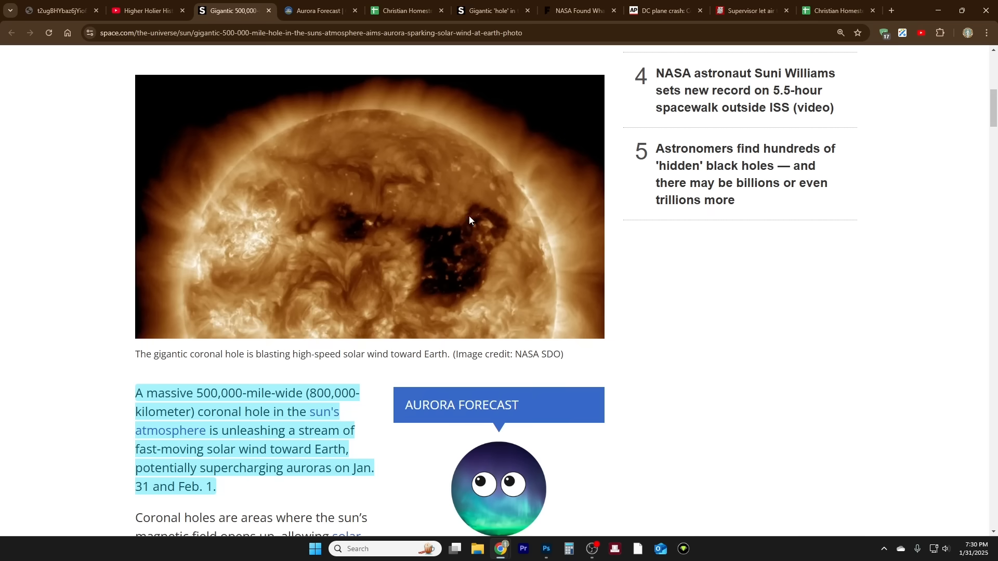
{"action": "scroll", "scroll_direction": "down", "scroll_amount": 3}
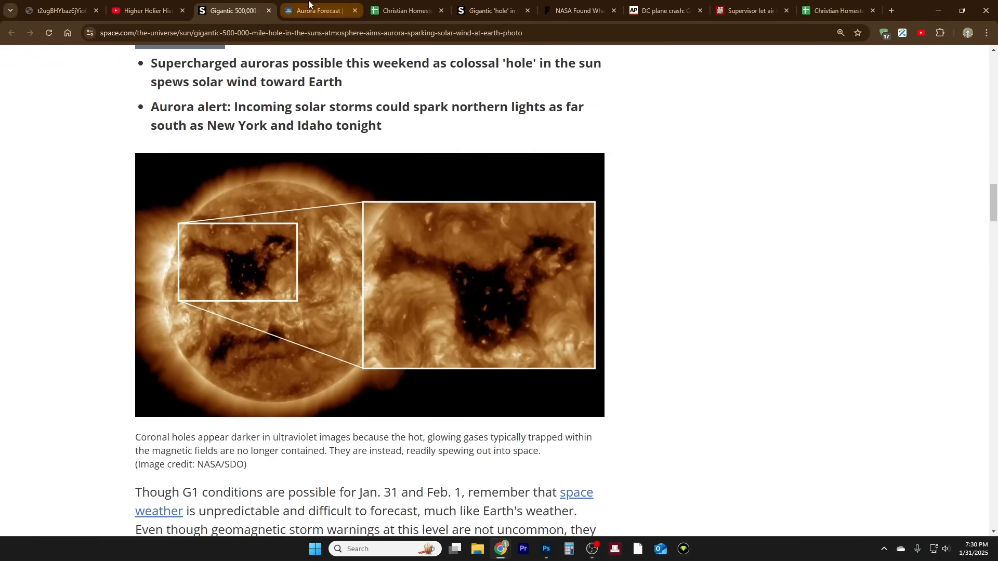
Step: Show the UAF Aurora Forecast's Current view with High Activity at Kp 5 for Jan 31, 2025
{"action": "left_click", "coordinate": [316, 11]}
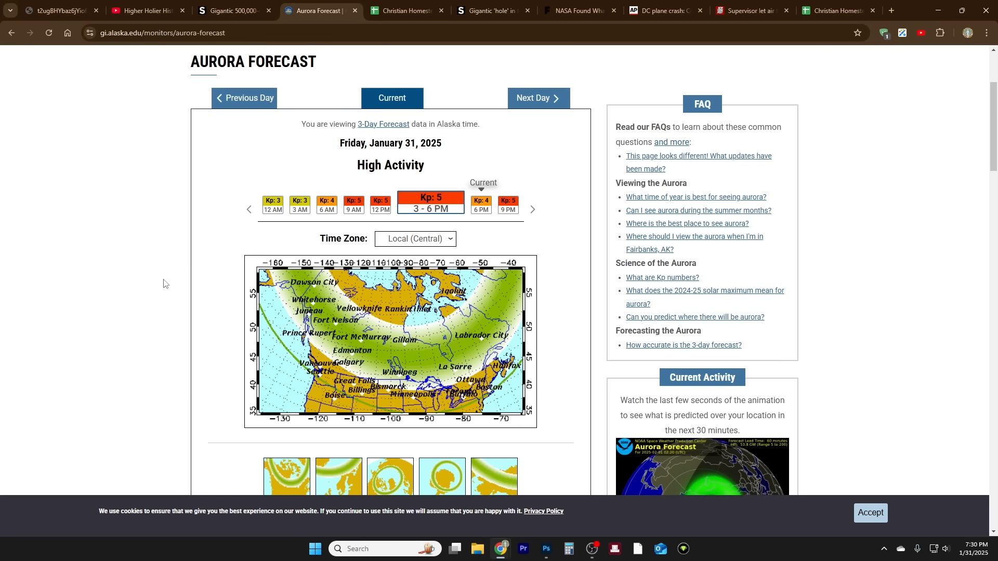
{"action": "mouse_move", "coordinate": [393, 204]}
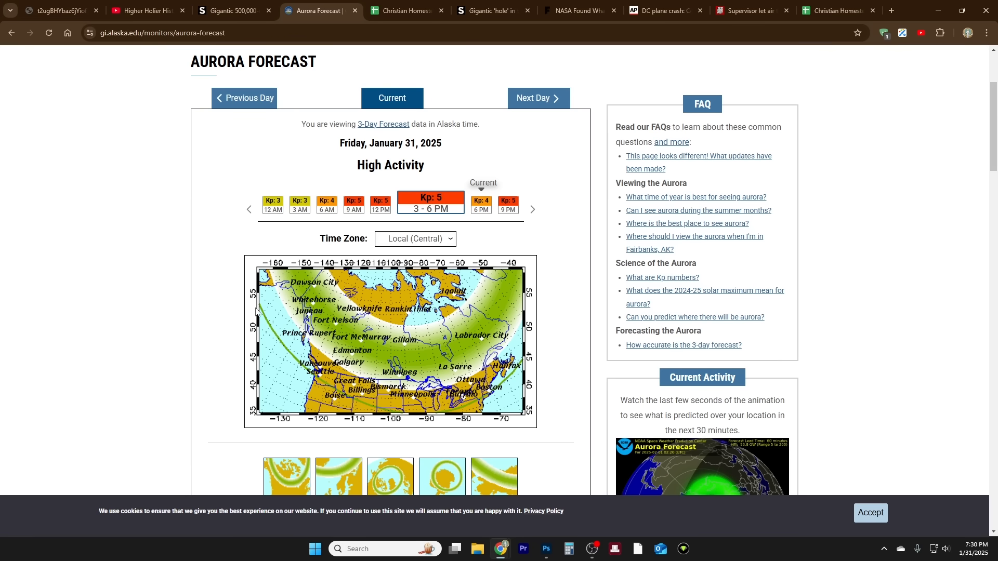
{"action": "mouse_move", "coordinate": [337, 405]}
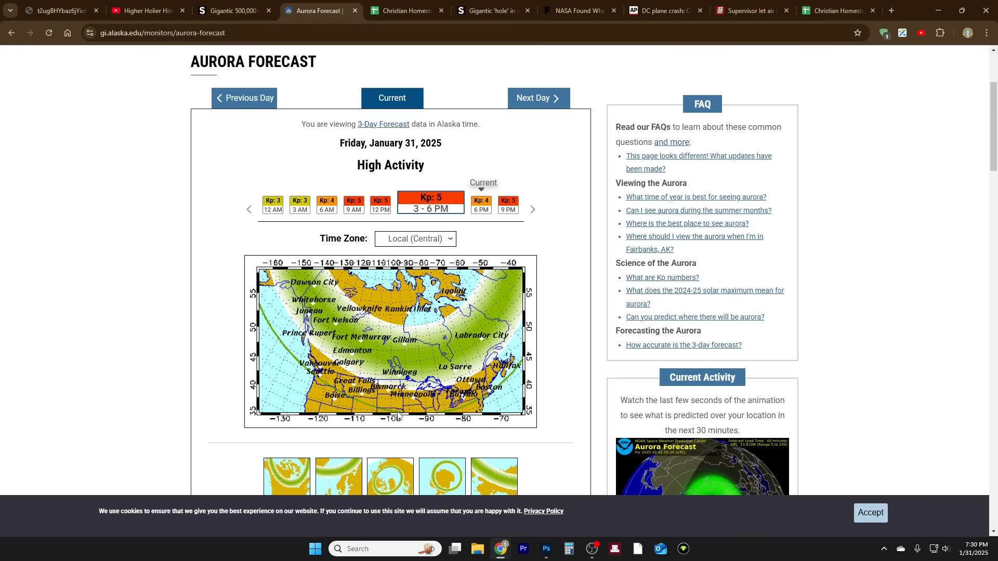
{"action": "mouse_move", "coordinate": [425, 417]}
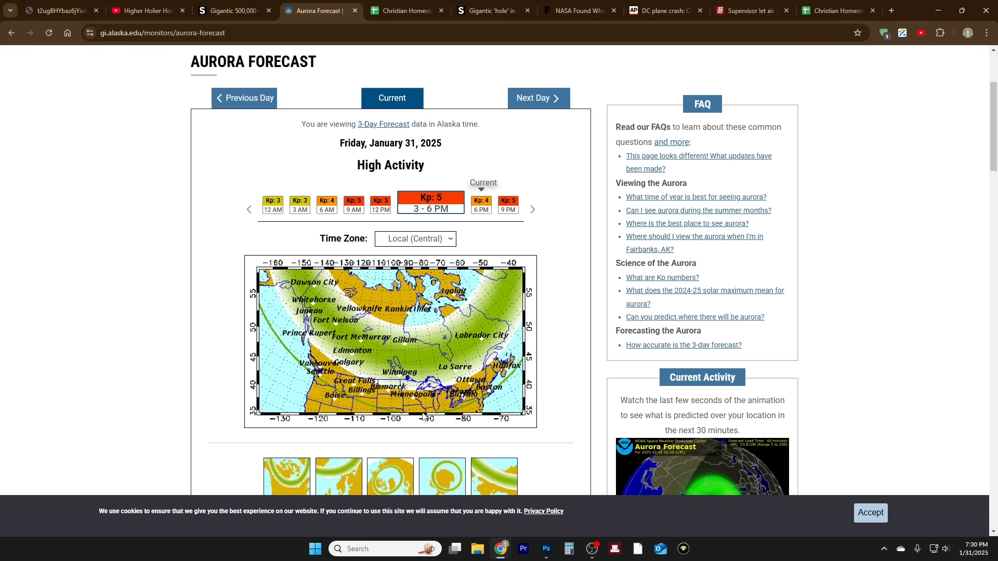
{"action": "mouse_move", "coordinate": [505, 382]}
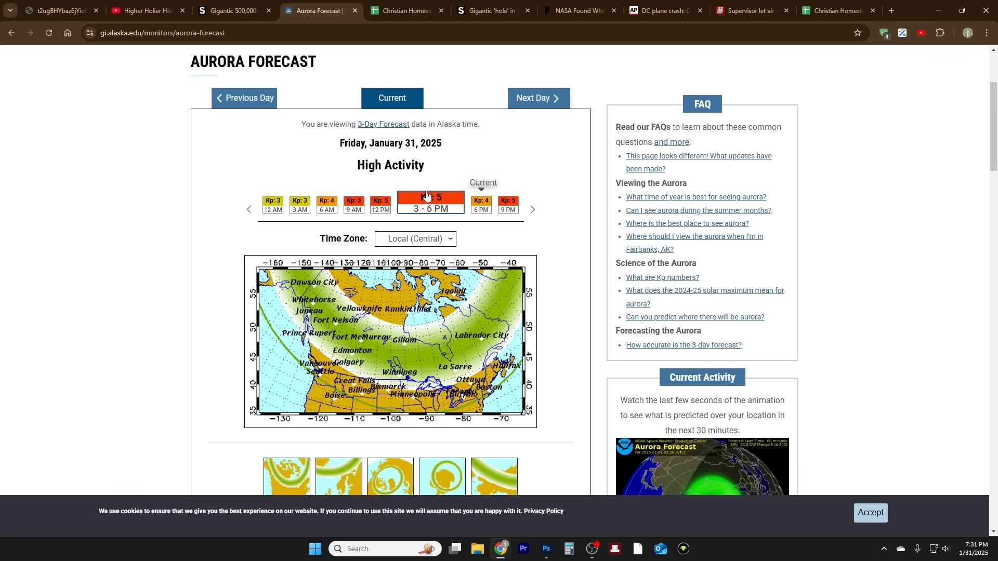
{"action": "mouse_move", "coordinate": [521, 267]}
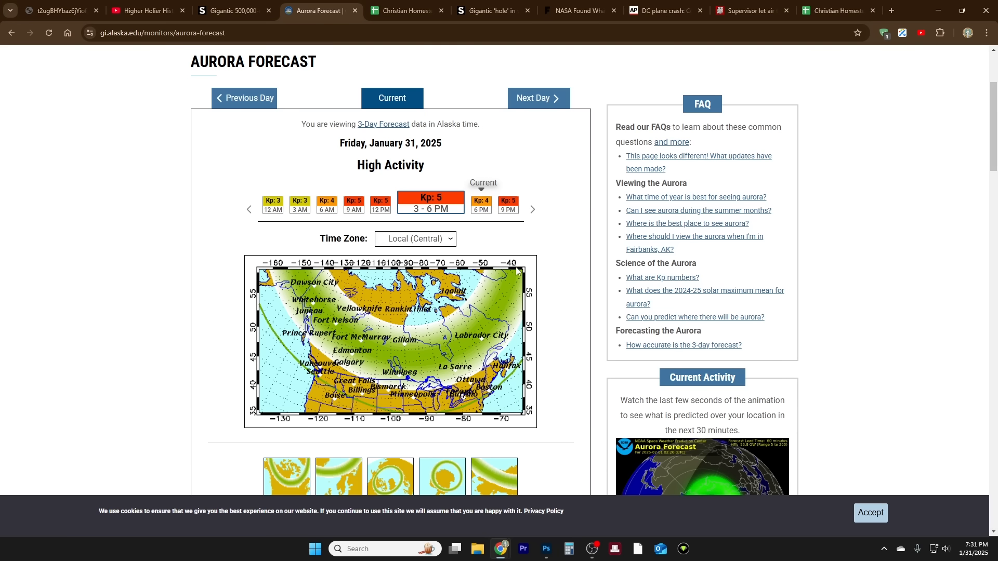
{"action": "mouse_move", "coordinate": [527, 274]}
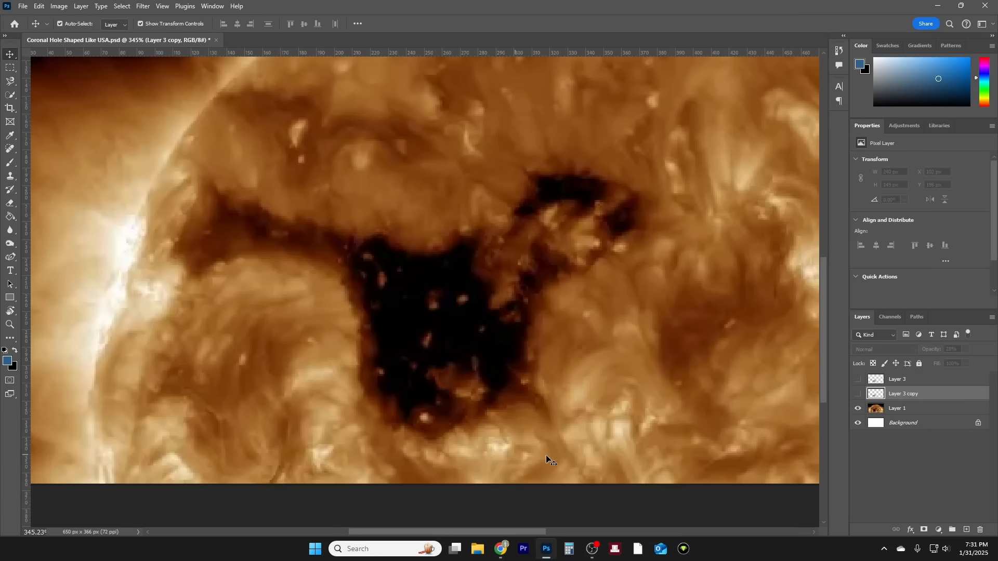
{"action": "mouse_move", "coordinate": [585, 420]}
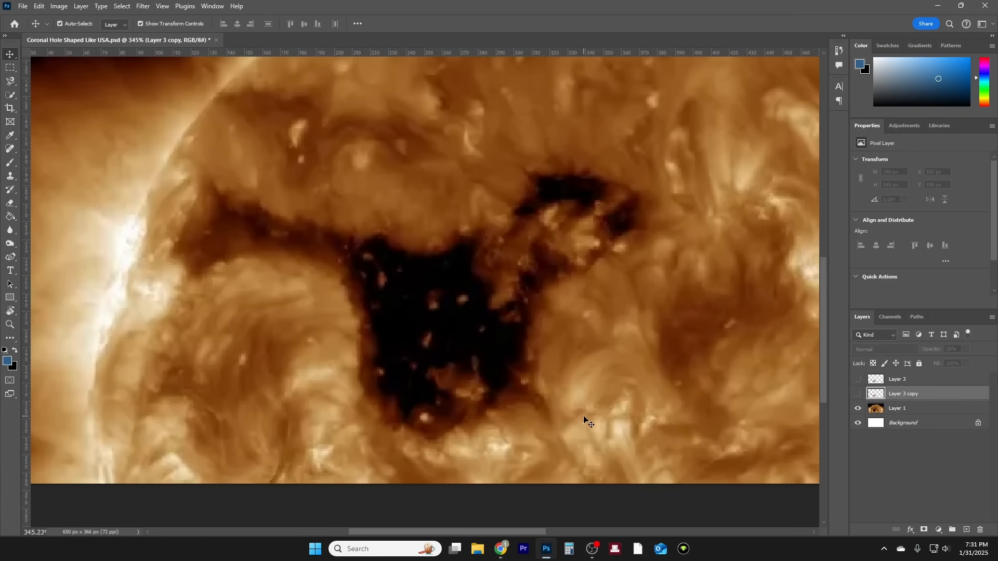
{"action": "mouse_move", "coordinate": [554, 402]}
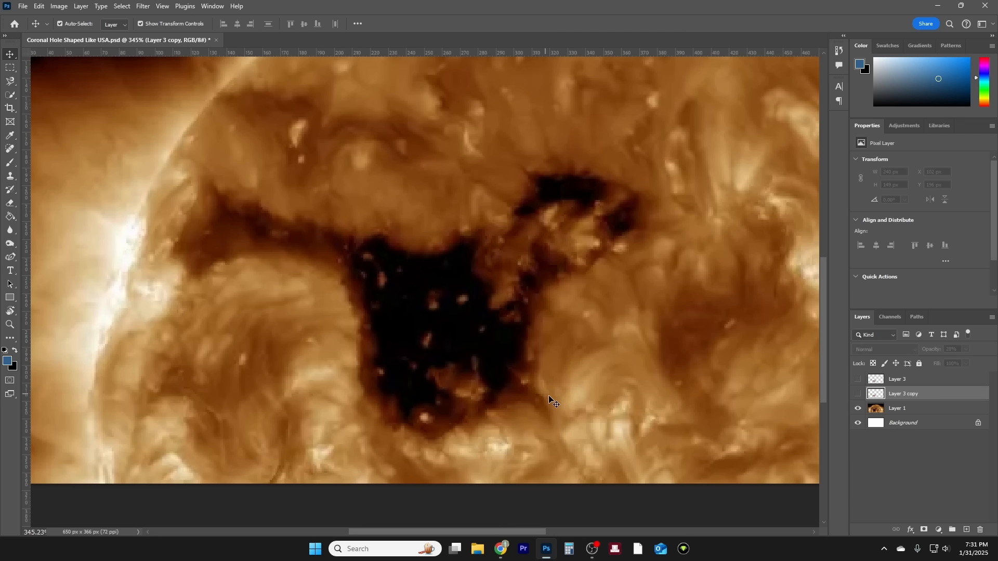
{"action": "mouse_move", "coordinate": [534, 309]}
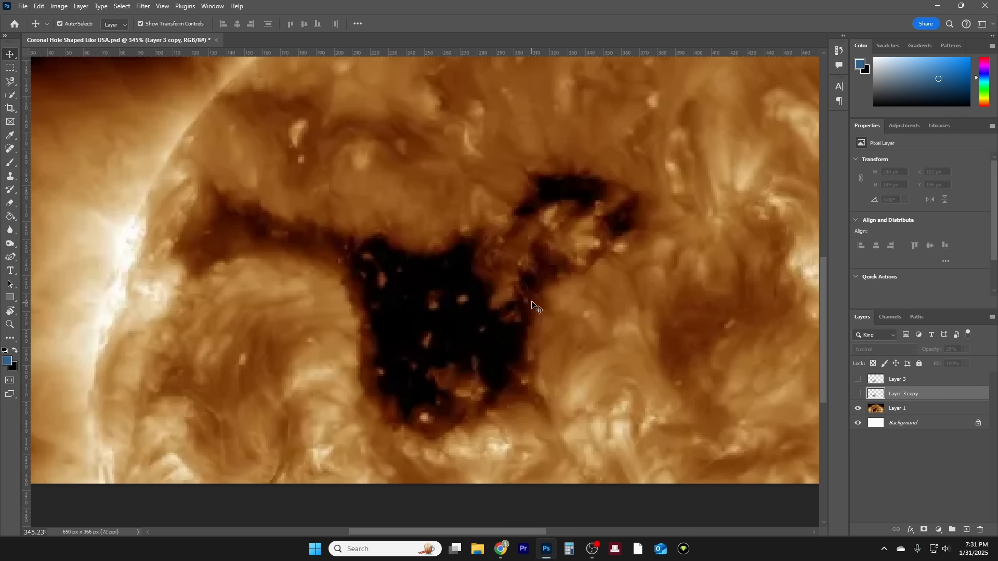
{"action": "mouse_move", "coordinate": [490, 300]}
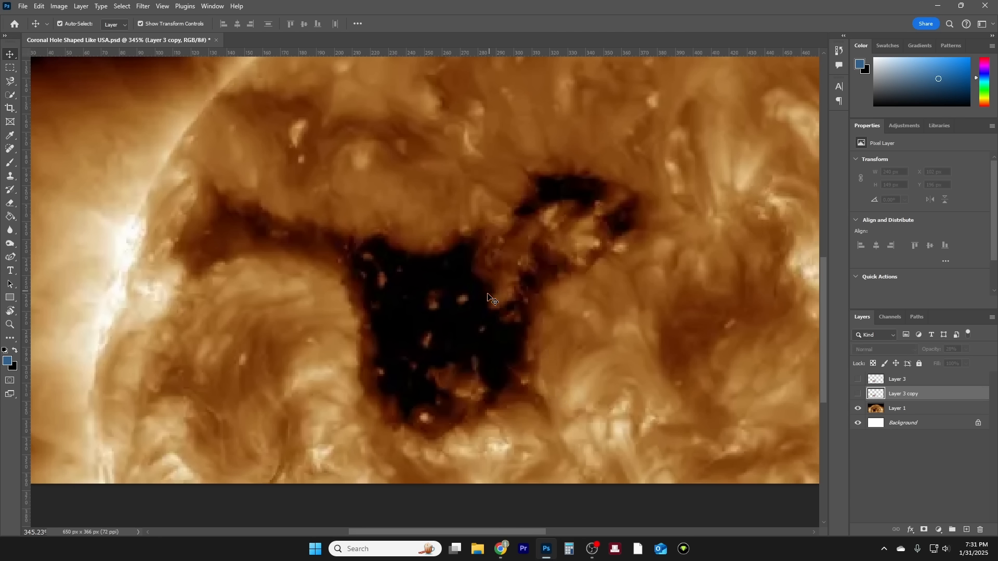
{"action": "mouse_move", "coordinate": [492, 298]}
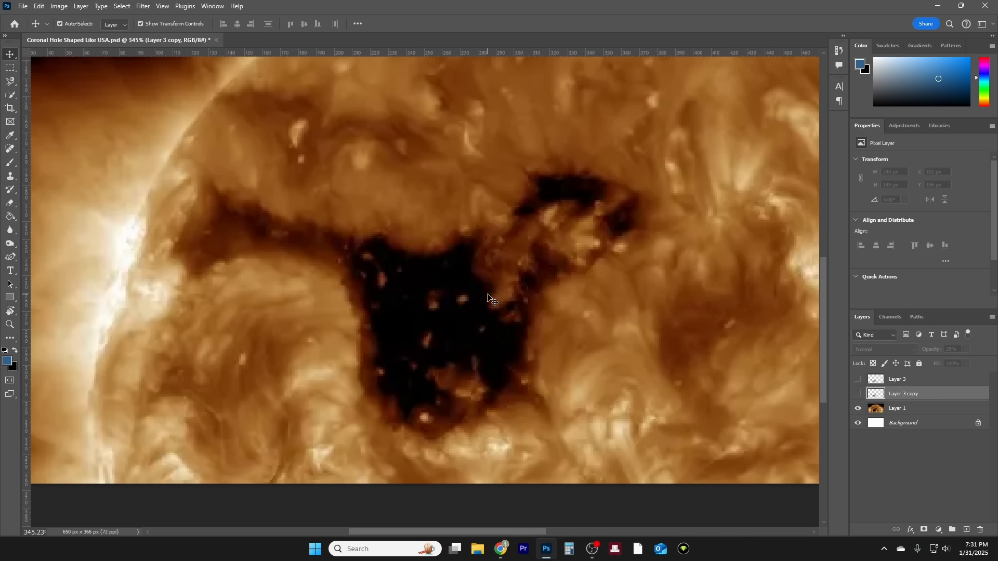
{"action": "mouse_move", "coordinate": [476, 301]}
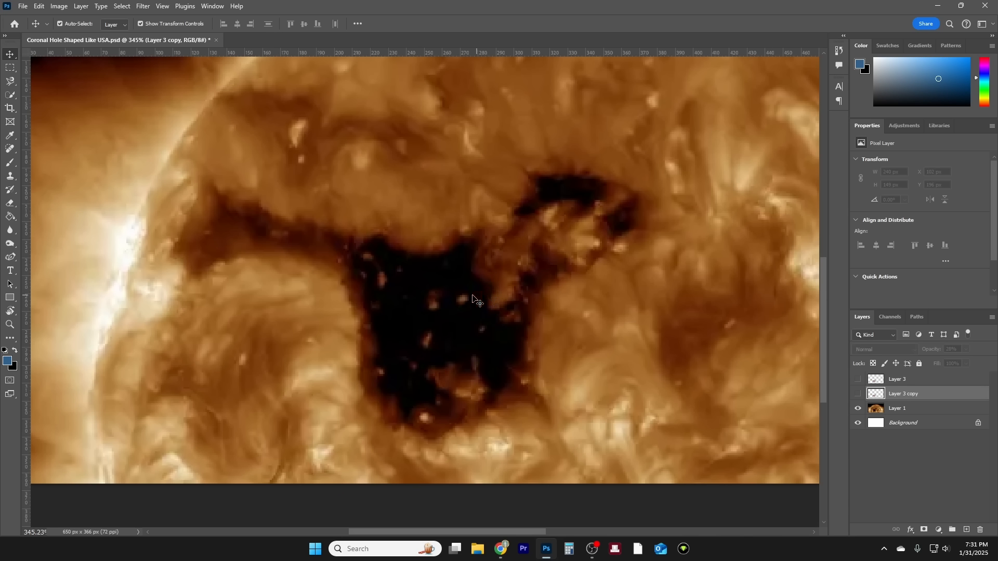
{"action": "mouse_move", "coordinate": [358, 287]}
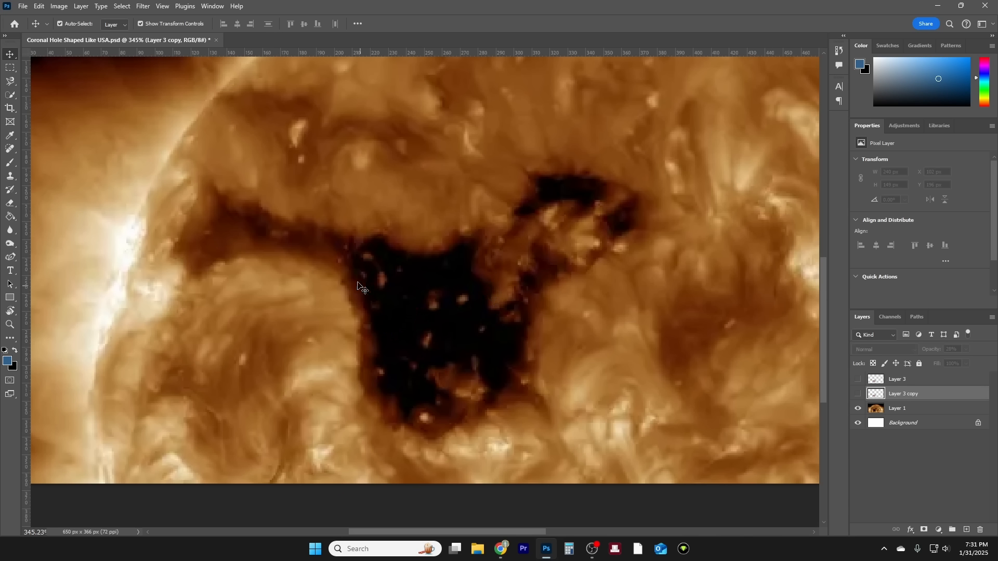
{"action": "mouse_move", "coordinate": [339, 249]}
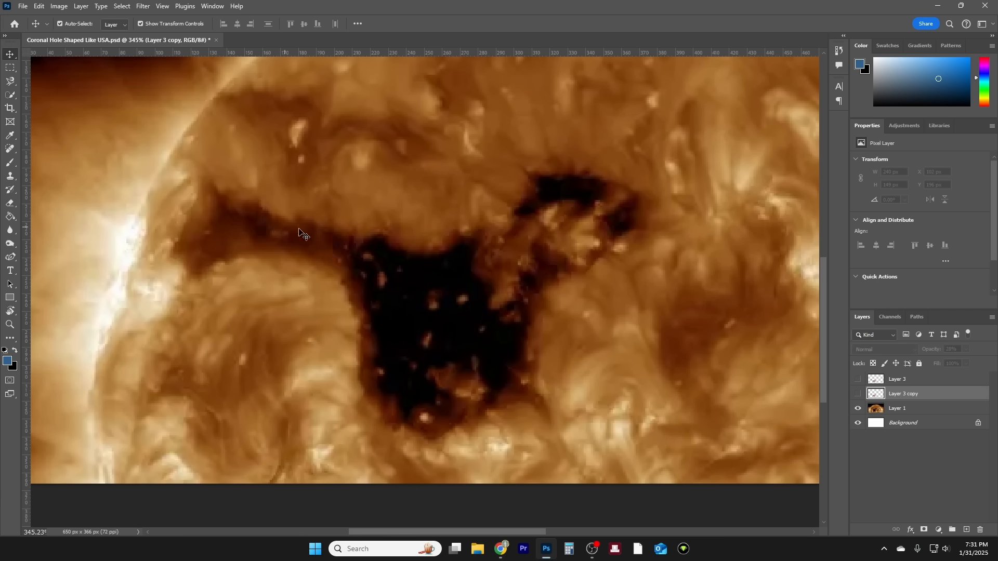
{"action": "mouse_move", "coordinate": [247, 210]}
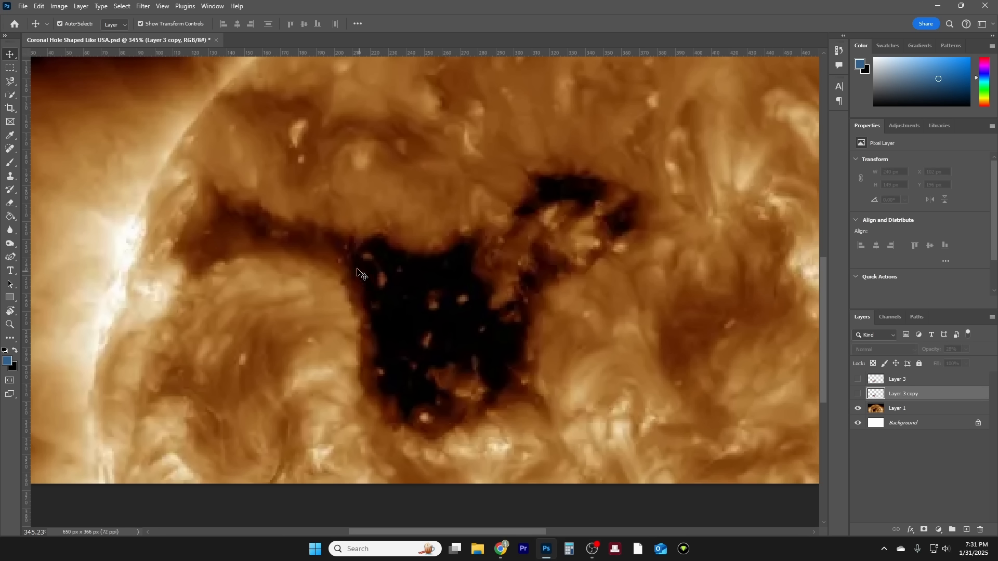
{"action": "mouse_move", "coordinate": [609, 320]}
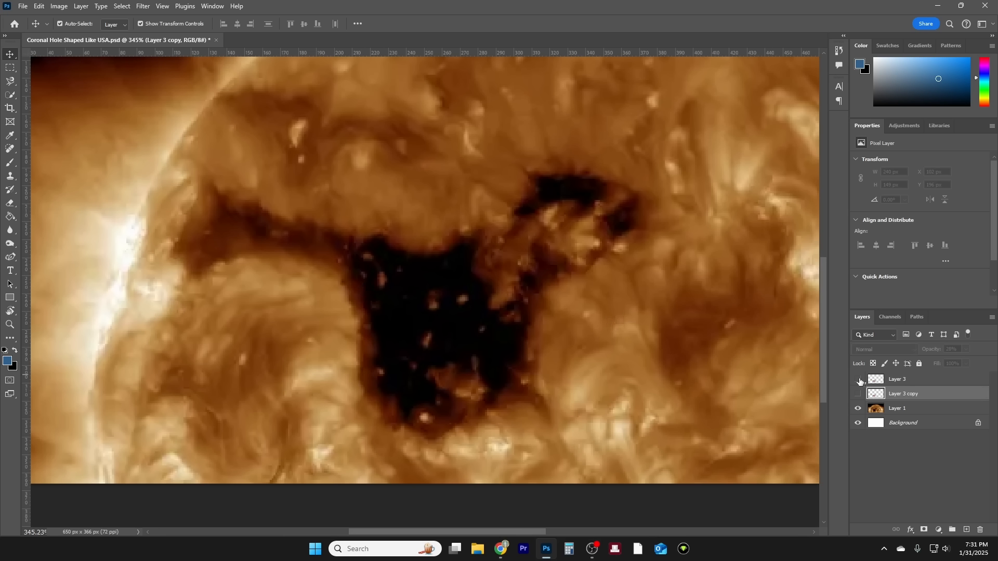
Step: Flick Layer 3's visibility repeatedly to compare the state map against the bare coronal hole, ending visible
{"action": "left_click", "coordinate": [858, 380]}
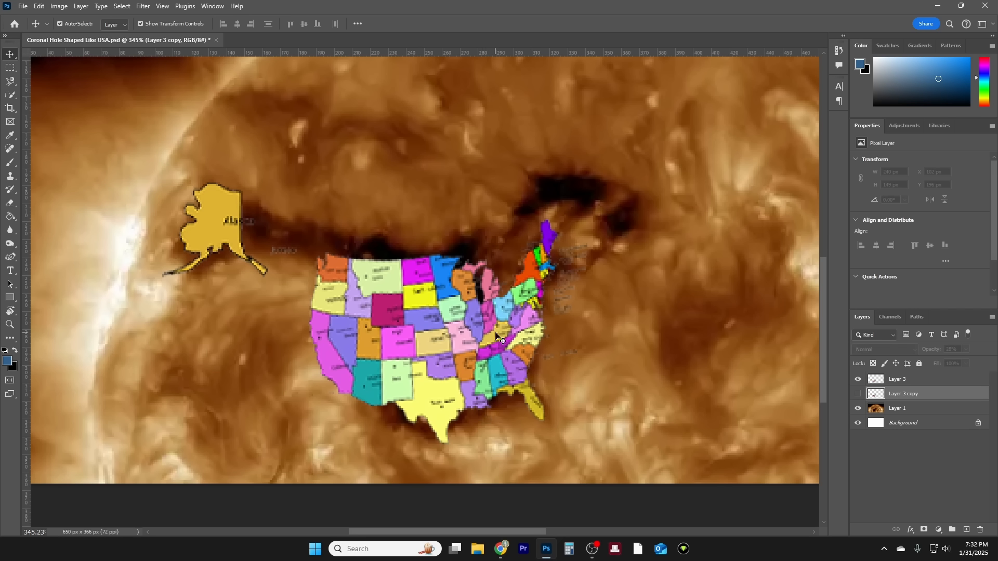
{"action": "mouse_move", "coordinate": [510, 279]}
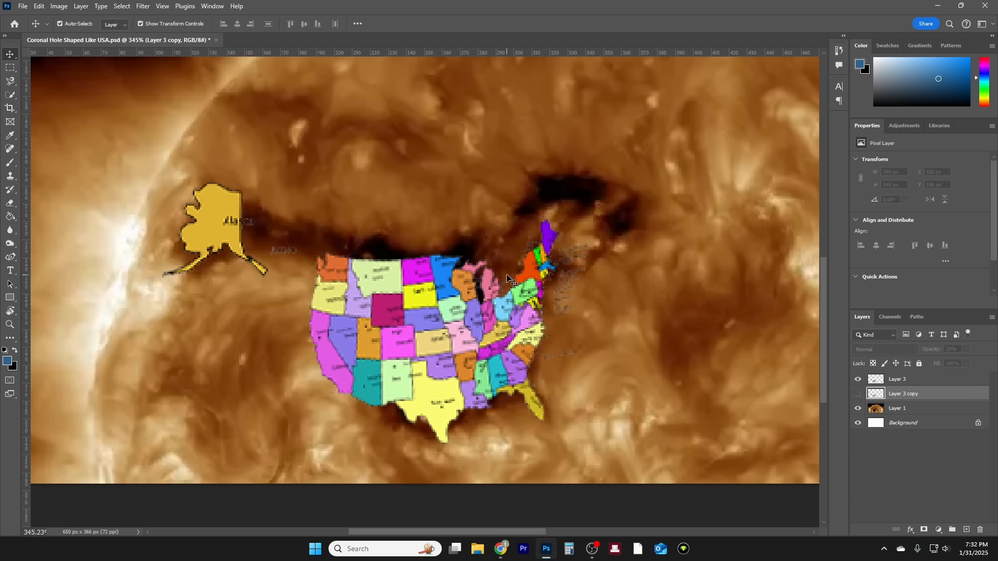
{"action": "mouse_move", "coordinate": [513, 292]}
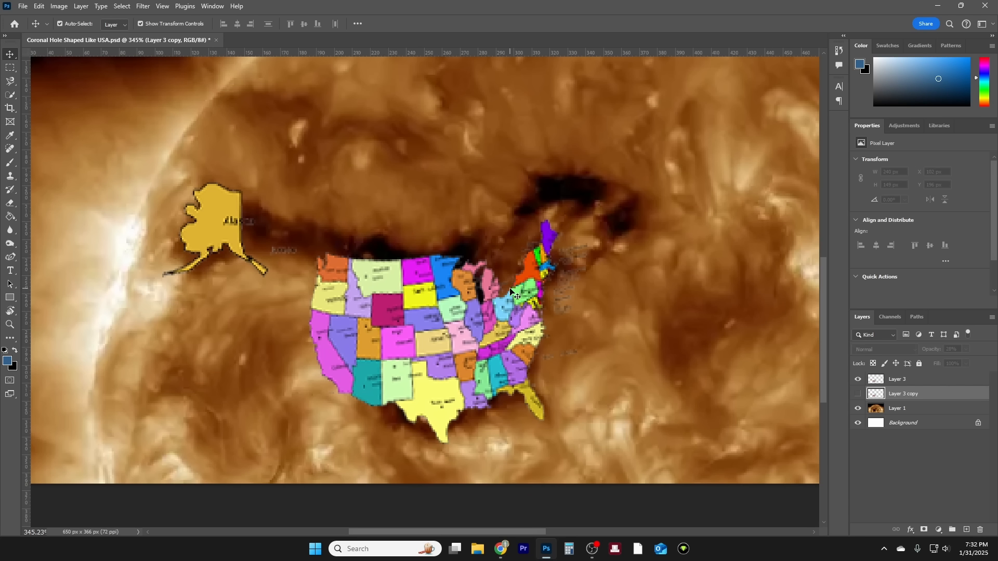
{"action": "mouse_move", "coordinate": [514, 285]}
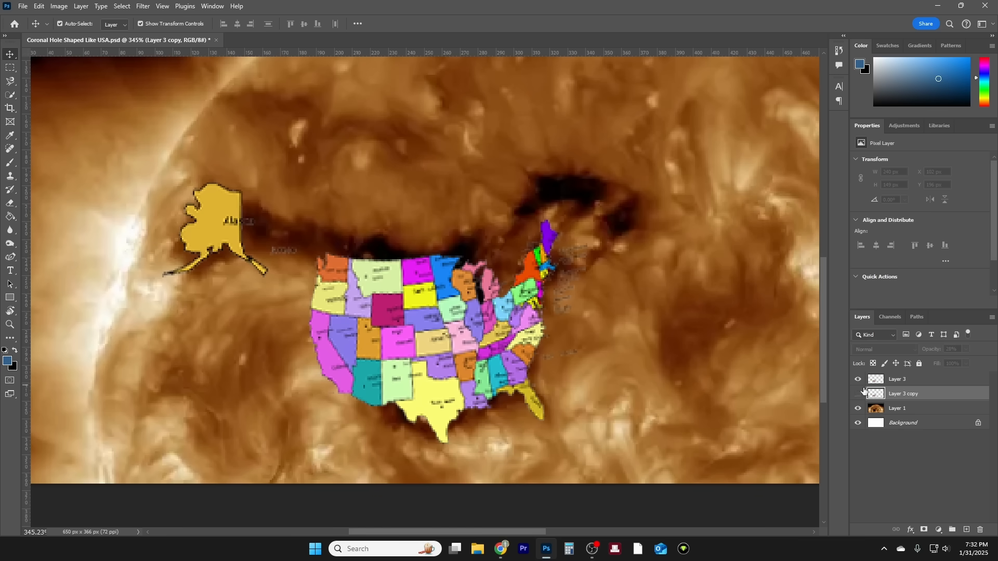
{"action": "left_click", "coordinate": [858, 393]}
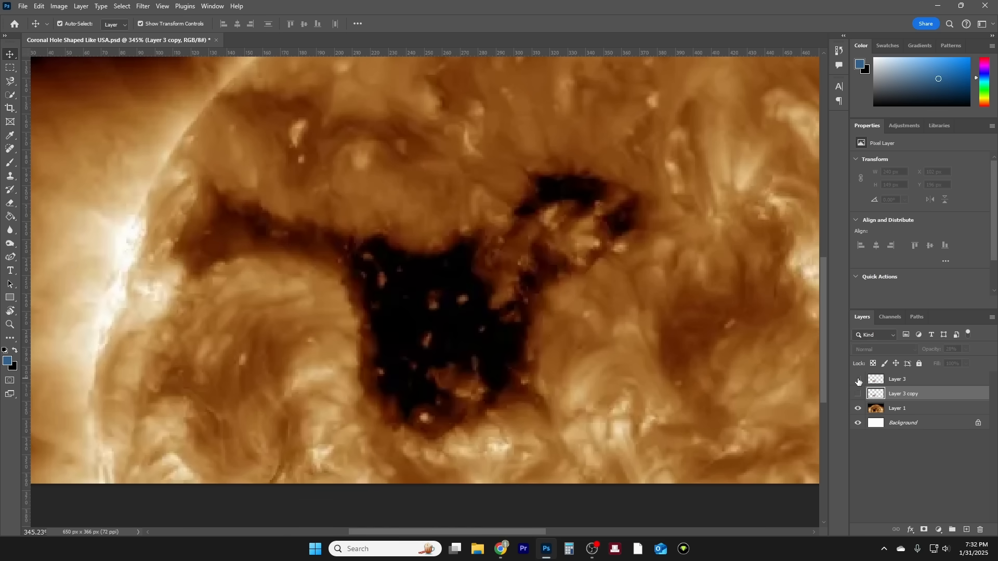
{"action": "left_click", "coordinate": [858, 380]}
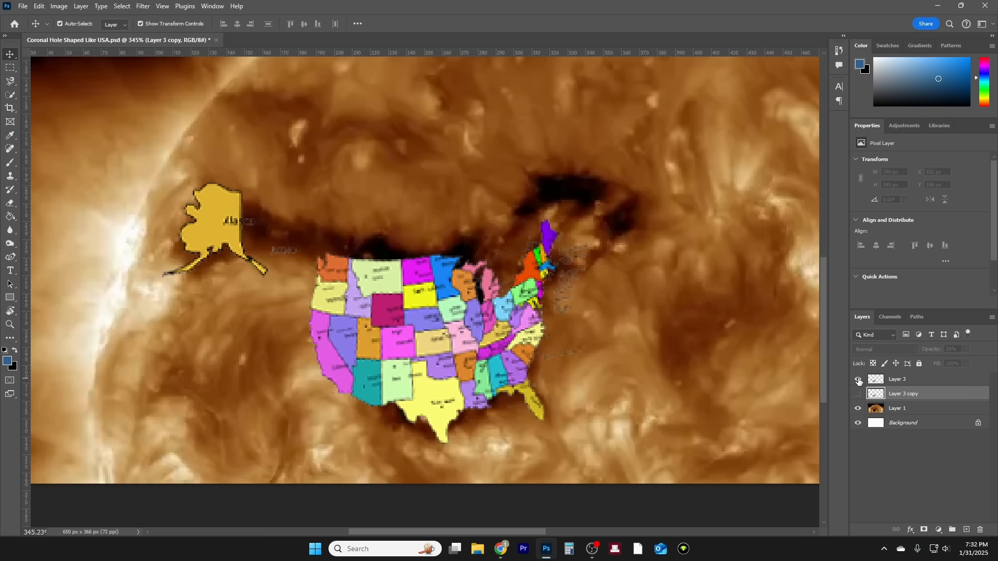
{"action": "left_click", "coordinate": [858, 393]}
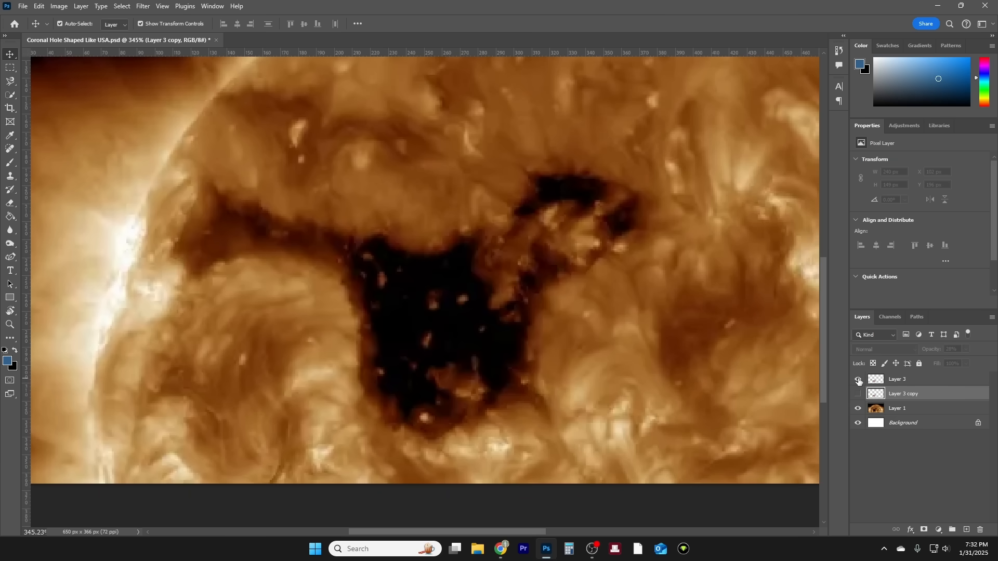
{"action": "left_click", "coordinate": [858, 380]}
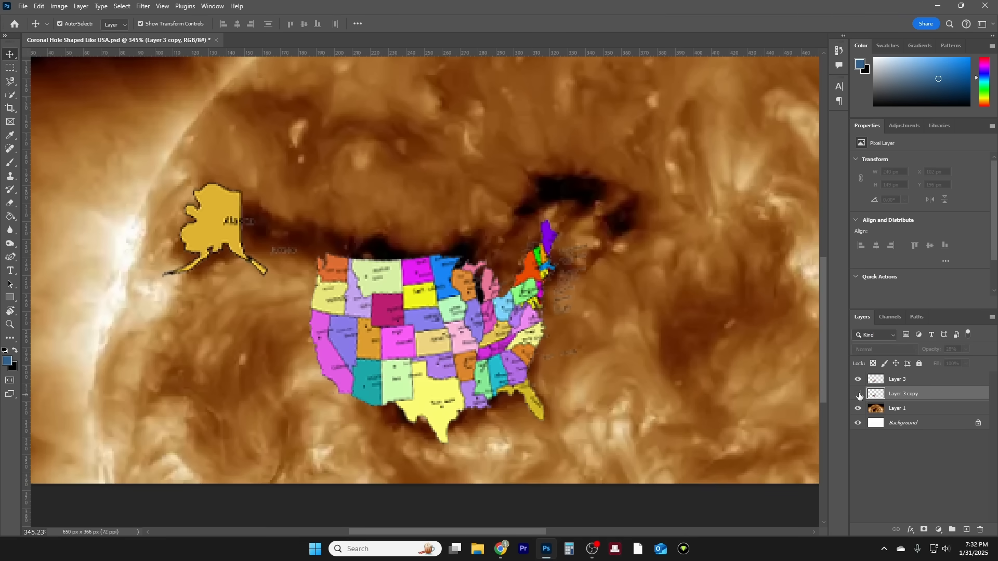
{"action": "left_click", "coordinate": [858, 393]}
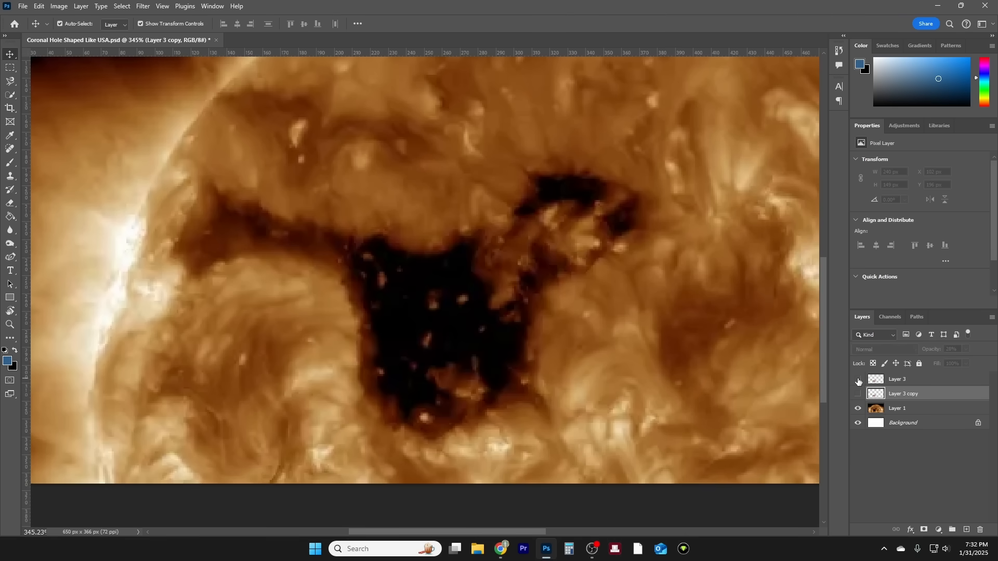
{"action": "left_click", "coordinate": [858, 380]}
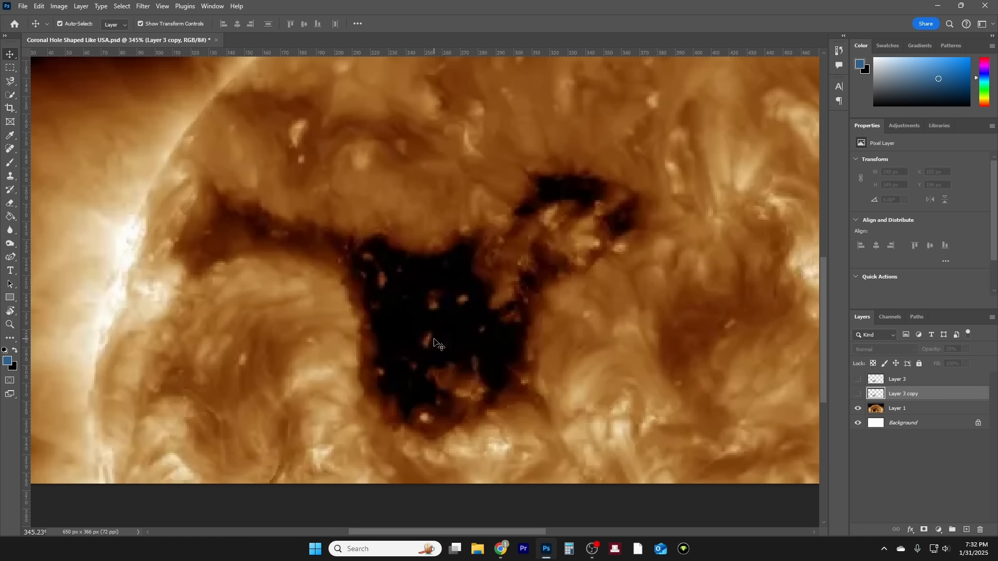
{"action": "mouse_move", "coordinate": [438, 348]}
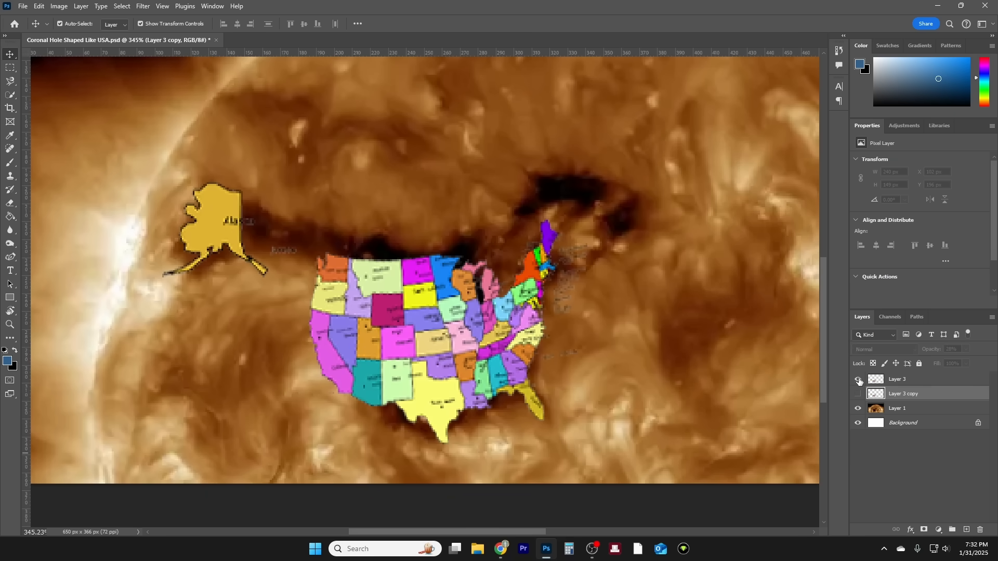
{"action": "left_click", "coordinate": [858, 381]}
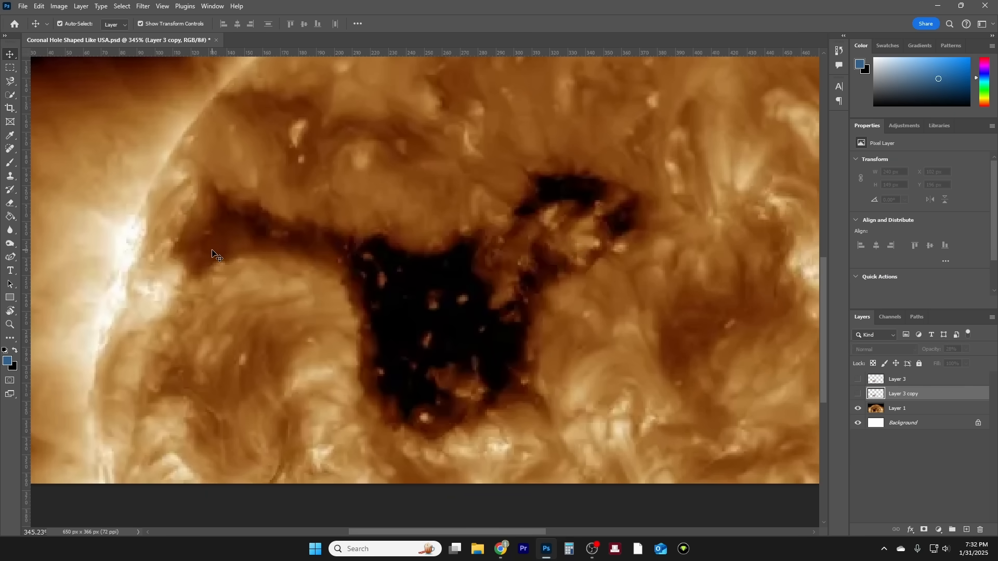
{"action": "mouse_move", "coordinate": [215, 216]}
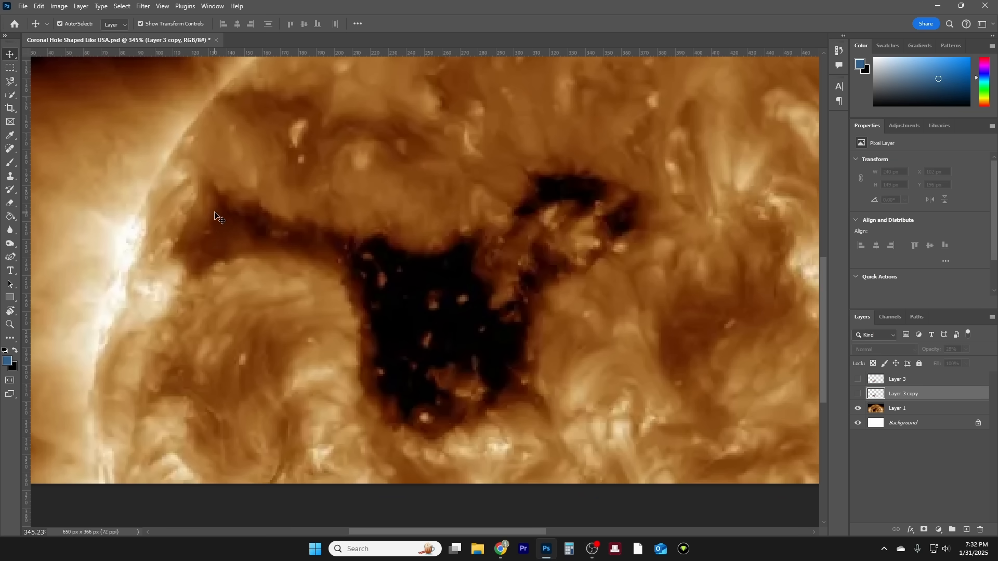
{"action": "mouse_move", "coordinate": [207, 199]}
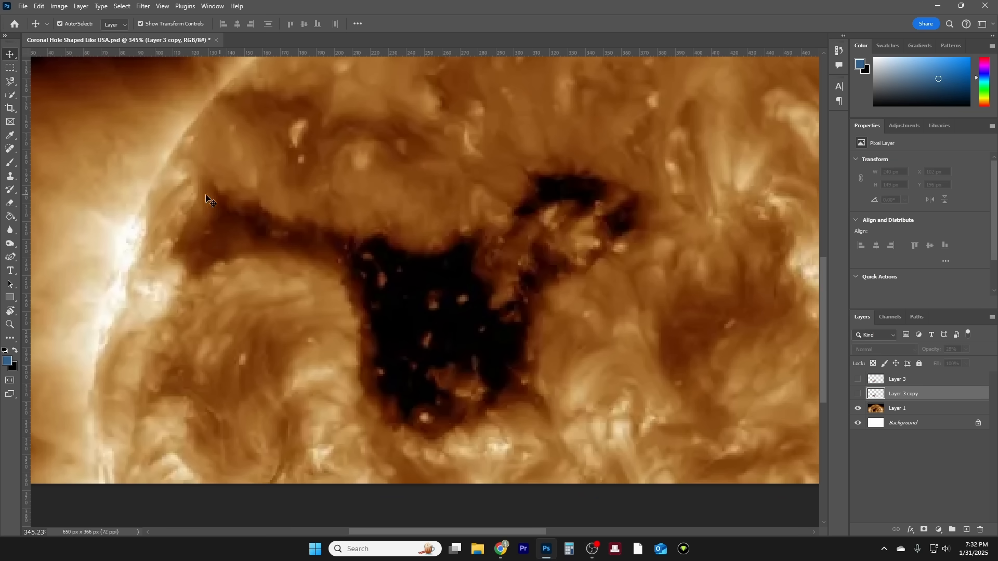
{"action": "left_click", "coordinate": [859, 379]}
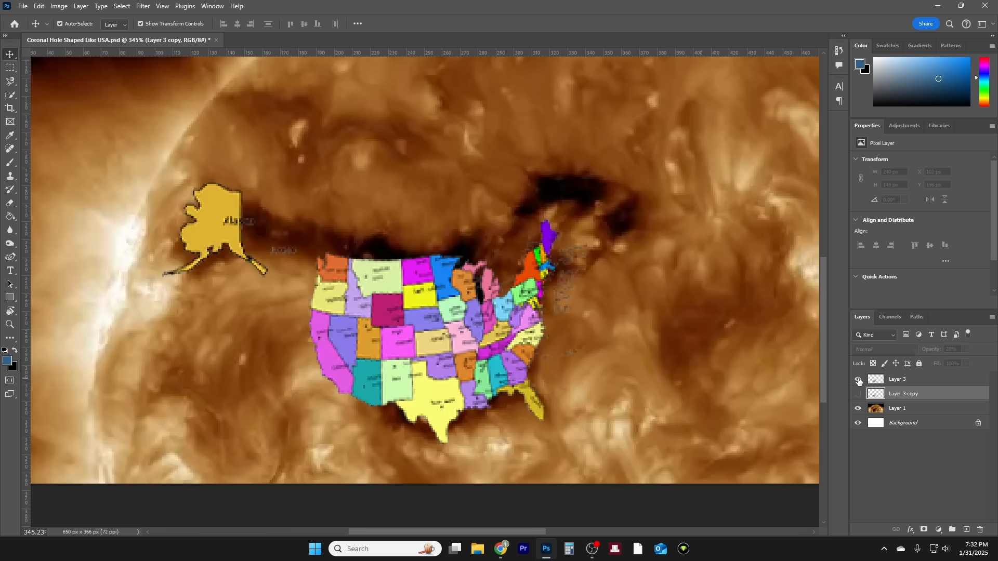
Step: Leave only the 28% opacity Layer 3 copy of the map showing over the coronal hole
{"action": "left_click", "coordinate": [858, 395]}
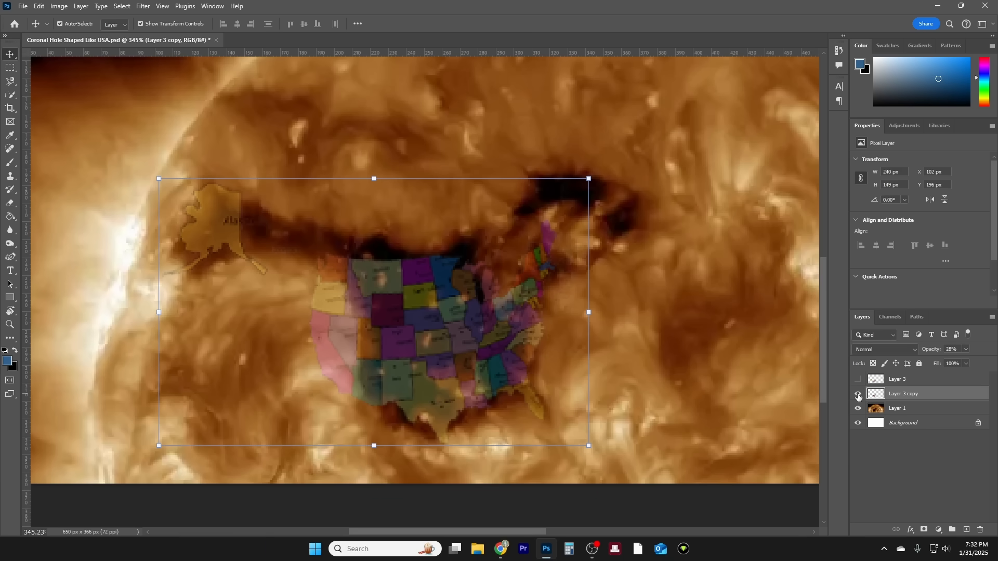
{"action": "mouse_move", "coordinate": [858, 395]}
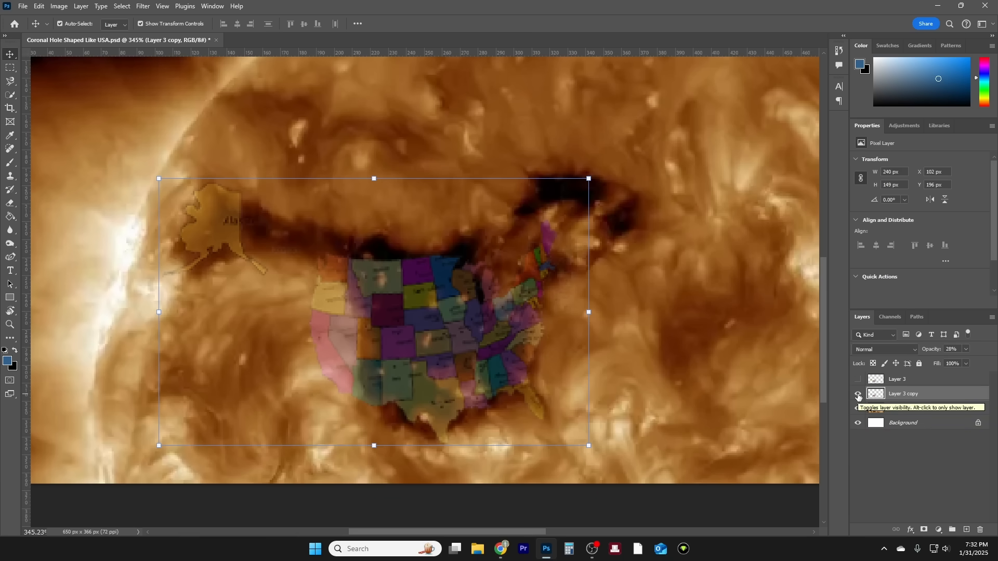
{"action": "left_click", "coordinate": [858, 410]}
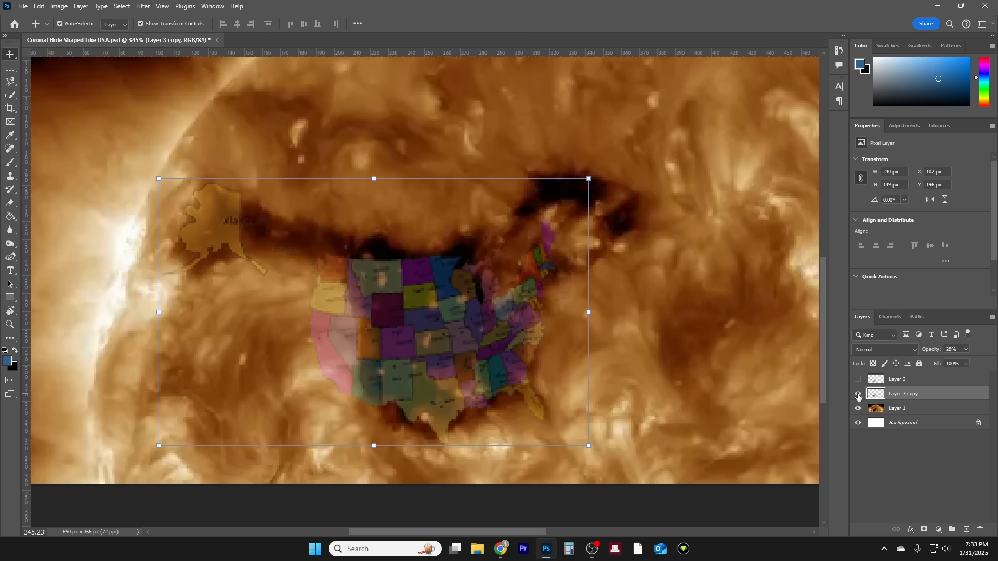
Step: Show the full-colour map, hide it for the bare hole, then switch over to Chrome
{"action": "left_click", "coordinate": [860, 394]}
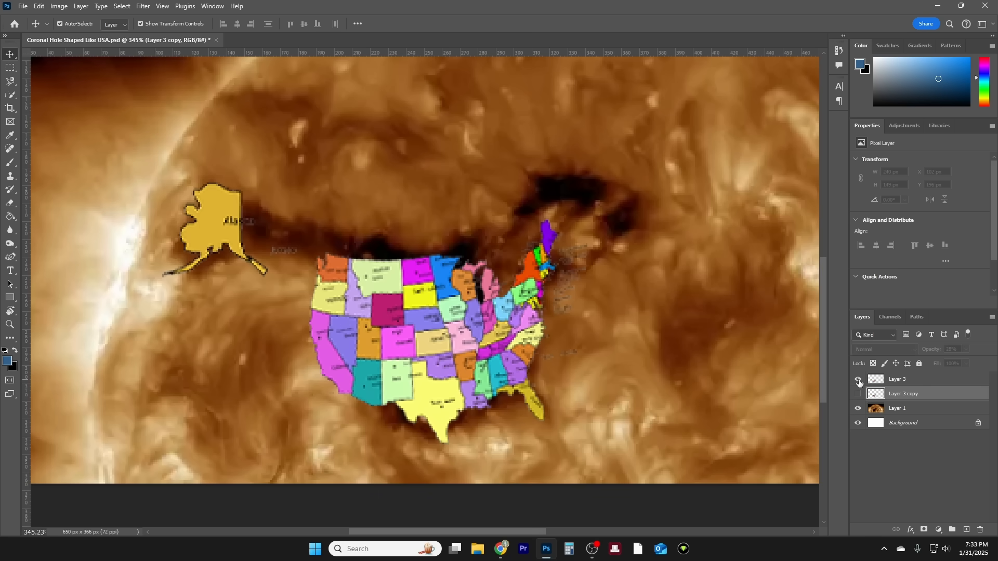
{"action": "mouse_move", "coordinate": [858, 381]}
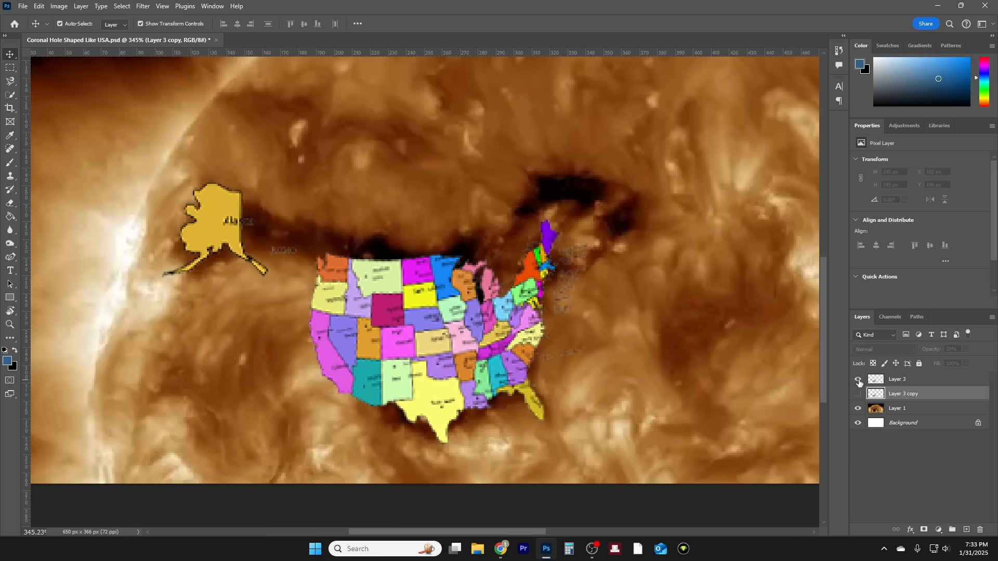
{"action": "left_click", "coordinate": [858, 393]}
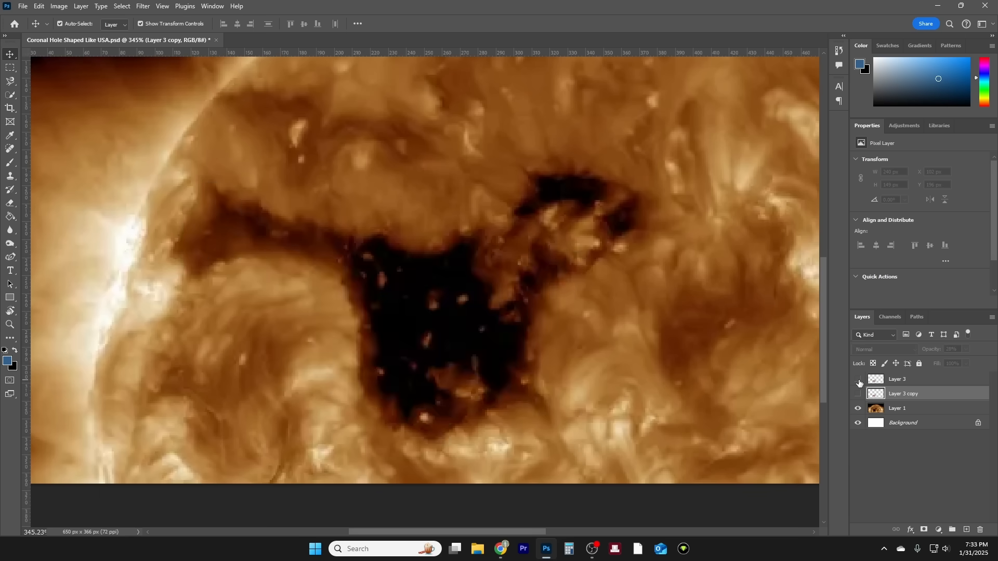
{"action": "left_click", "coordinate": [858, 381]}
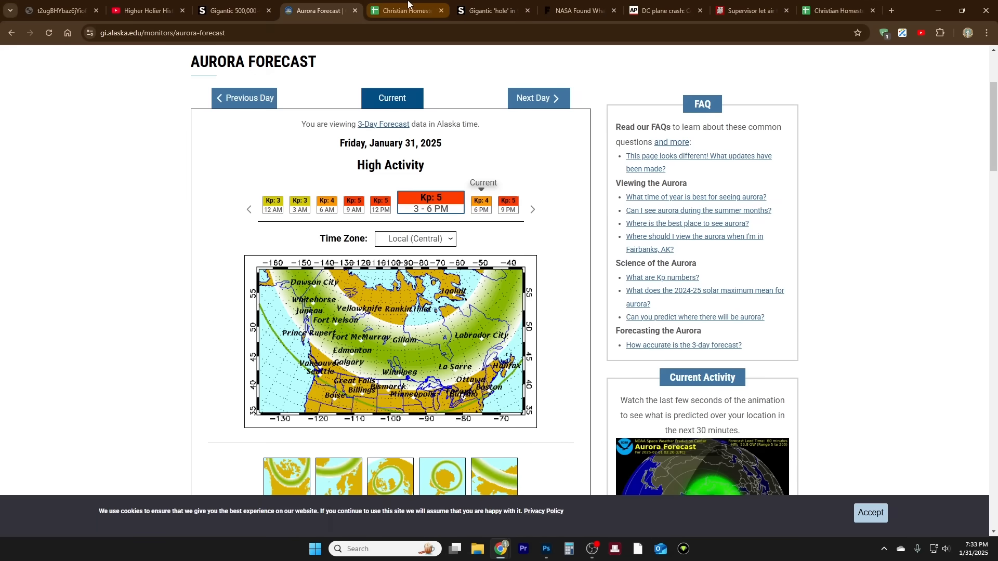
Step: Bring up the Christian Homestead Spreadsheets 'Signs: Sun' sheet zoomed to 150%
{"action": "left_click", "coordinate": [403, 10]}
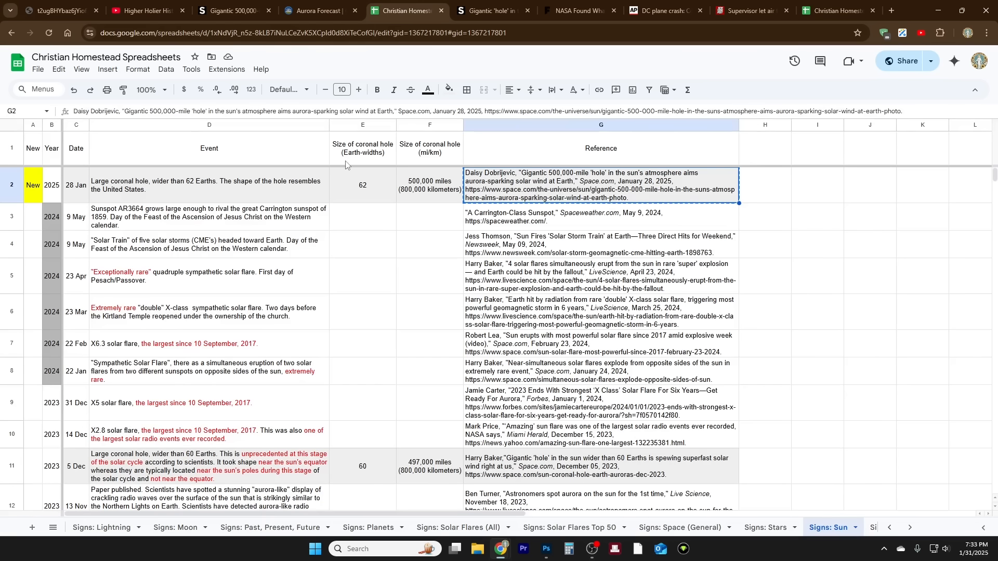
{"action": "left_click", "coordinate": [151, 89]}
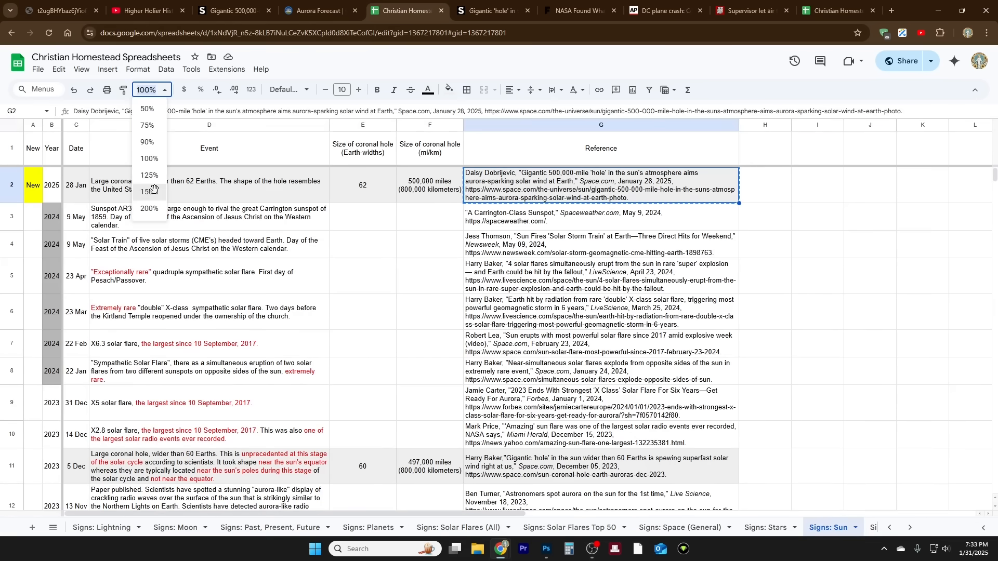
{"action": "left_click", "coordinate": [146, 192]}
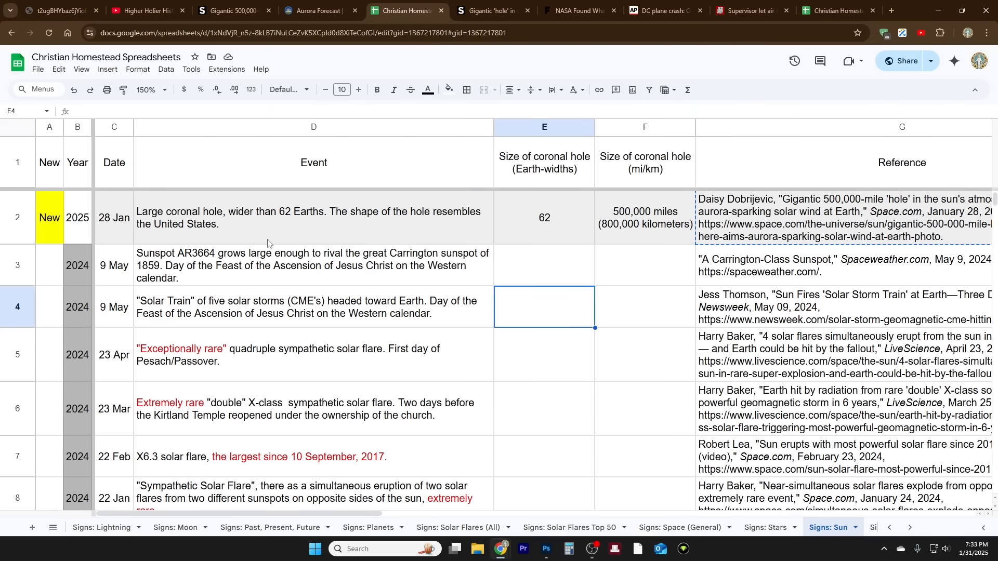
{"action": "mouse_move", "coordinate": [582, 285]}
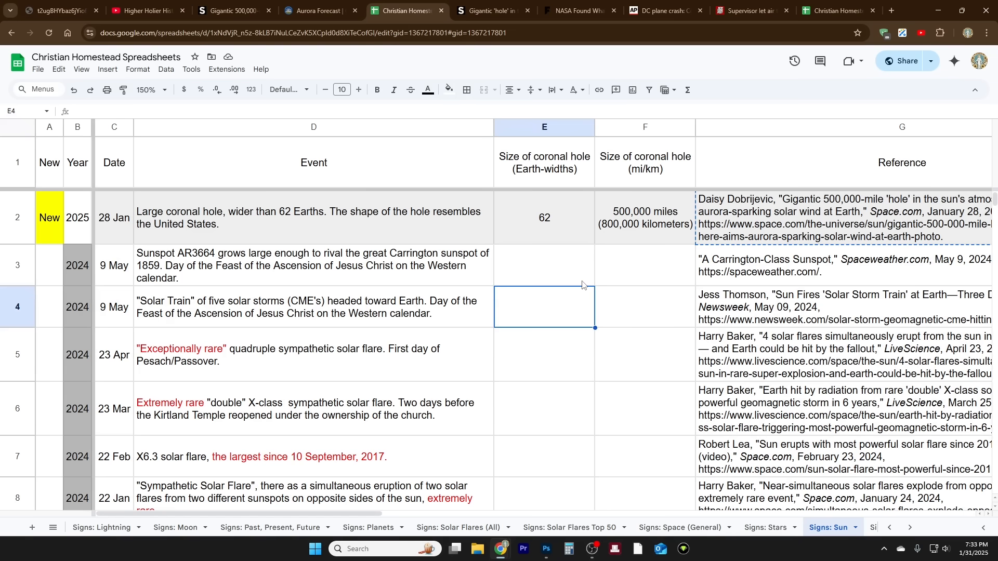
{"action": "mouse_move", "coordinate": [551, 176]}
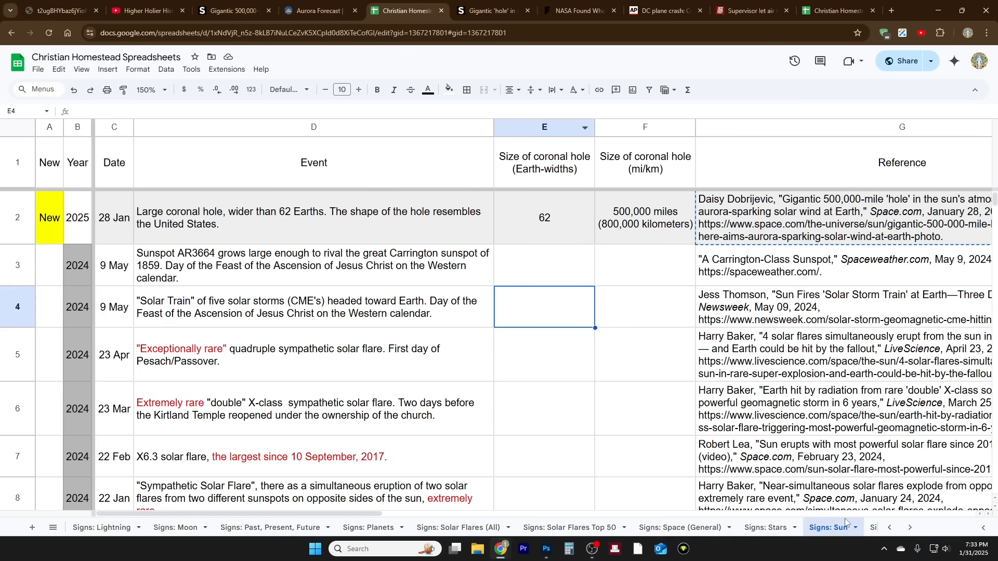
{"action": "mouse_move", "coordinate": [651, 470]}
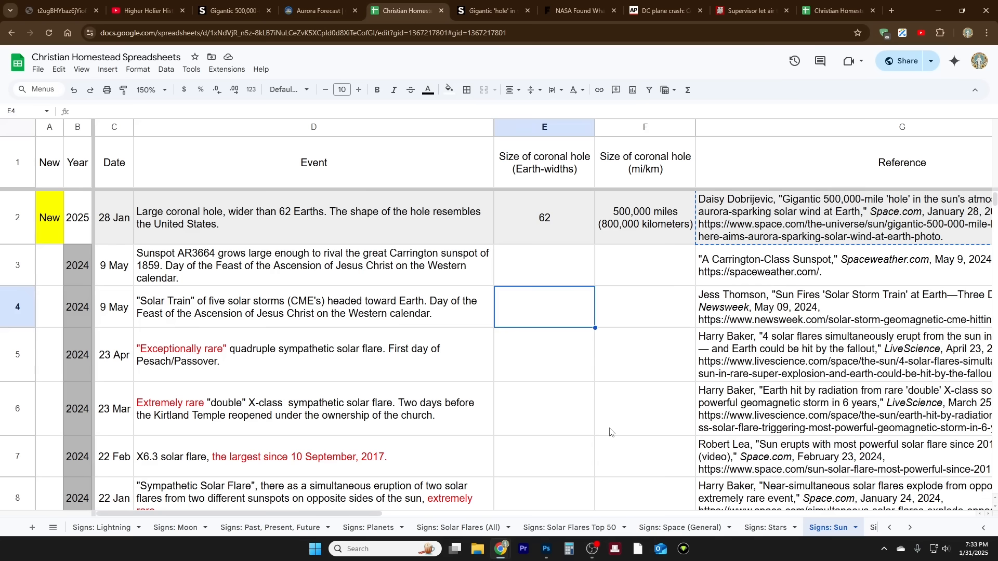
{"action": "mouse_move", "coordinate": [553, 128]}
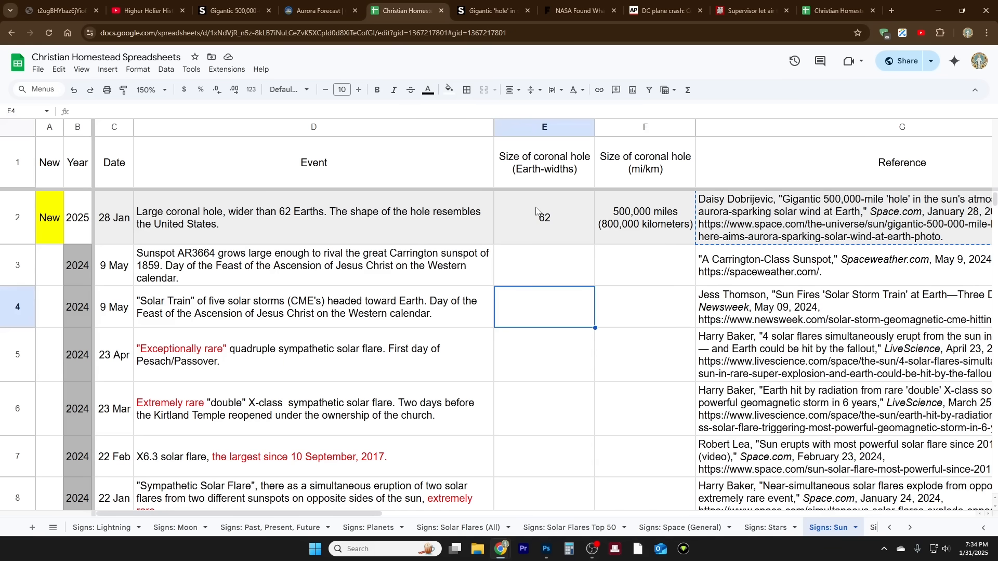
Step: Review the 2025 hole's E2 and F2 sizes: 62 Earth-widths and 500,000 miles (800,000 km)
{"action": "left_click", "coordinate": [544, 217]}
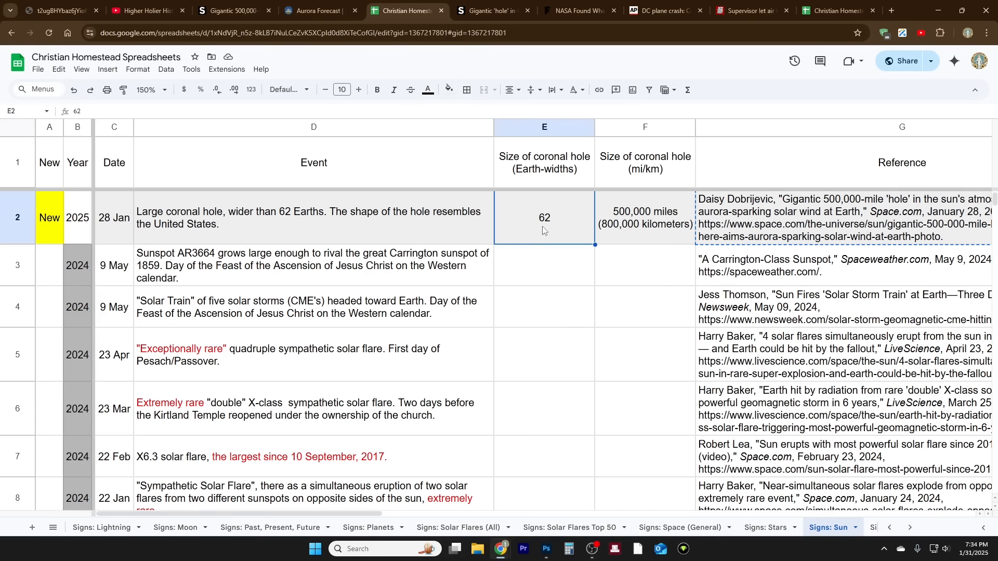
{"action": "mouse_move", "coordinate": [614, 236]}
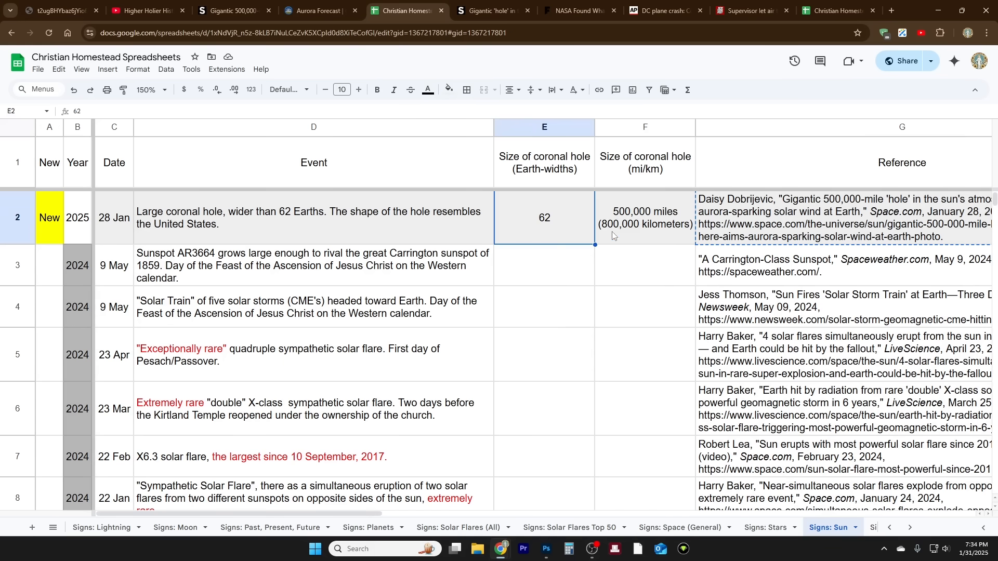
{"action": "left_click", "coordinate": [644, 217]}
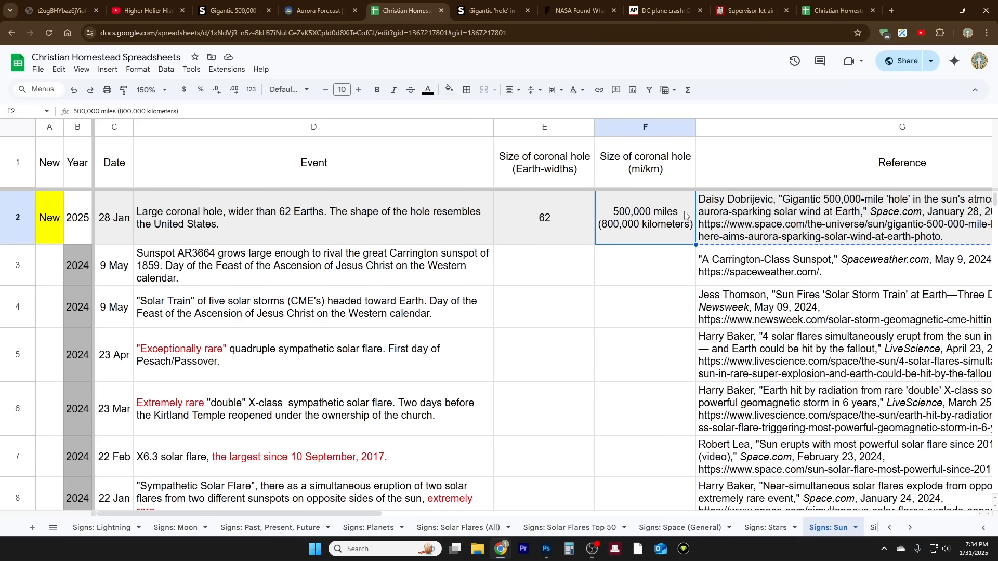
{"action": "mouse_move", "coordinate": [634, 232]}
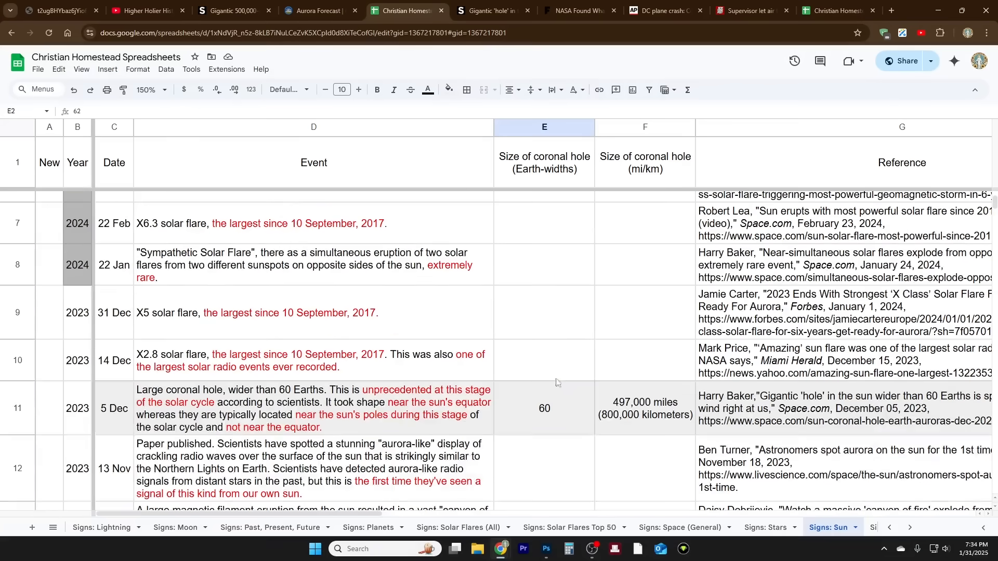
Step: Pick out the 2023, 2021, 2016 and 2015 coronal hole rows, ending on the 50 Earth-widths cell
{"action": "scroll", "scroll_direction": "down", "scroll_amount": 3}
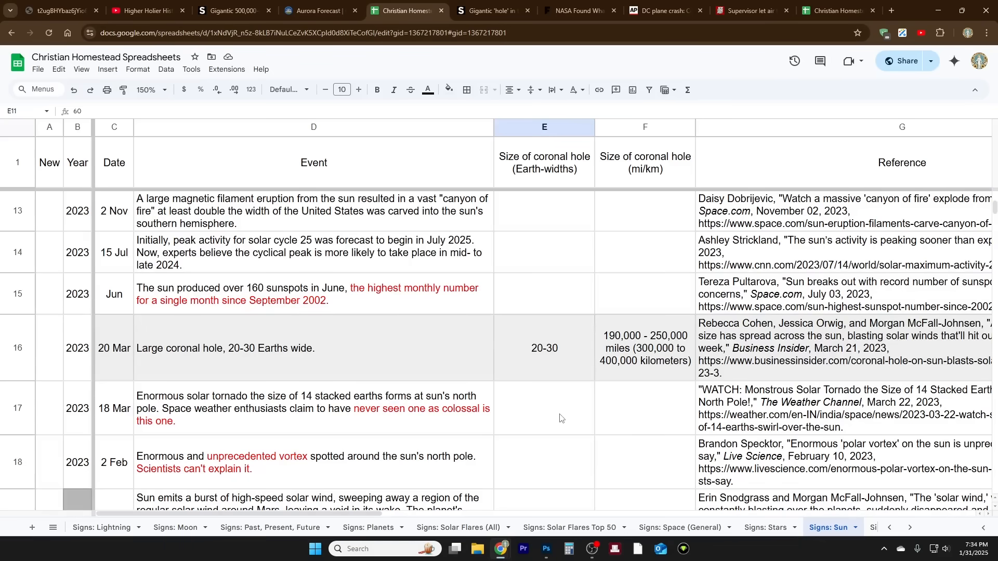
{"action": "left_click", "coordinate": [17, 348]}
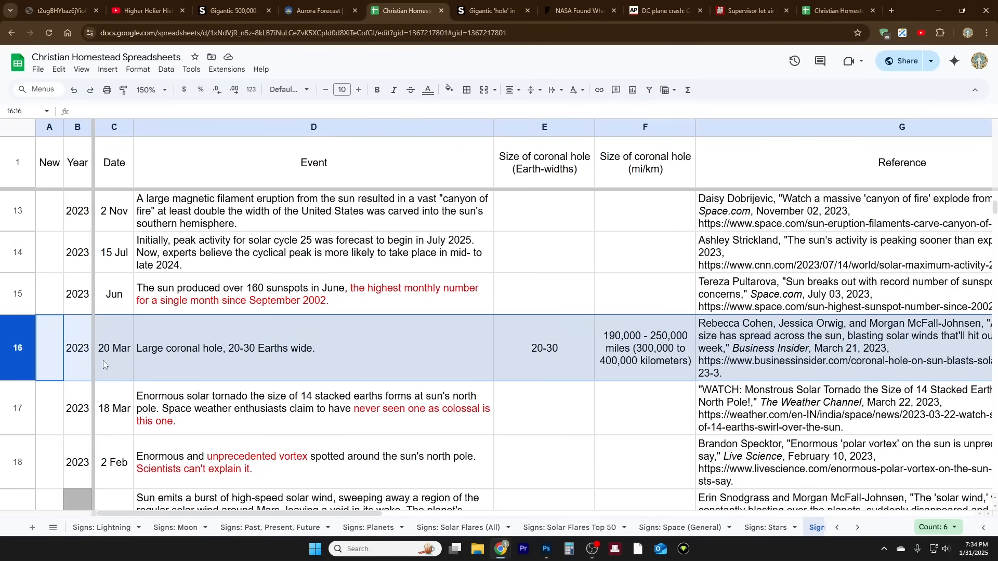
{"action": "mouse_move", "coordinate": [557, 350]}
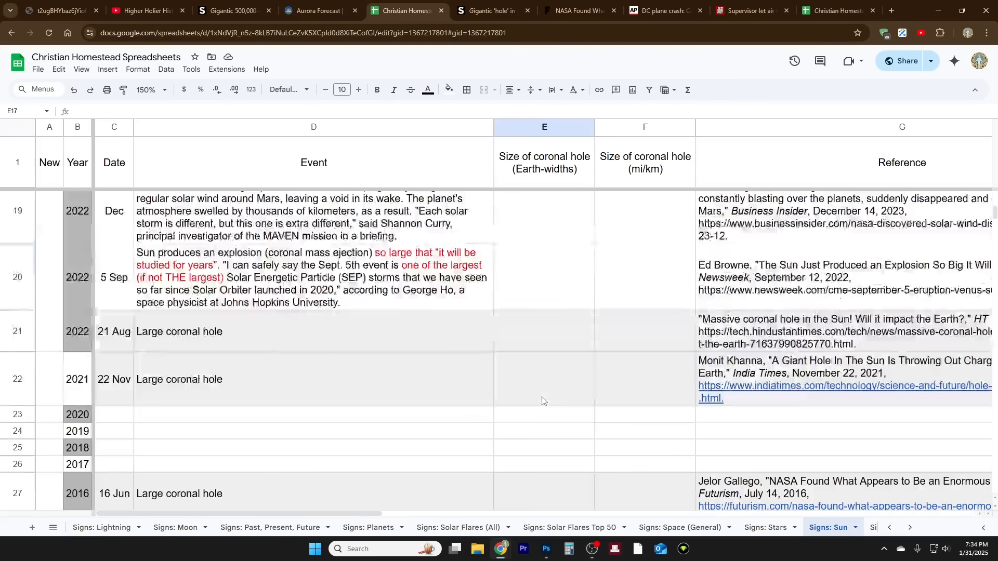
{"action": "scroll", "scroll_direction": "down", "scroll_amount": 3}
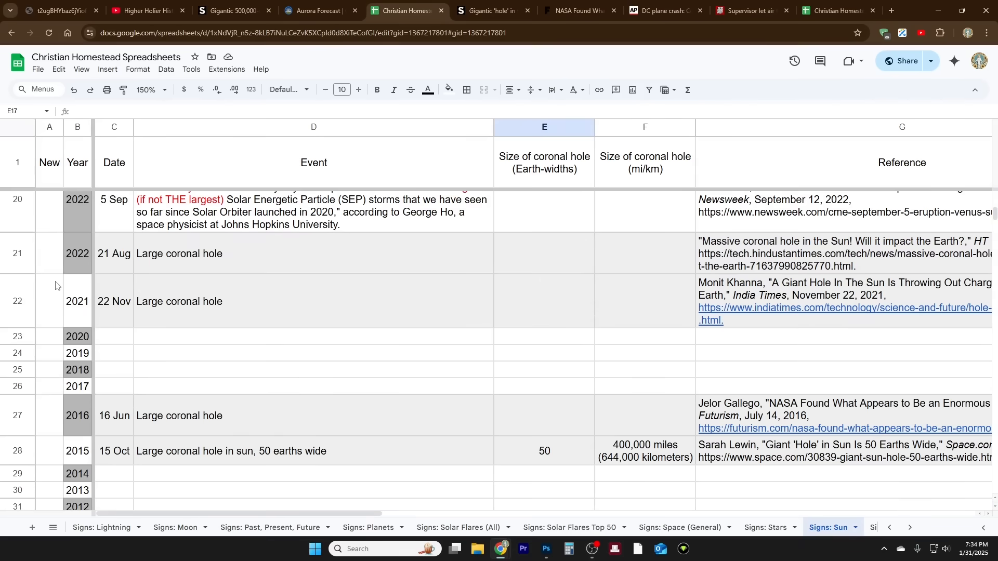
{"action": "left_click", "coordinate": [16, 254]}
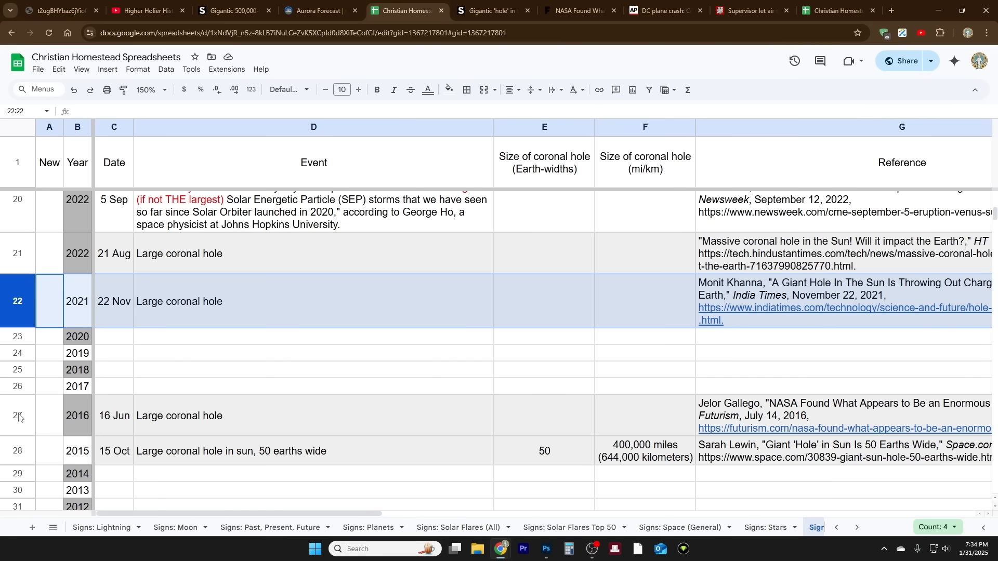
{"action": "left_click", "coordinate": [19, 416]}
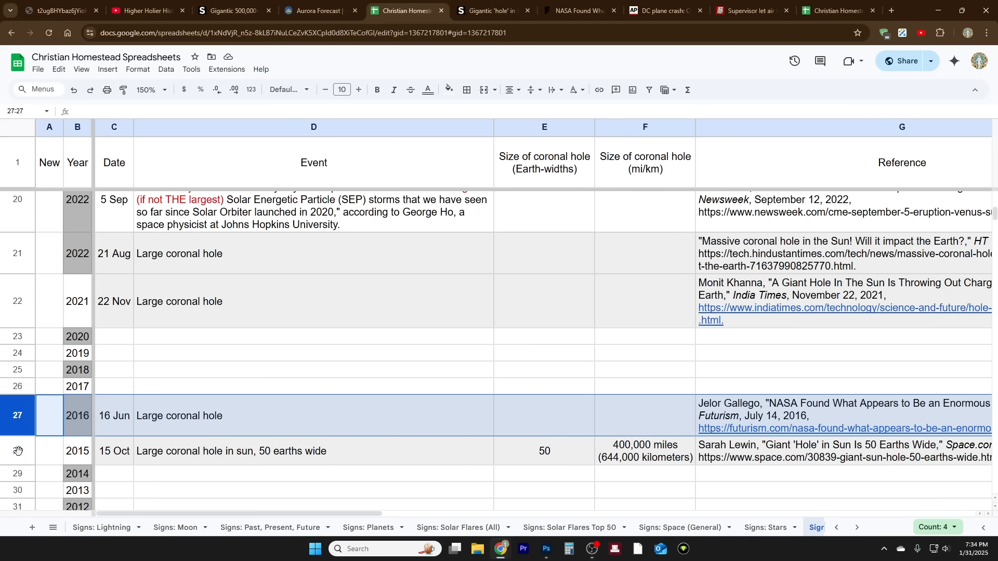
{"action": "left_click", "coordinate": [113, 450]}
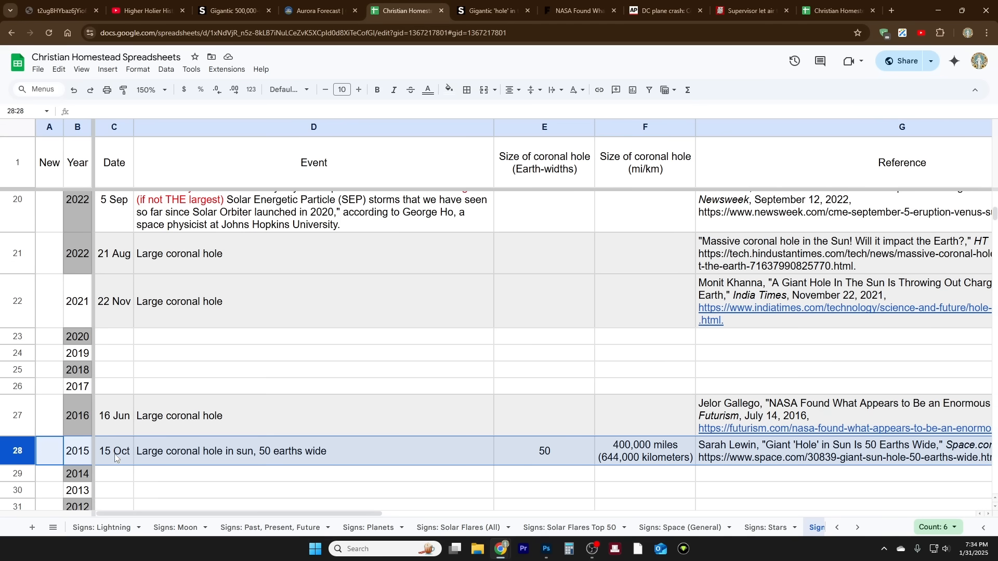
{"action": "left_click", "coordinate": [544, 450]}
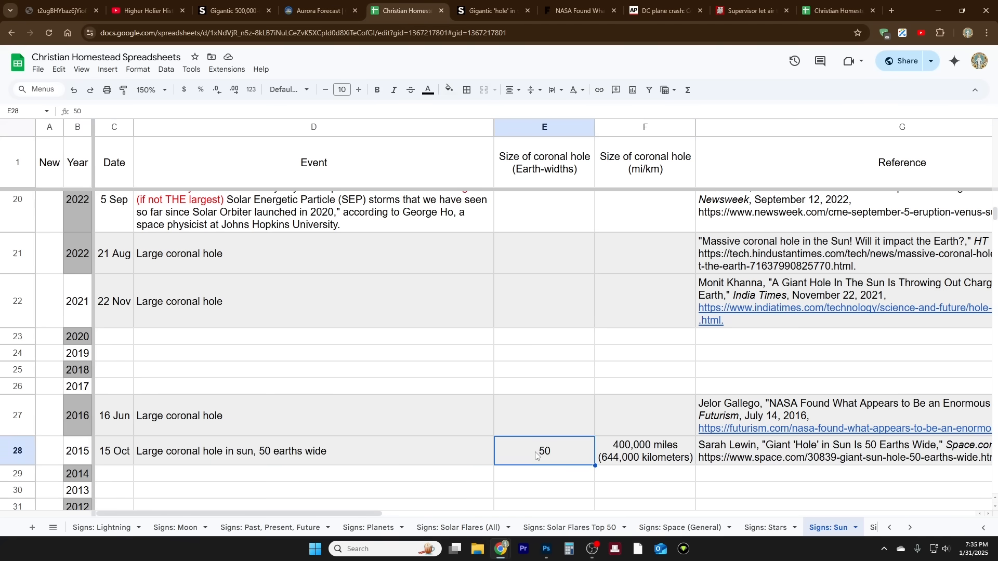
{"action": "mouse_move", "coordinate": [531, 458]}
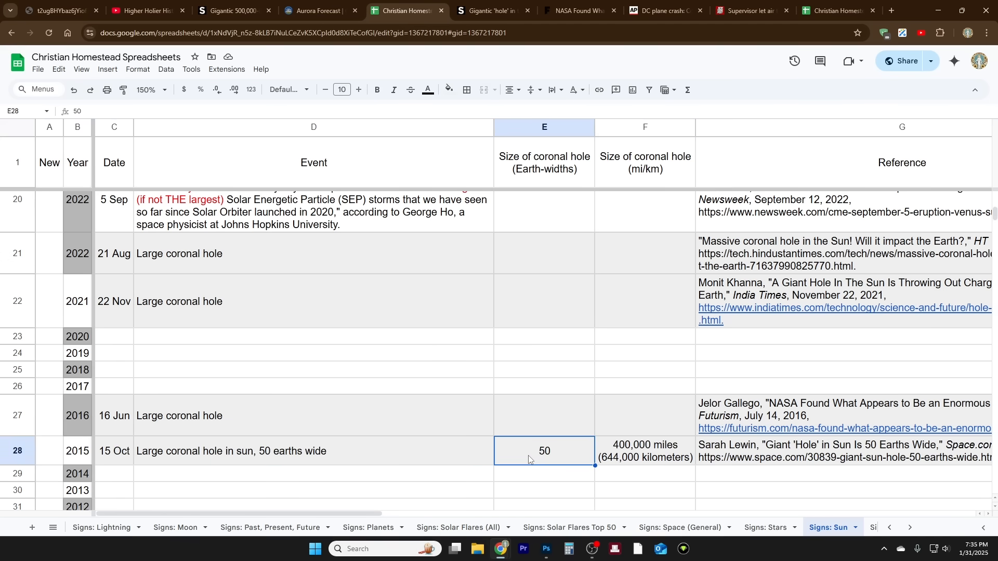
{"action": "mouse_move", "coordinate": [531, 462]}
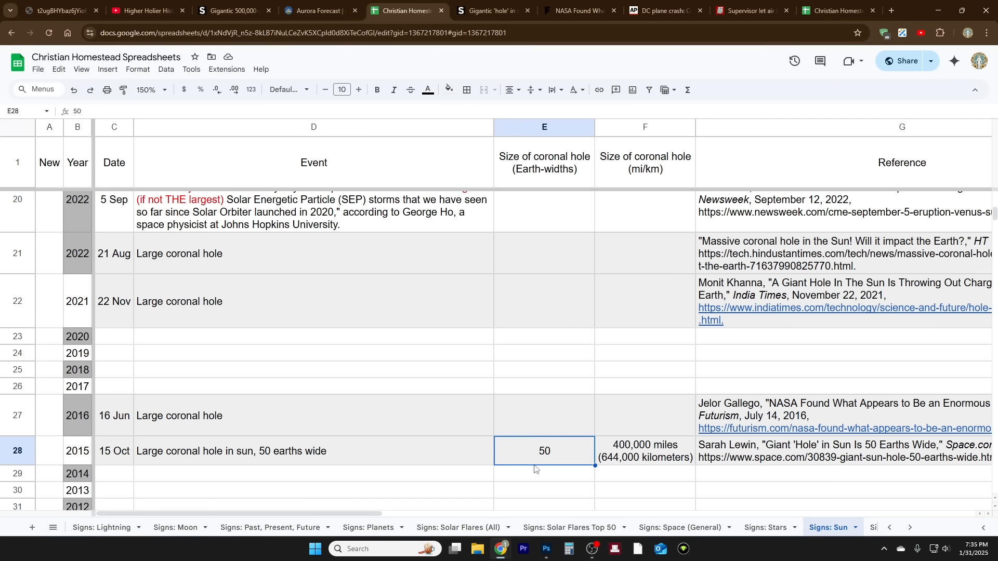
Step: Return to the top and pick out the 2025 hole's 62 Earth-widths entry in E2 again
{"action": "scroll", "scroll_direction": "up", "scroll_amount": 3}
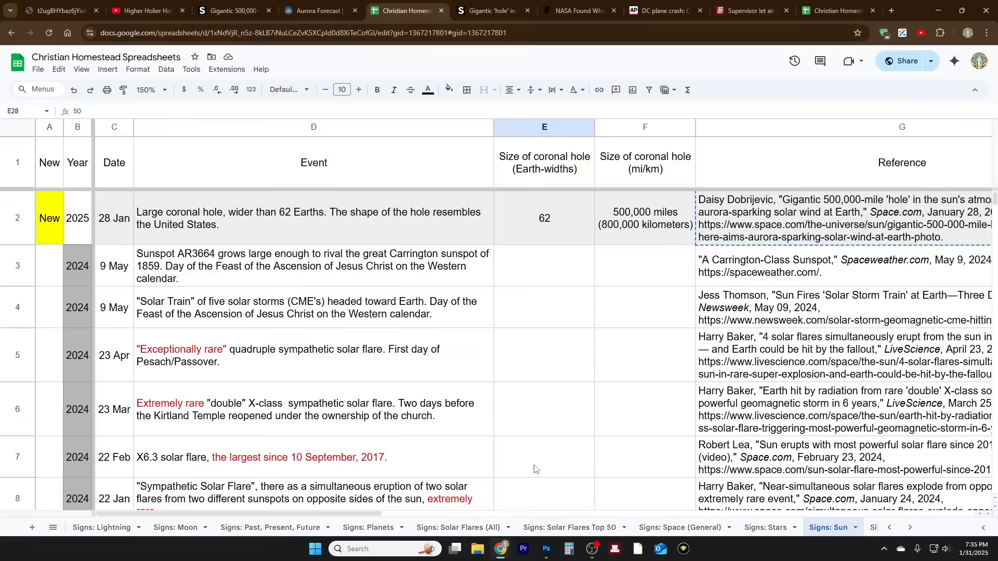
{"action": "left_click", "coordinate": [544, 218]}
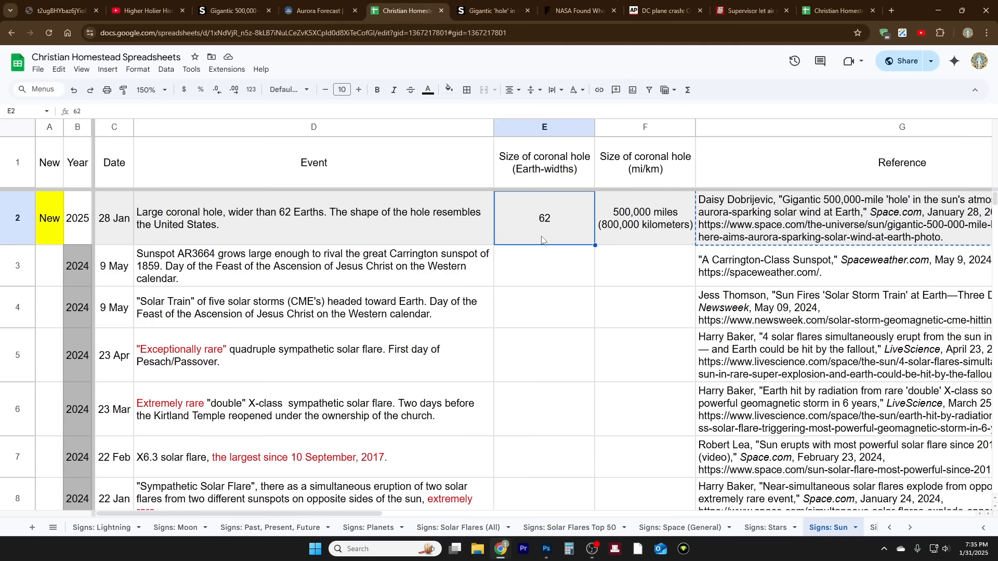
{"action": "scroll", "scroll_direction": "down", "scroll_amount": 3}
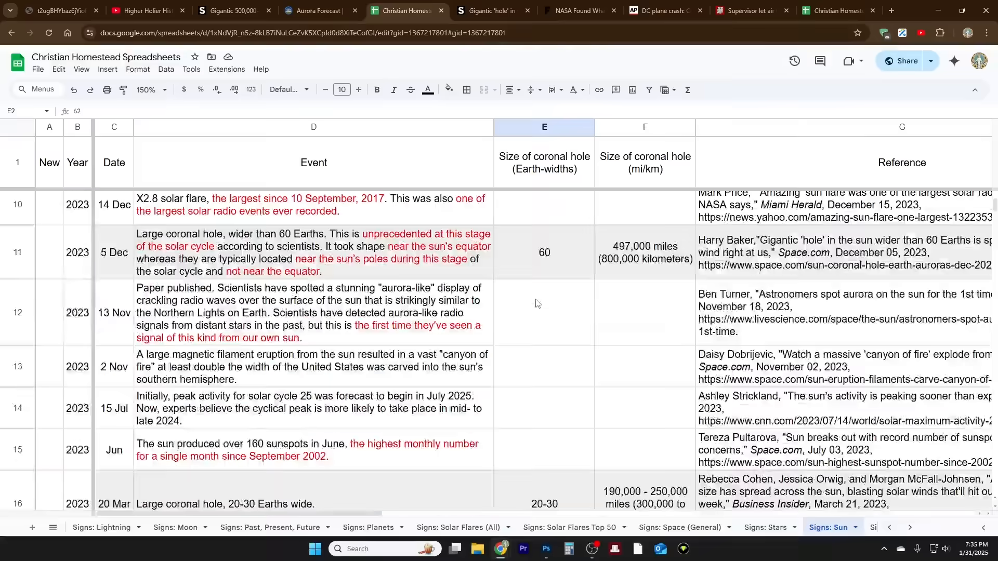
{"action": "scroll", "scroll_direction": "down", "scroll_amount": 3}
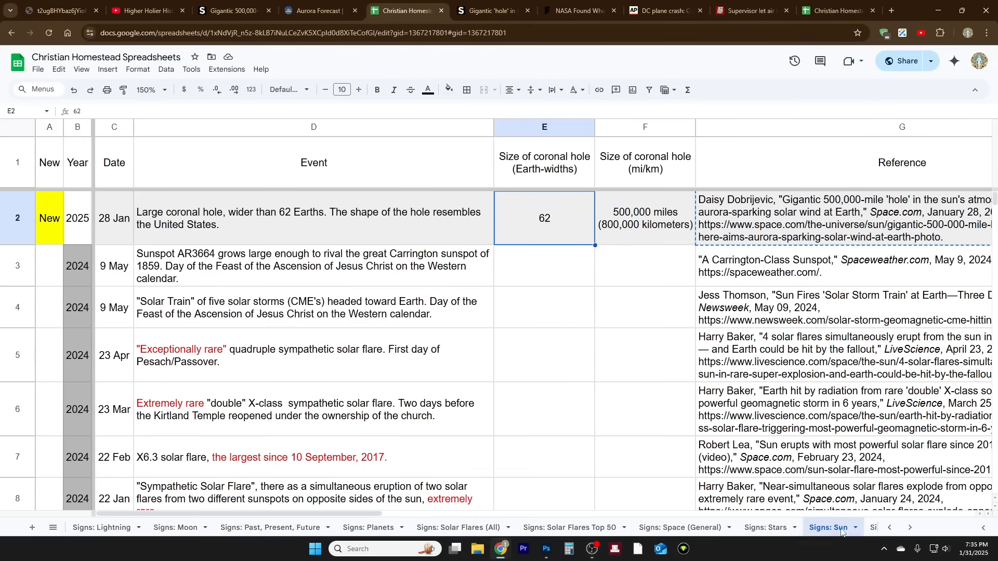
Step: Play the coronal hole video in Space.com's 60-Earth sun hole article and read down the text
{"action": "left_click", "coordinate": [490, 10]}
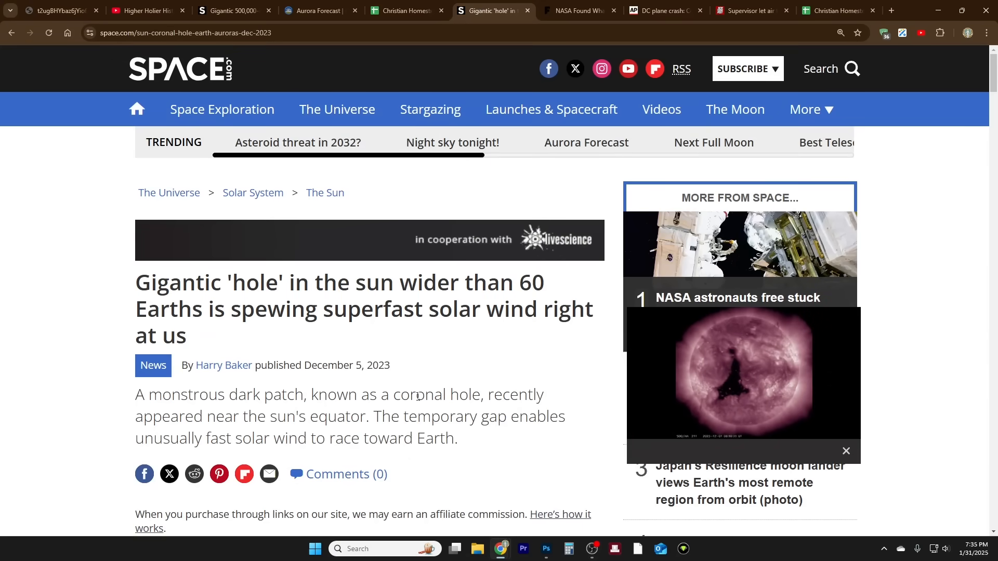
{"action": "left_click", "coordinate": [742, 375]}
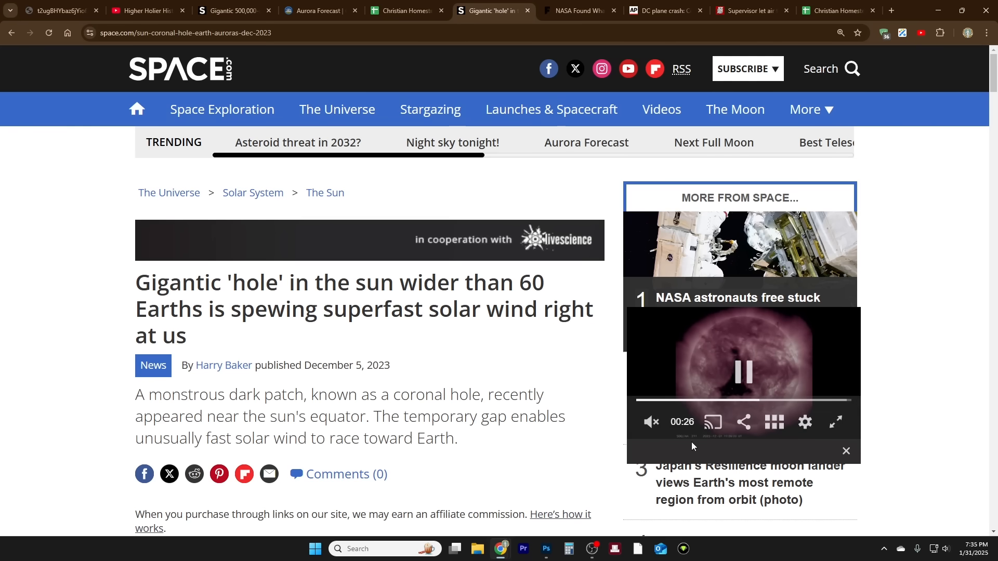
{"action": "scroll", "scroll_direction": "down", "scroll_amount": 3}
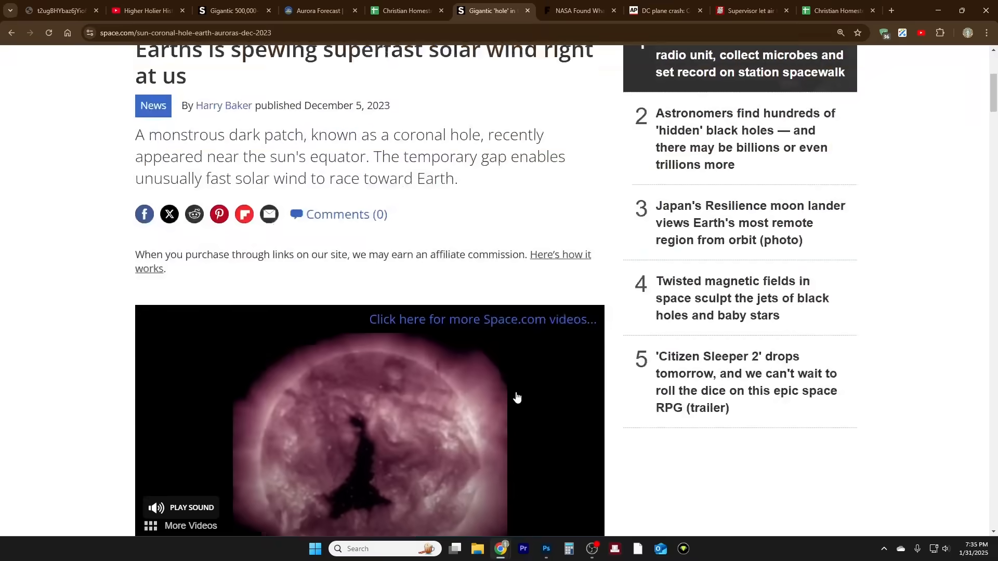
{"action": "scroll", "scroll_direction": "down", "scroll_amount": 3}
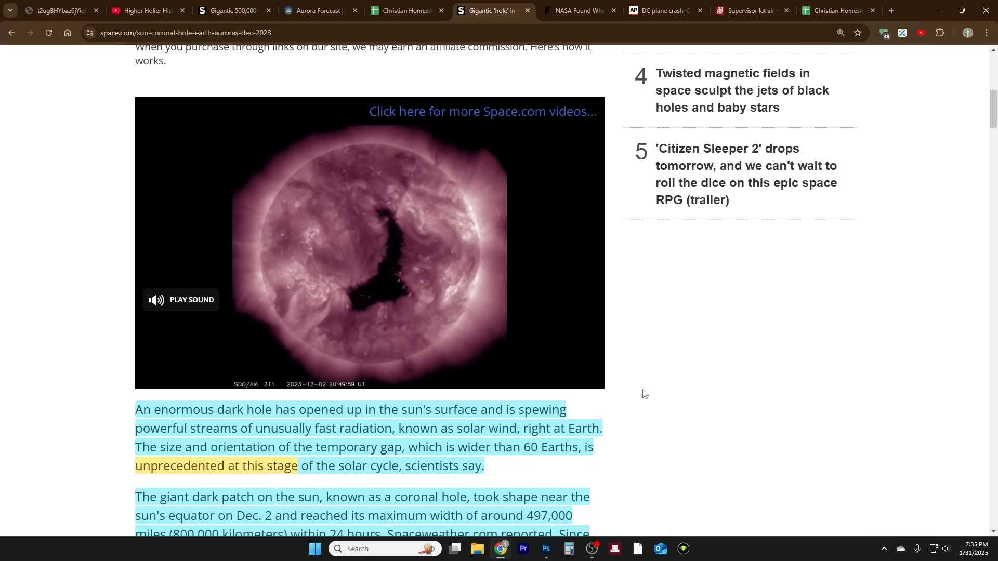
{"action": "left_click", "coordinate": [577, 11]}
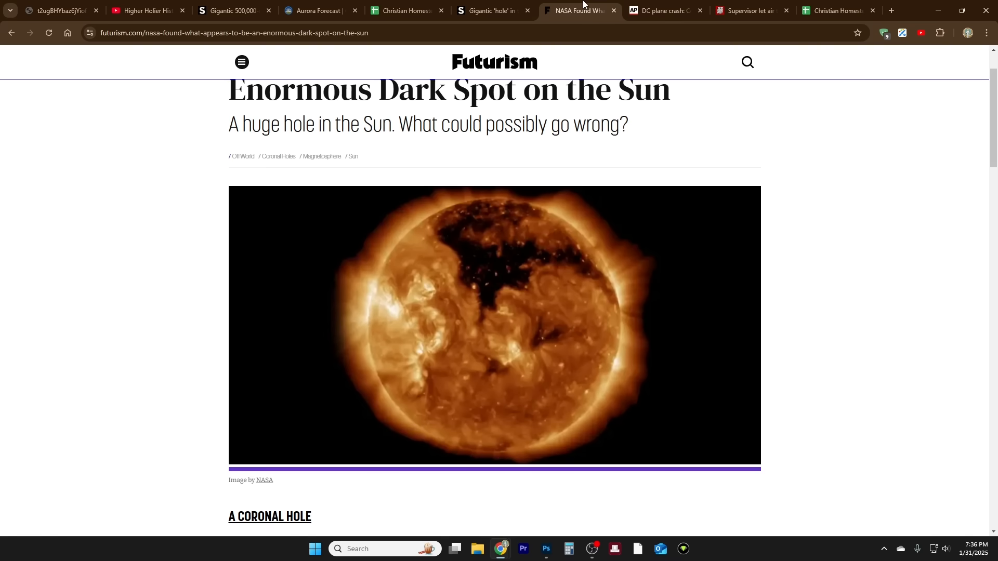
Step: Scroll through Futurism's NASA enormous dark spot article and its solar hole photo
{"action": "scroll", "scroll_direction": "down", "scroll_amount": 3}
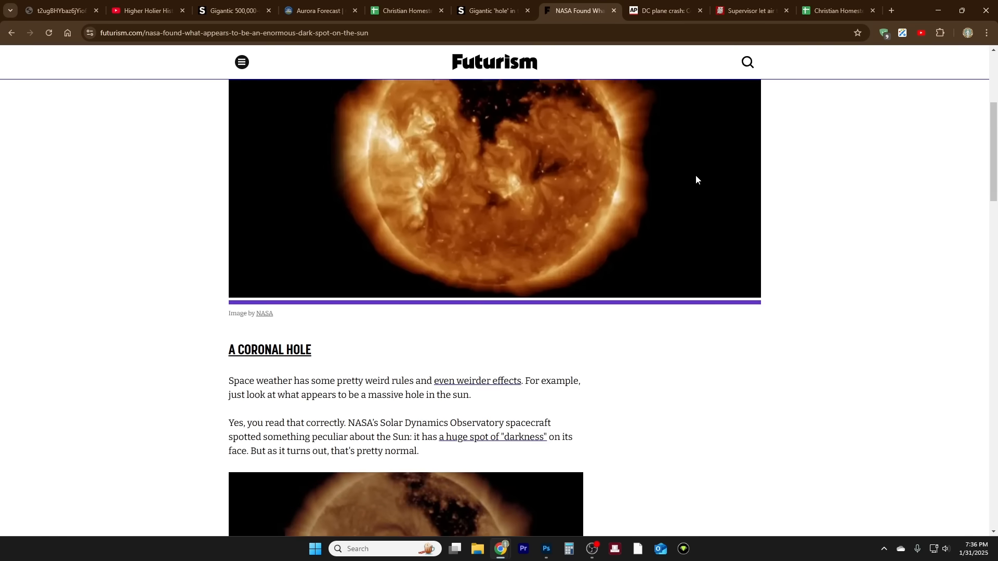
{"action": "scroll", "scroll_direction": "up", "scroll_amount": 3}
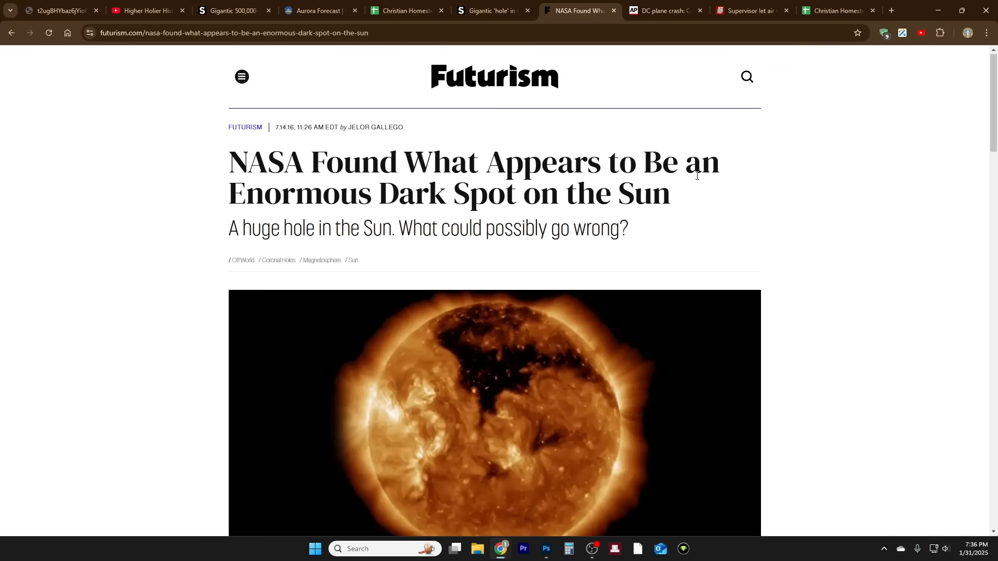
{"action": "mouse_move", "coordinate": [288, 137]}
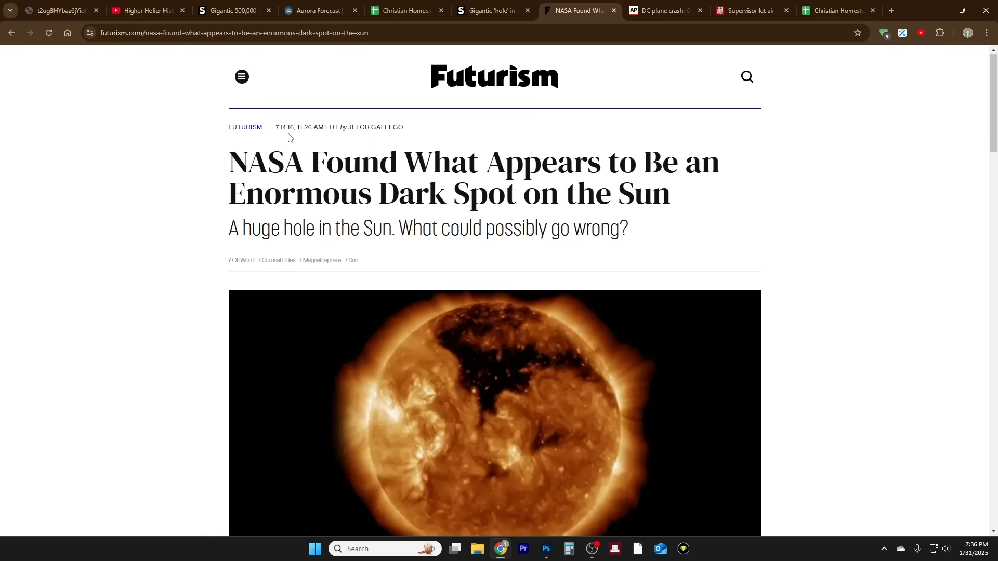
{"action": "mouse_move", "coordinate": [669, 225]}
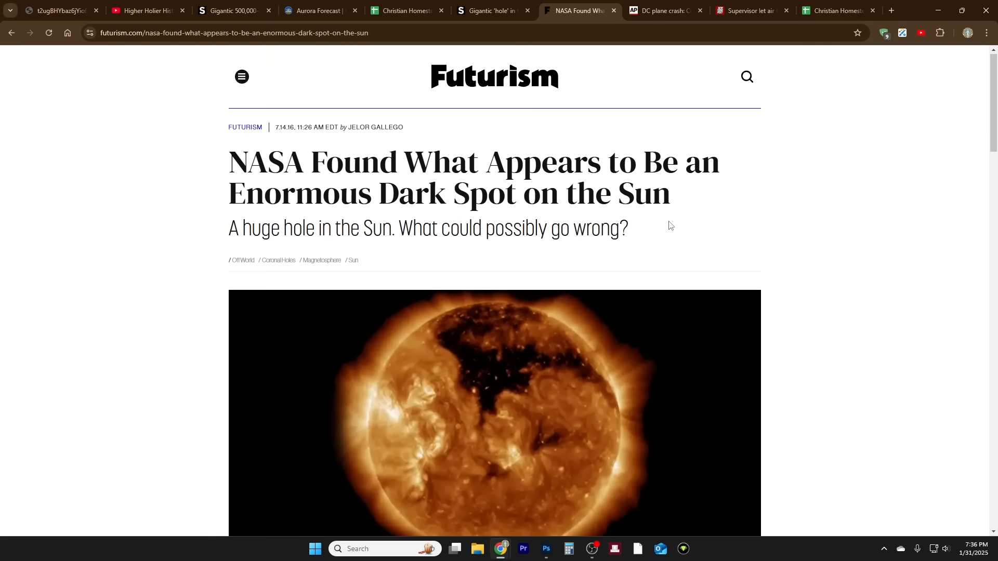
{"action": "scroll", "scroll_direction": "down", "scroll_amount": 3}
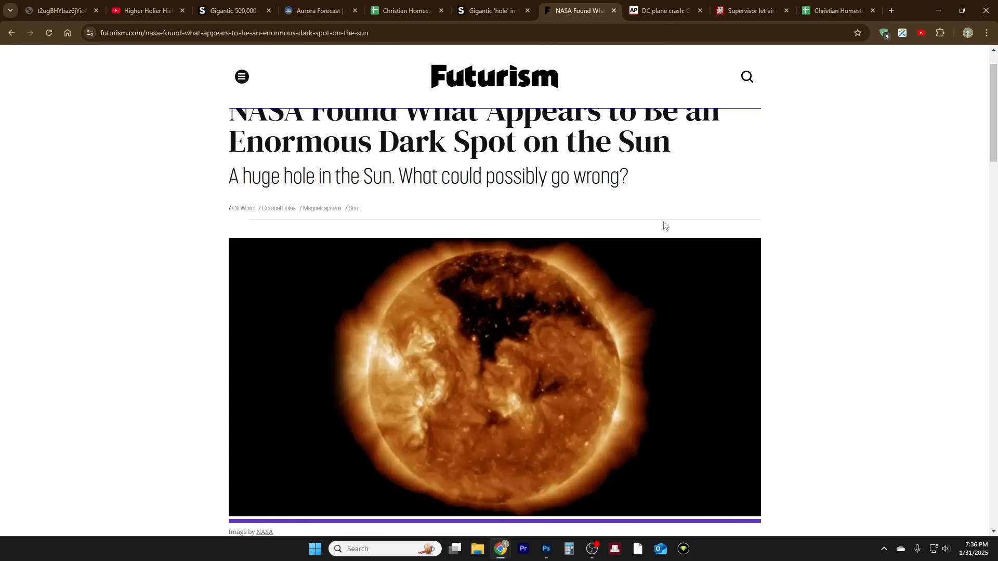
{"action": "mouse_move", "coordinate": [371, 186]}
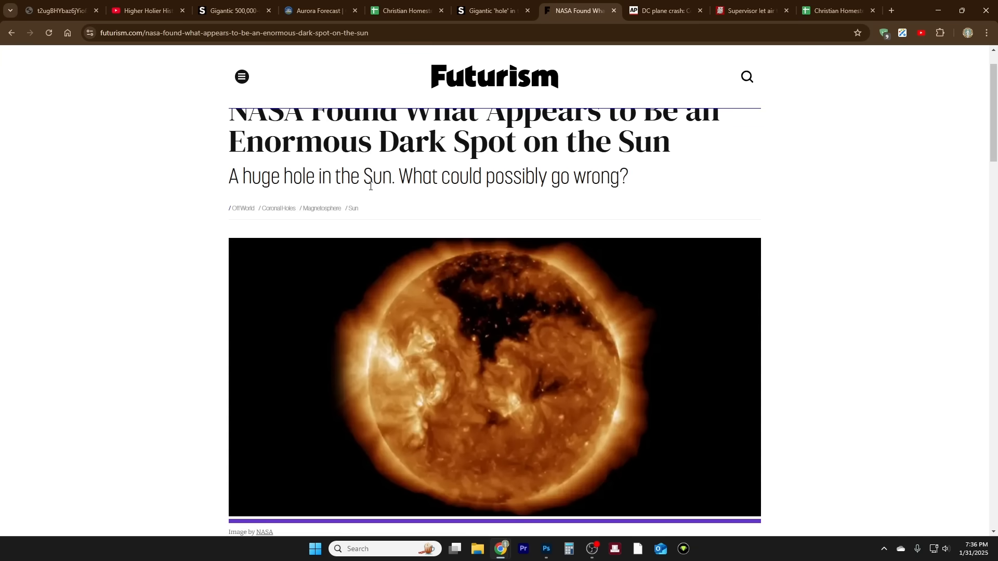
{"action": "mouse_move", "coordinate": [606, 181]}
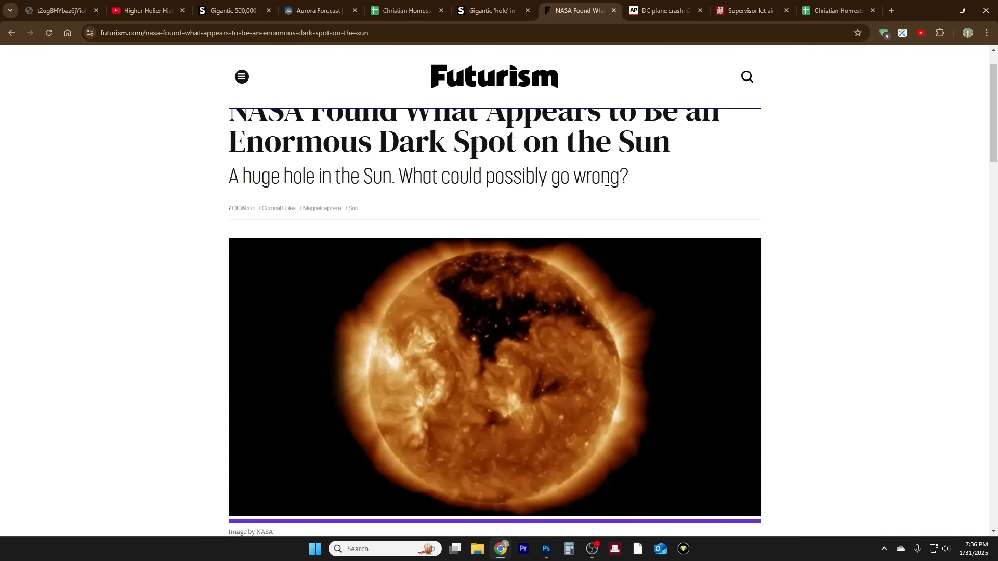
{"action": "mouse_move", "coordinate": [813, 235]}
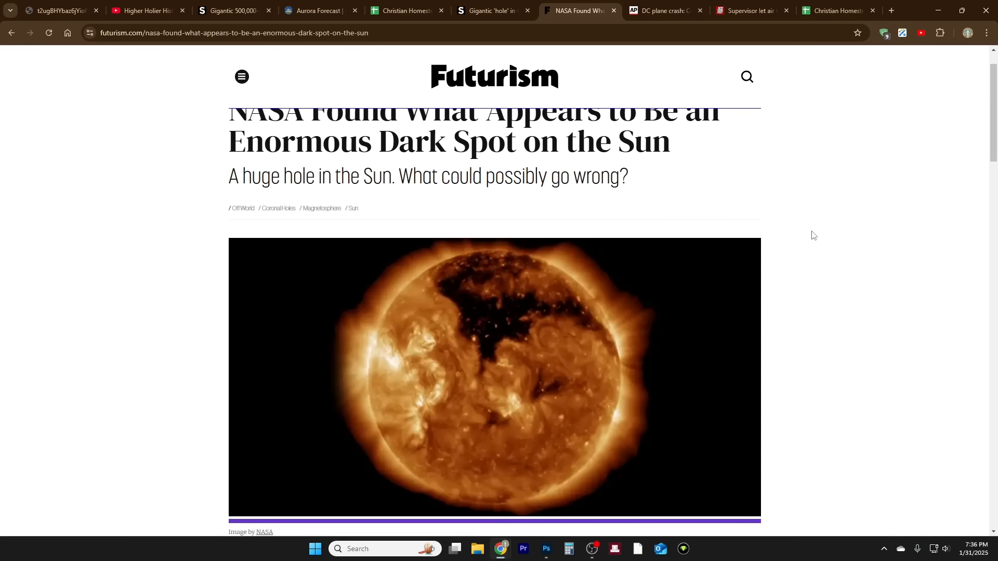
{"action": "mouse_move", "coordinate": [821, 281]}
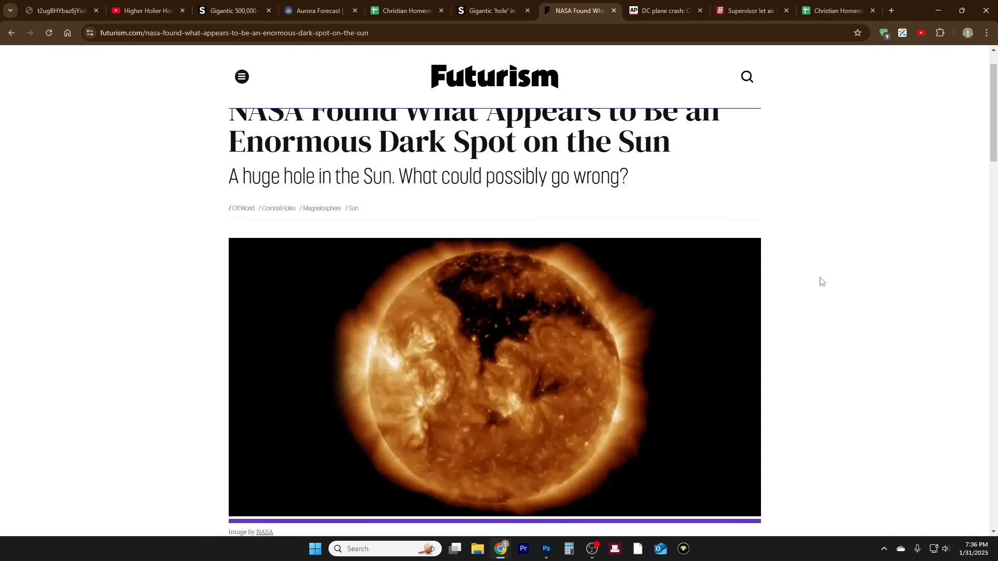
{"action": "mouse_move", "coordinate": [821, 287]}
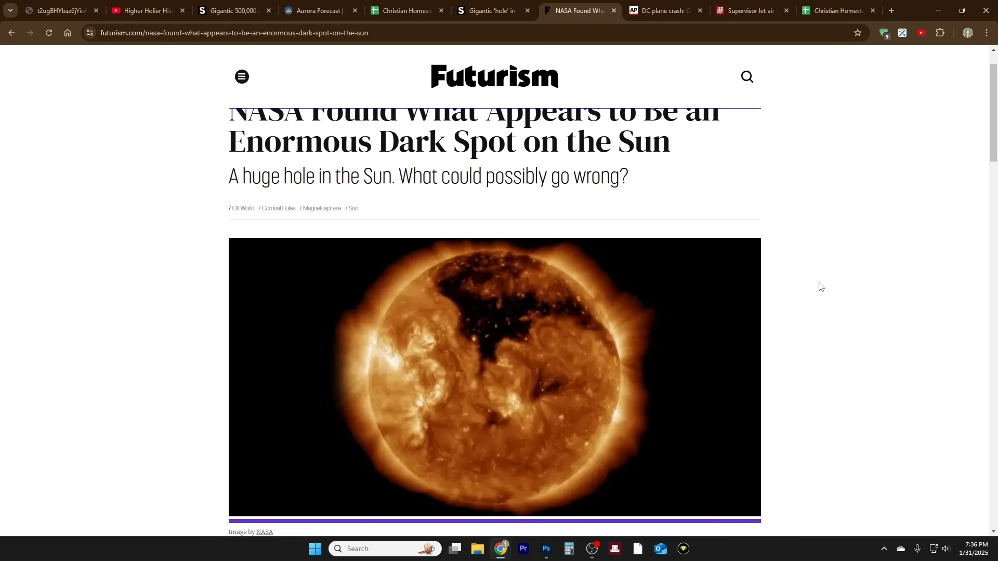
{"action": "scroll", "scroll_direction": "down", "scroll_amount": 3}
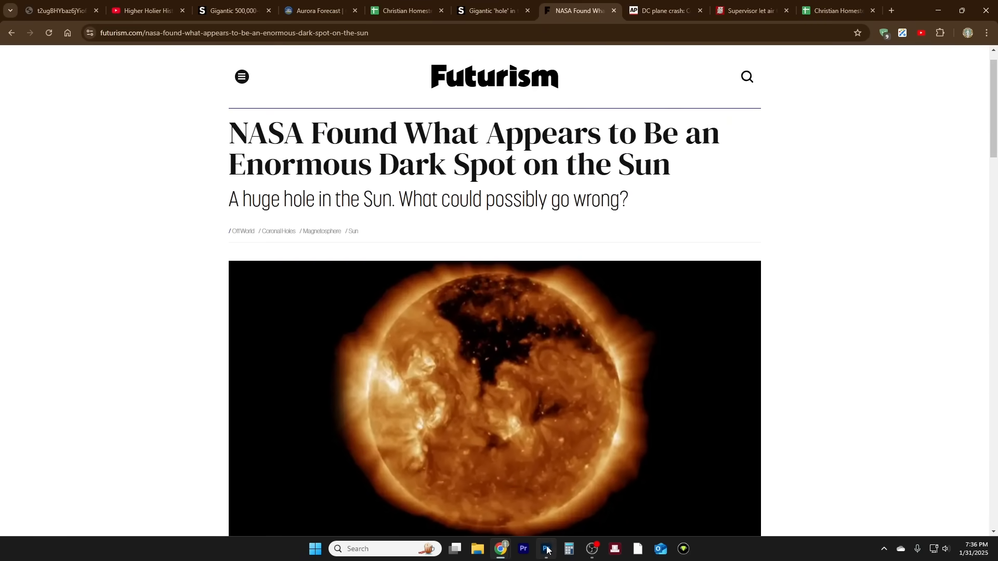
Step: Toggle the Layer 3 state map overlay off and on twice over the coronal hole, leaving it visible
{"action": "left_click", "coordinate": [546, 552]}
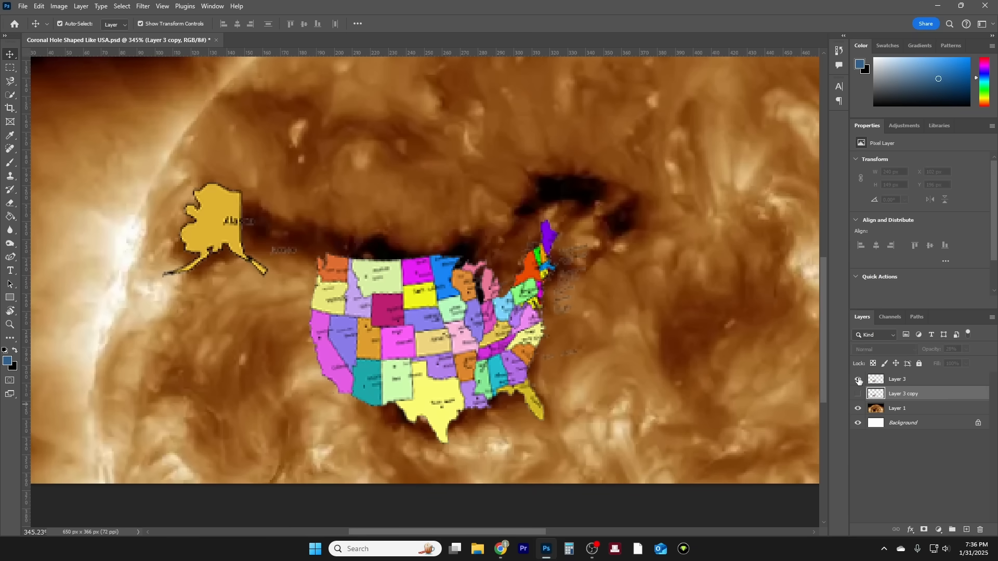
{"action": "left_click", "coordinate": [858, 380]}
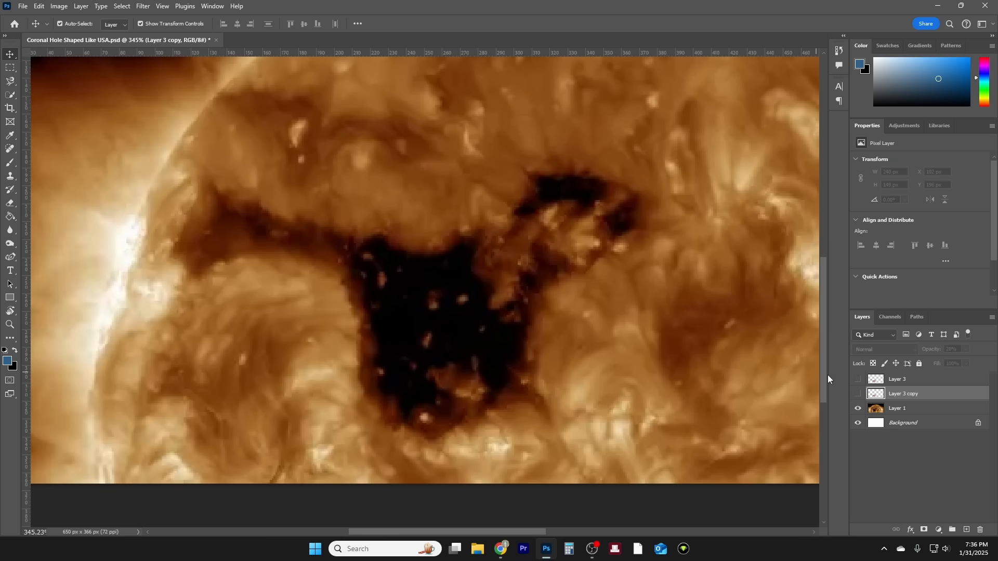
{"action": "left_click", "coordinate": [858, 379]}
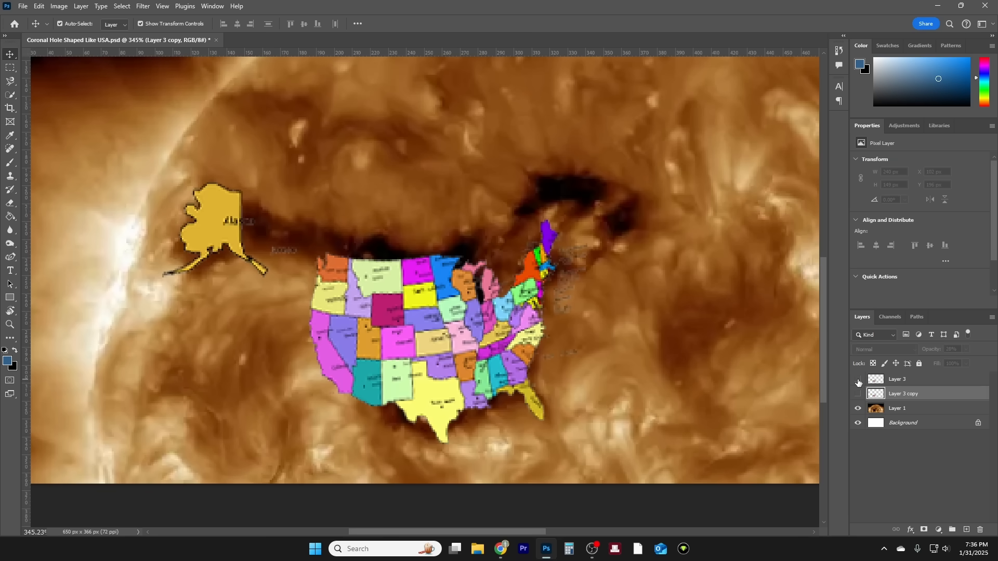
{"action": "left_click", "coordinate": [858, 393]}
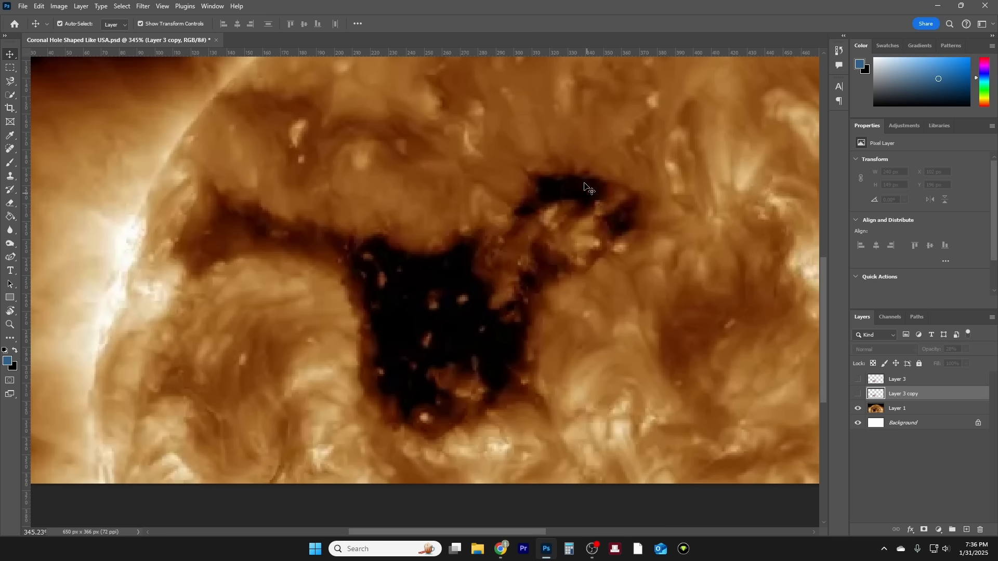
{"action": "left_click", "coordinate": [857, 380]}
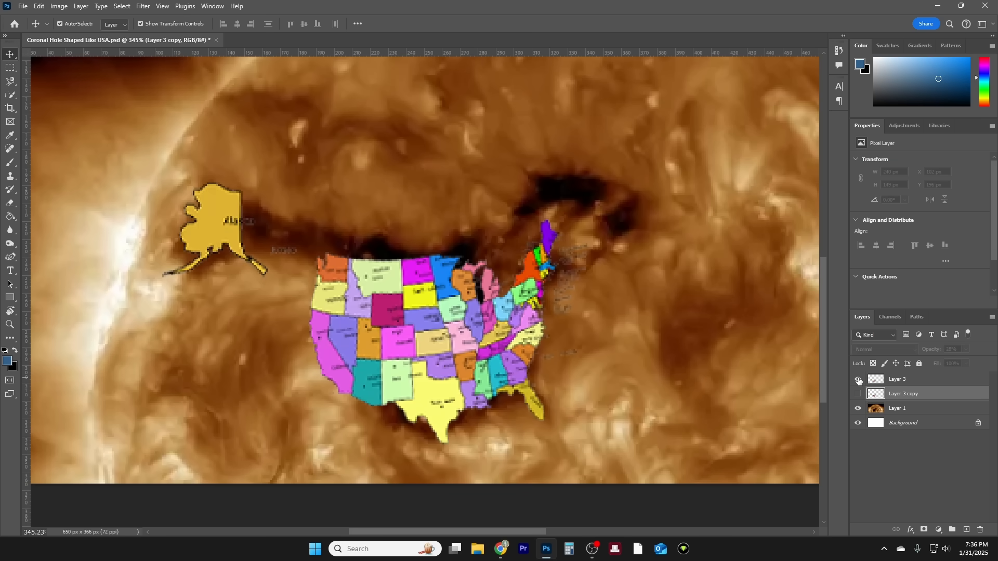
Step: Return to Chrome and bring up AP News's DC plane crash live coverage
{"action": "left_click", "coordinate": [501, 549]}
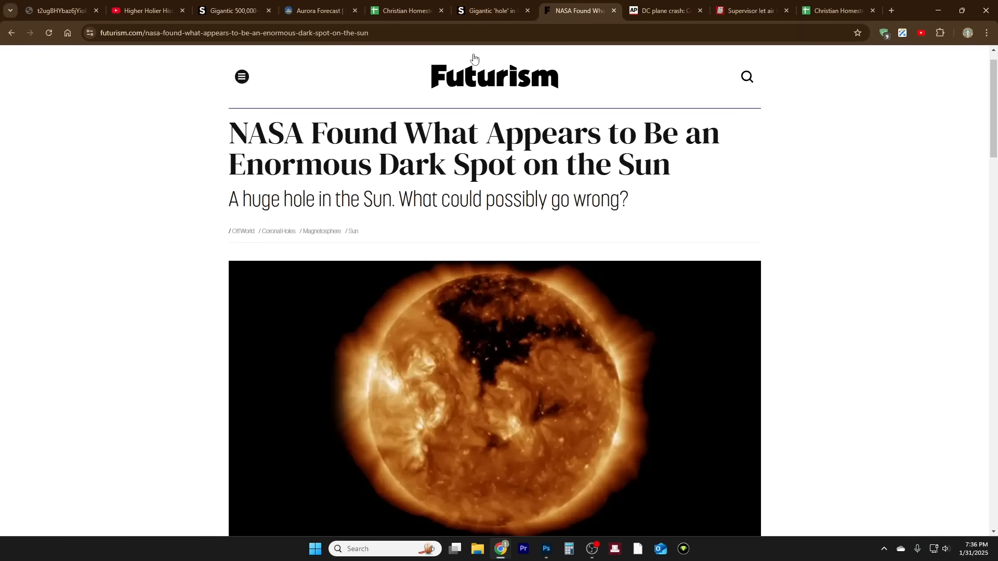
{"action": "mouse_move", "coordinate": [667, 100]}
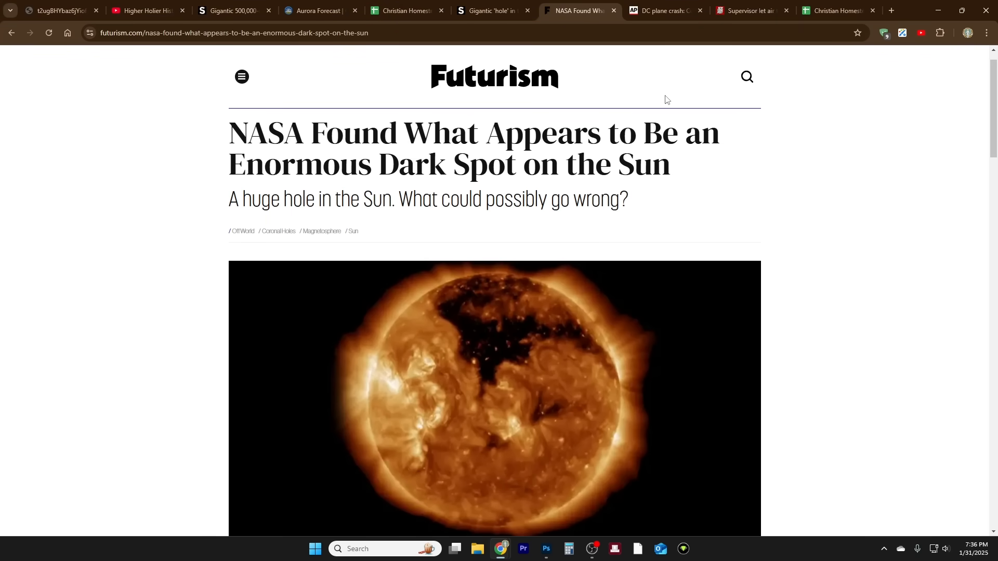
{"action": "left_click", "coordinate": [662, 11]}
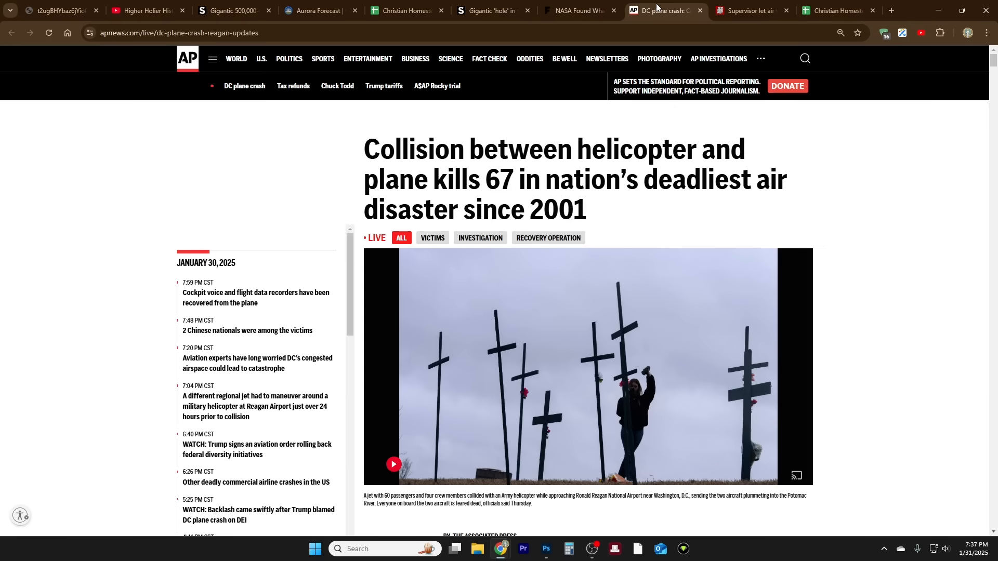
{"action": "mouse_move", "coordinate": [821, 186]}
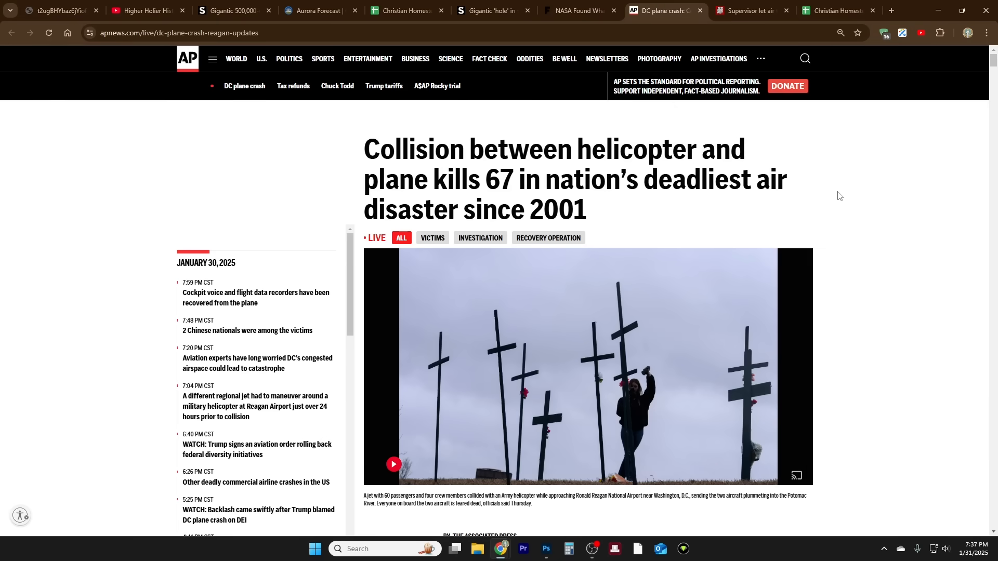
{"action": "mouse_move", "coordinate": [844, 202]}
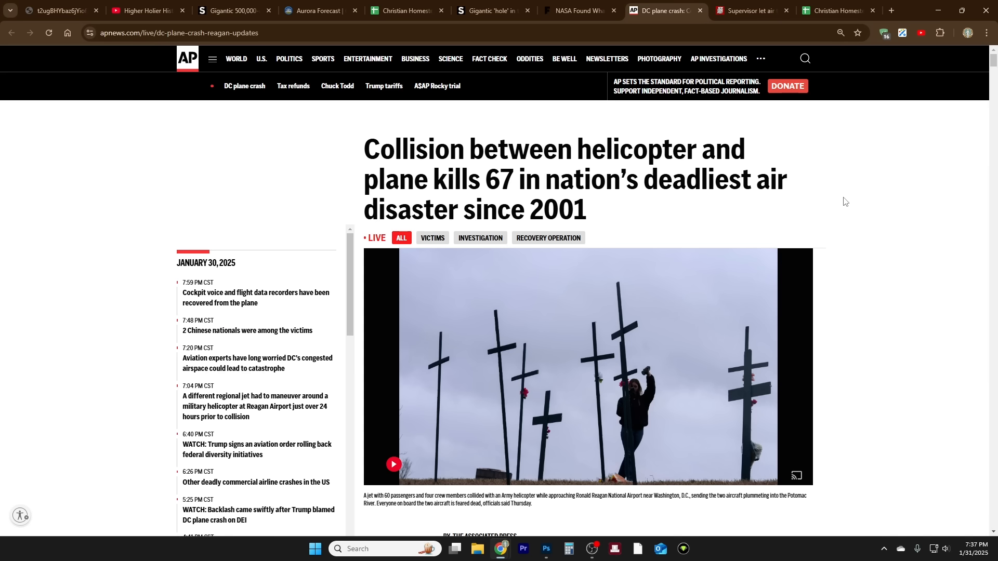
{"action": "mouse_move", "coordinate": [866, 262]}
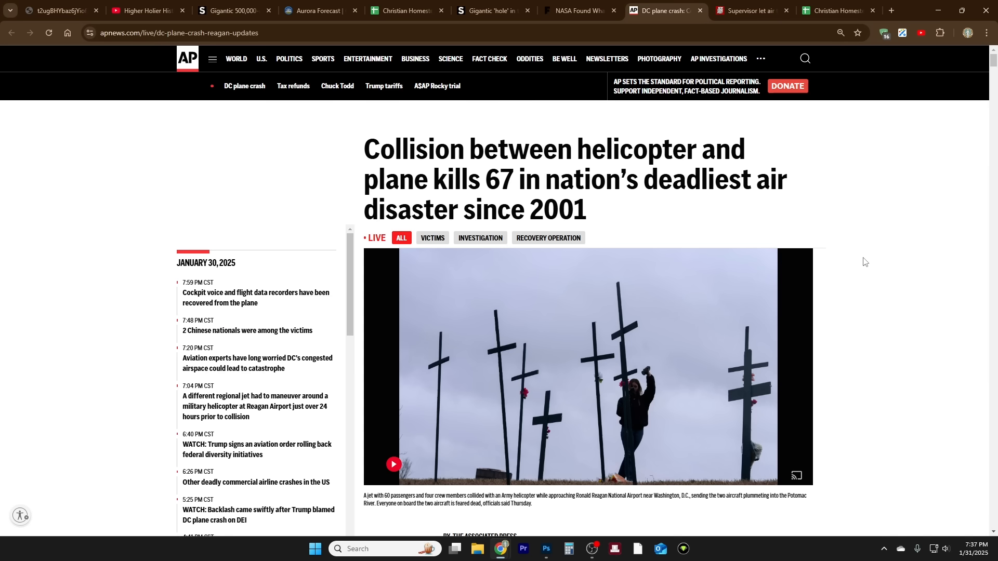
{"action": "scroll", "scroll_direction": "down", "scroll_amount": 3}
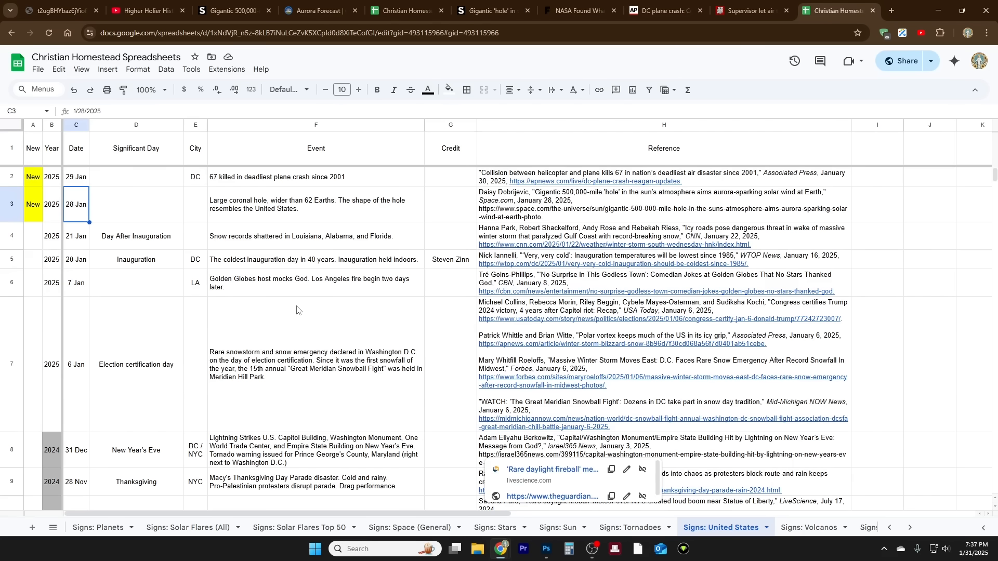
Step: Scroll the Signs: United States log down to its DC entries ending at the 6 Jan 2021 Capitol Riot
{"action": "left_click", "coordinate": [195, 124]}
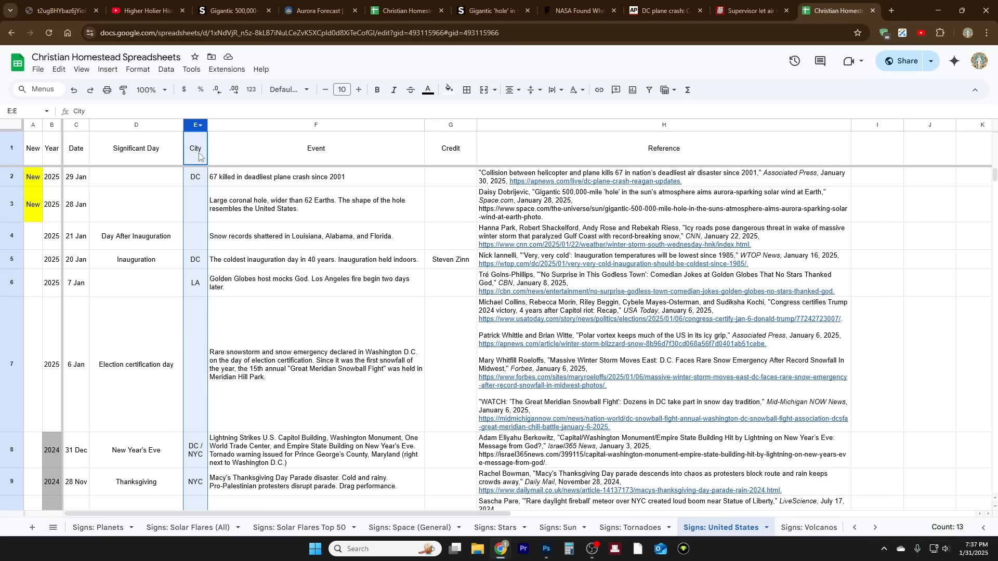
{"action": "left_click", "coordinate": [195, 177]}
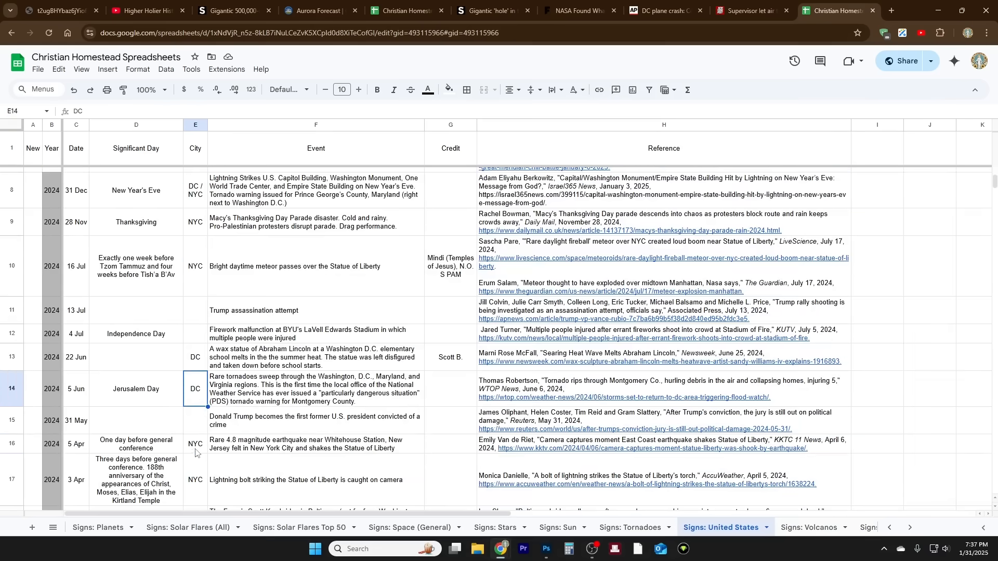
{"action": "scroll", "scroll_direction": "down", "scroll_amount": 3}
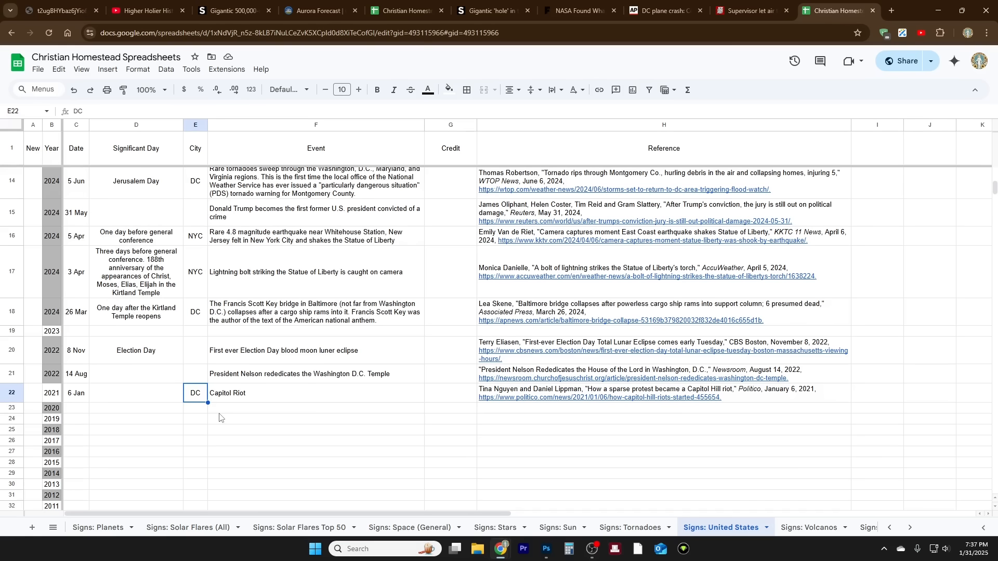
{"action": "mouse_move", "coordinate": [94, 401]}
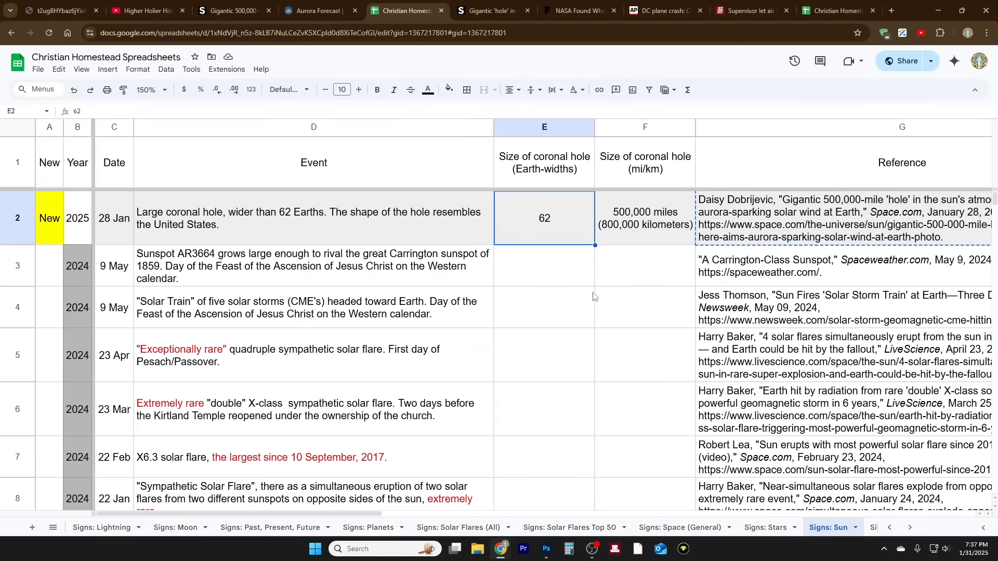
{"action": "mouse_move", "coordinate": [586, 303]}
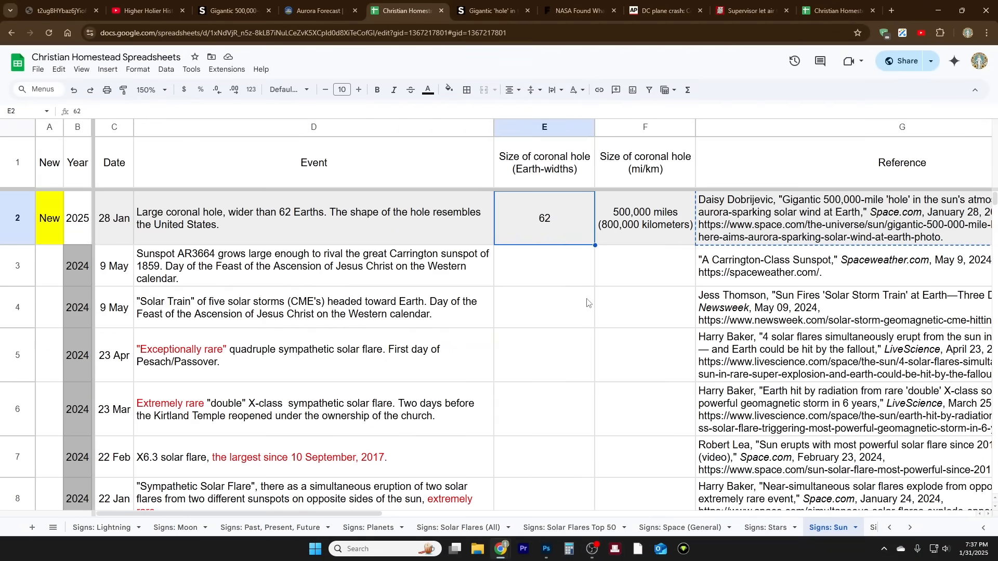
{"action": "mouse_move", "coordinate": [584, 306]}
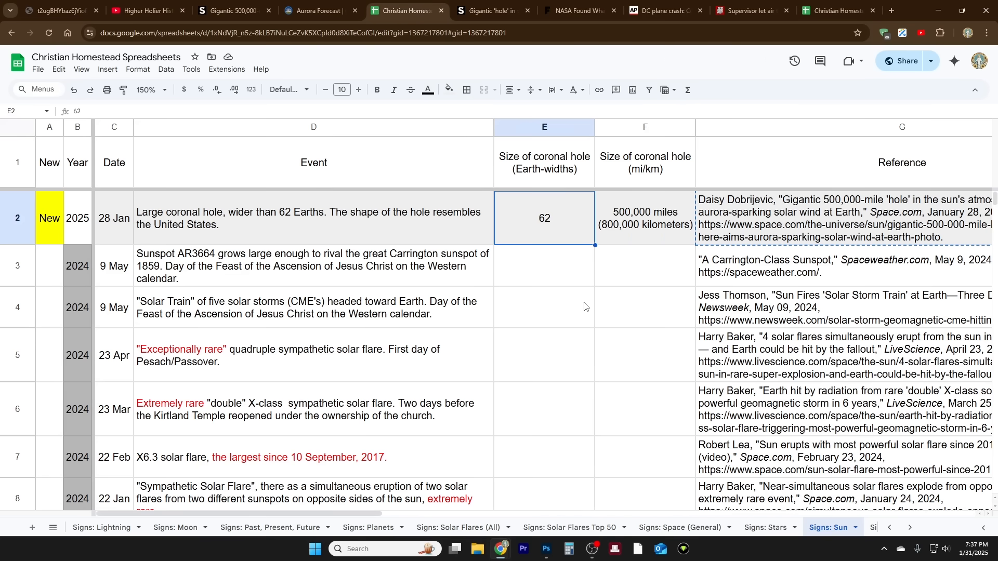
Step: Read AP News's midair collision summary down to its 'Here's what to know' points
{"action": "left_click", "coordinate": [662, 11]}
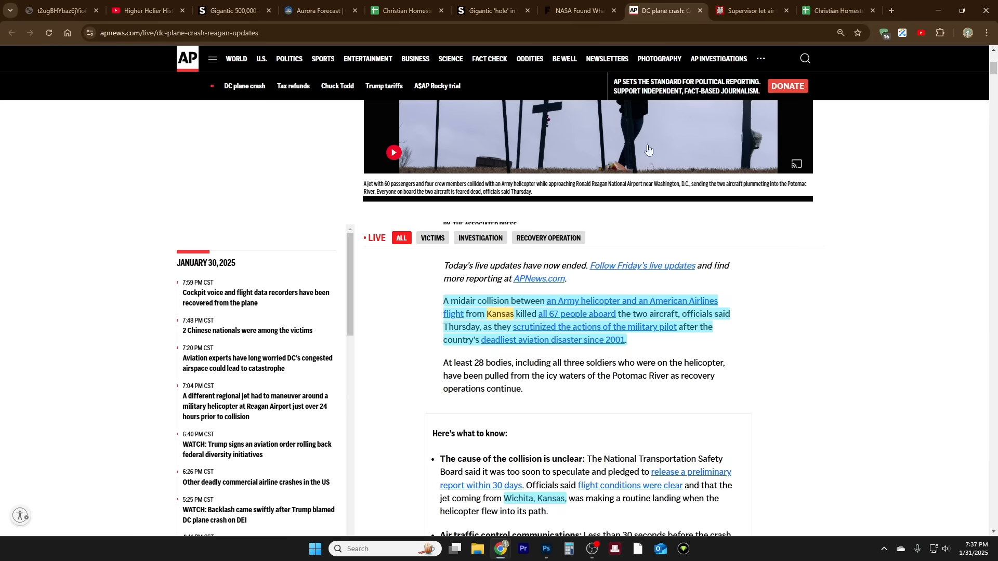
{"action": "scroll", "scroll_direction": "down", "scroll_amount": 3}
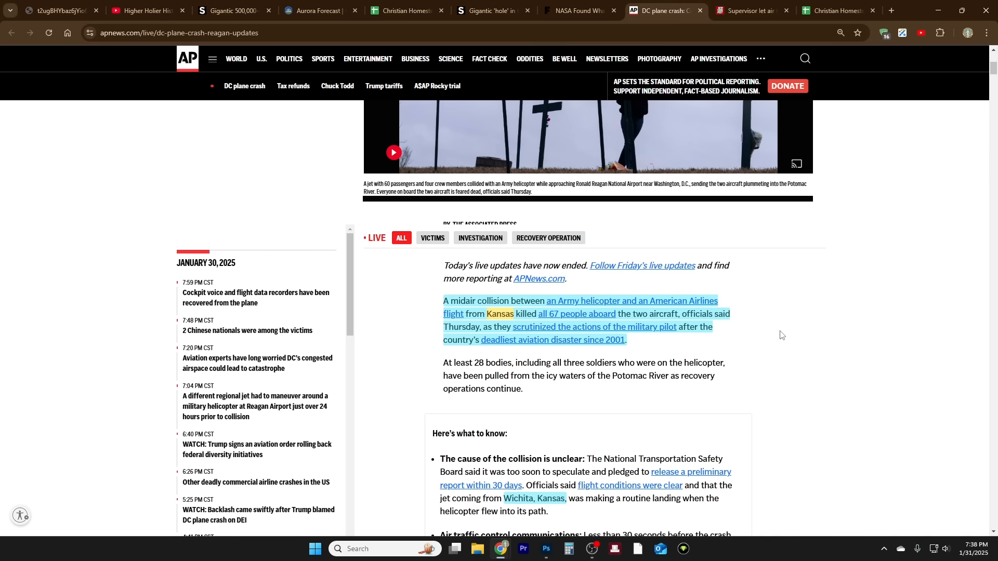
{"action": "mouse_move", "coordinate": [760, 361]}
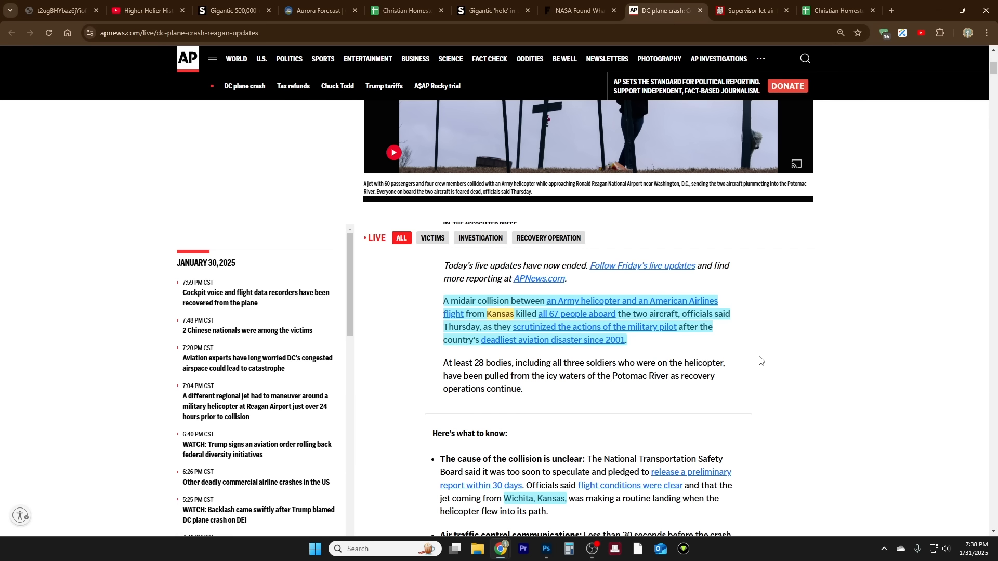
{"action": "mouse_move", "coordinate": [760, 361]}
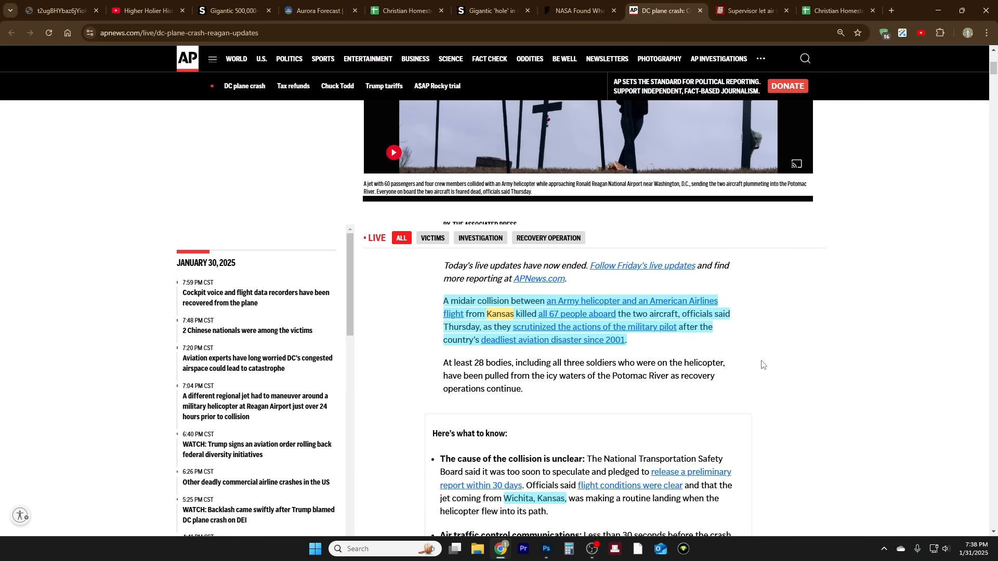
{"action": "mouse_move", "coordinate": [770, 364]}
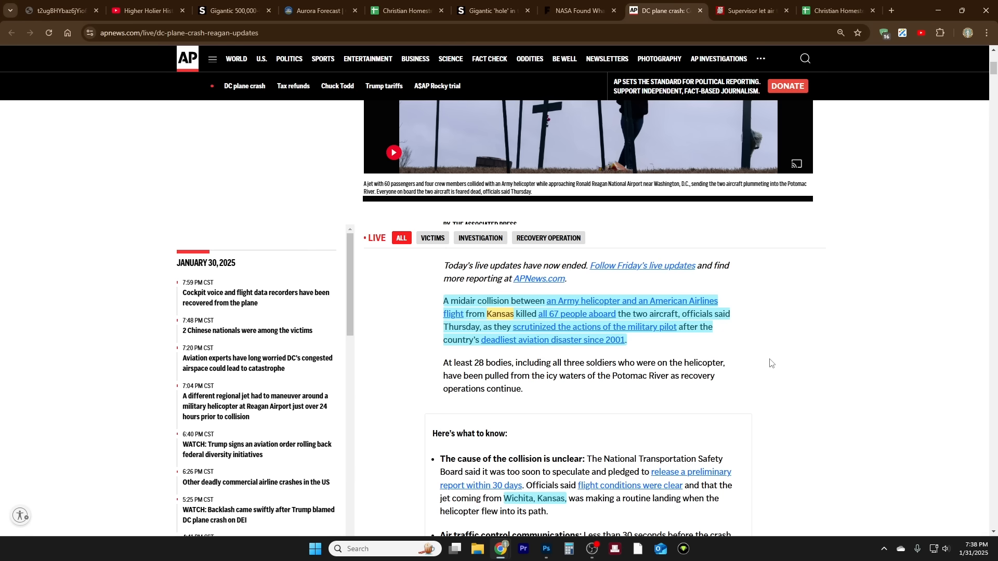
{"action": "scroll", "scroll_direction": "down", "scroll_amount": 3}
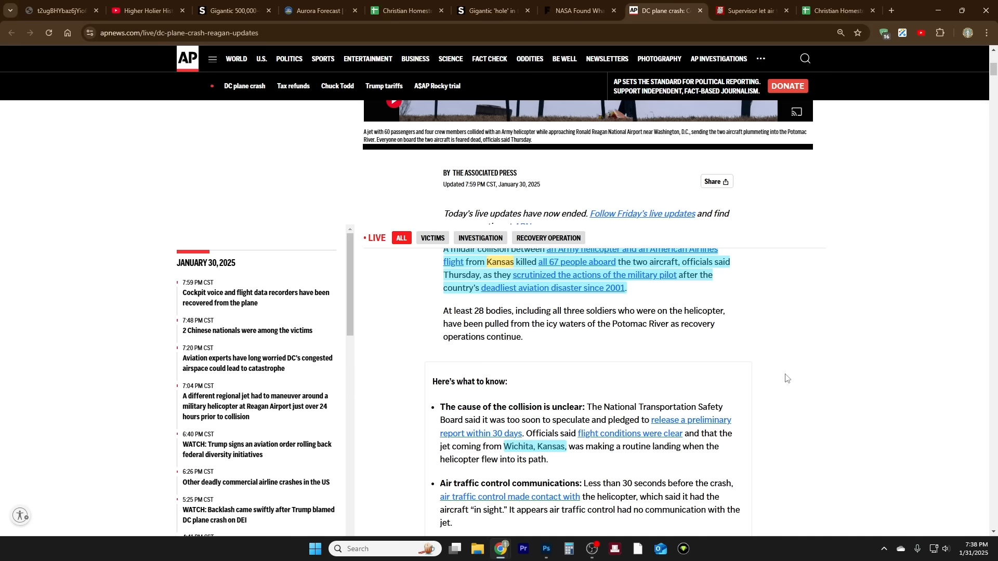
{"action": "mouse_move", "coordinate": [776, 402]}
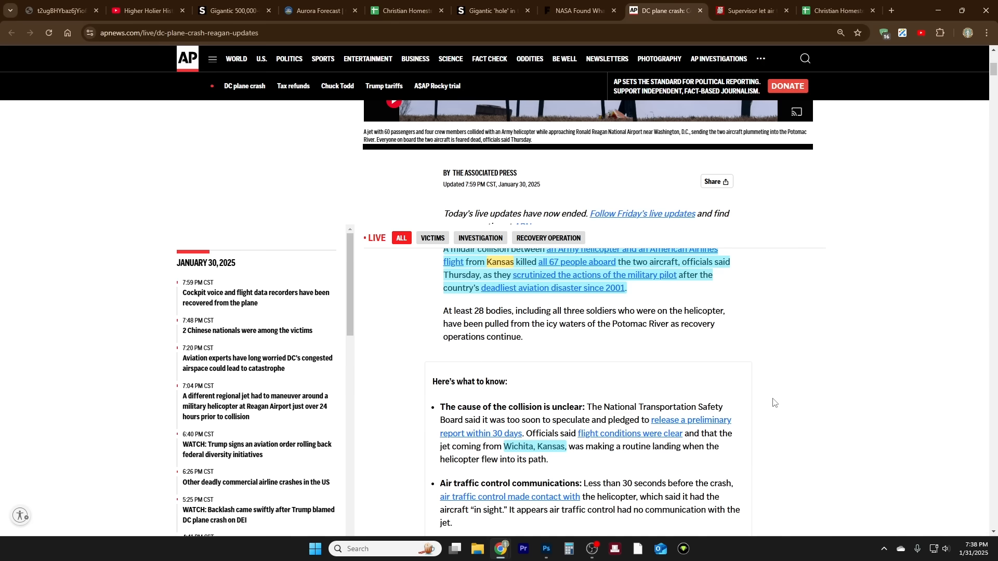
{"action": "scroll", "scroll_direction": "down", "scroll_amount": 3}
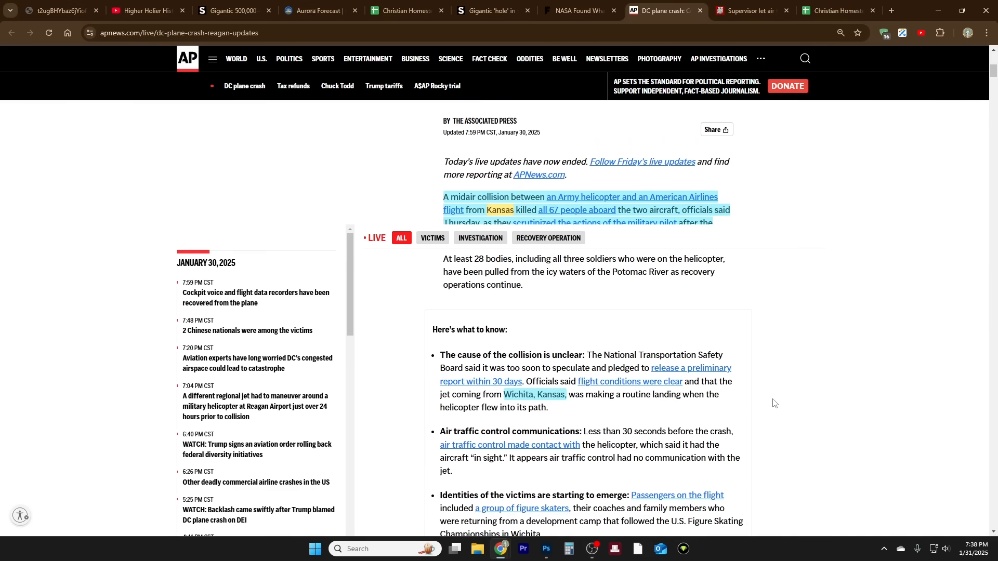
{"action": "scroll", "scroll_direction": "down", "scroll_amount": 3}
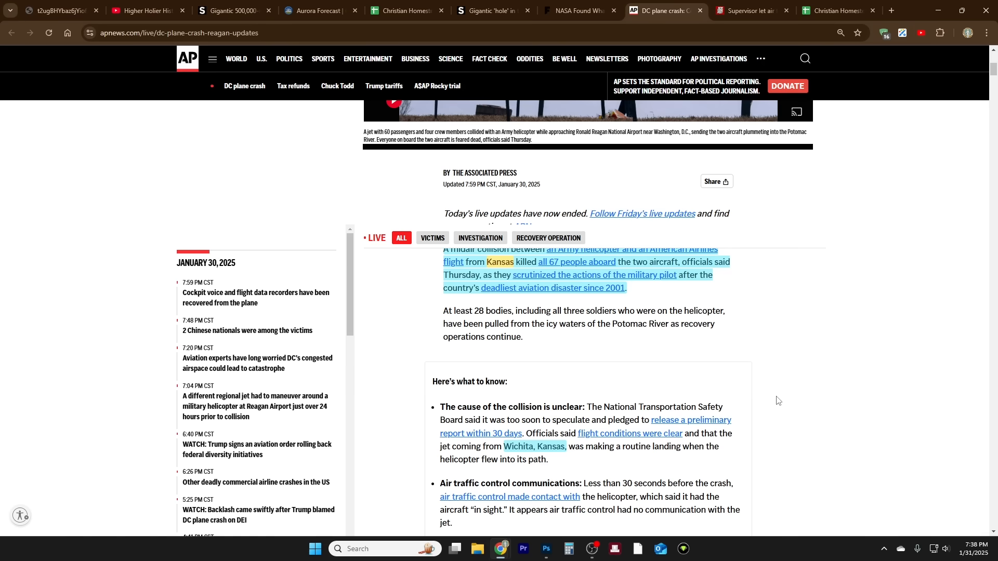
{"action": "mouse_move", "coordinate": [778, 396]}
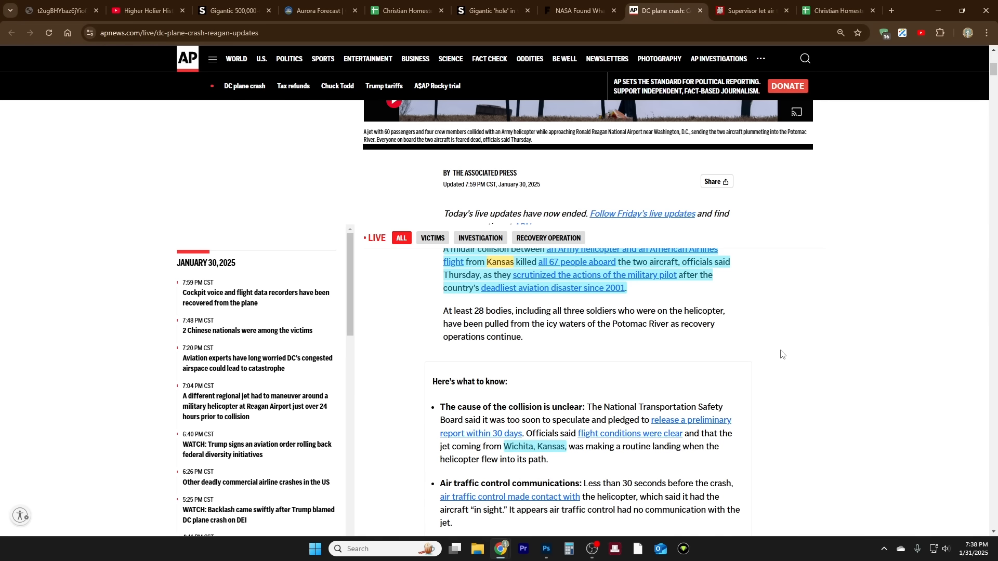
{"action": "mouse_move", "coordinate": [597, 308]}
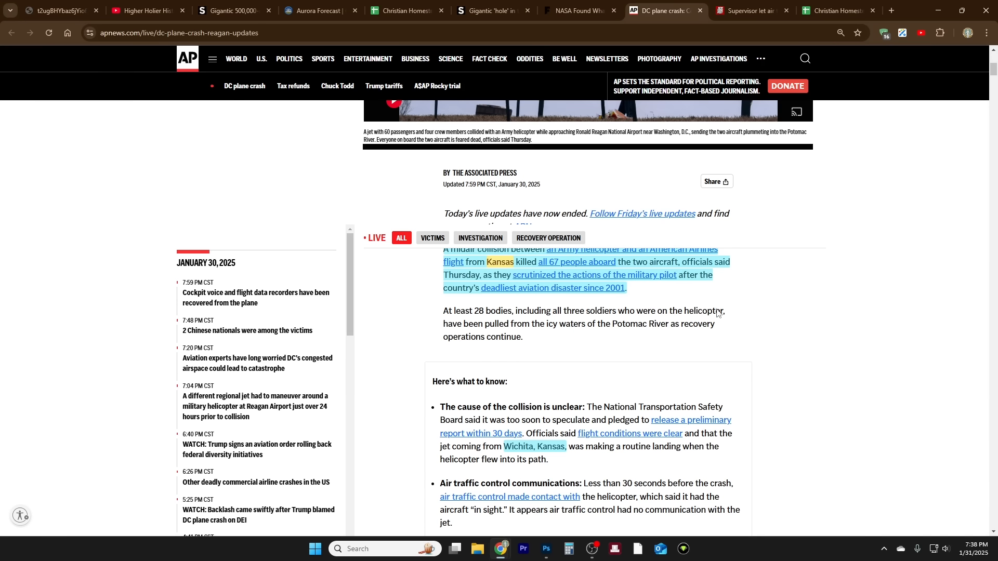
{"action": "mouse_move", "coordinate": [779, 341]}
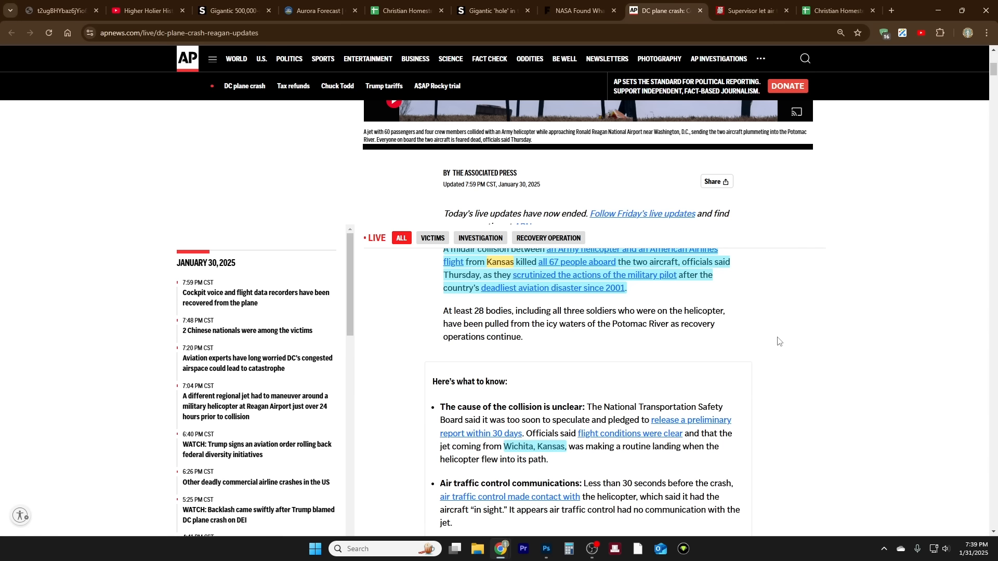
{"action": "mouse_move", "coordinate": [595, 318]}
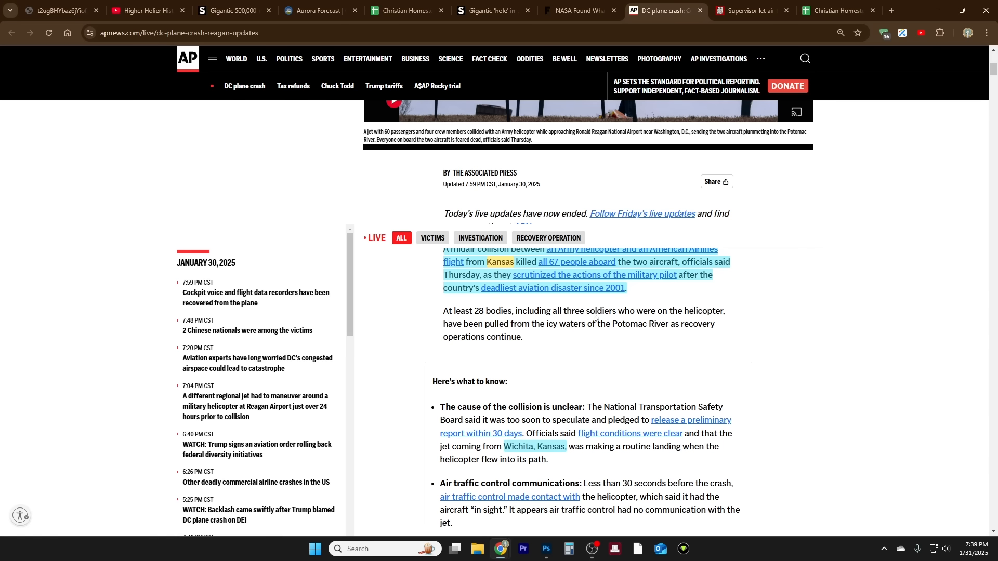
{"action": "mouse_move", "coordinate": [566, 305]}
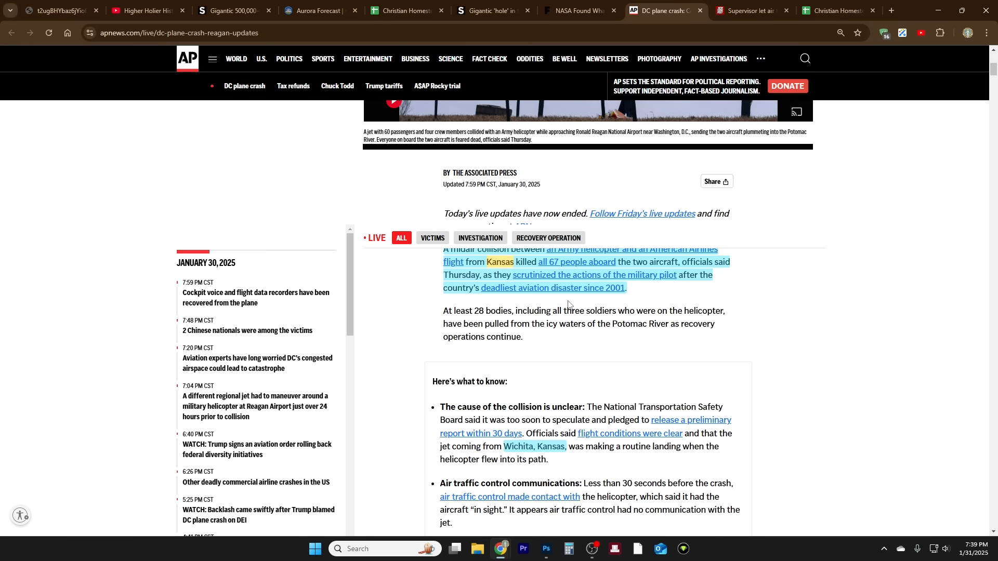
{"action": "mouse_move", "coordinate": [772, 355]}
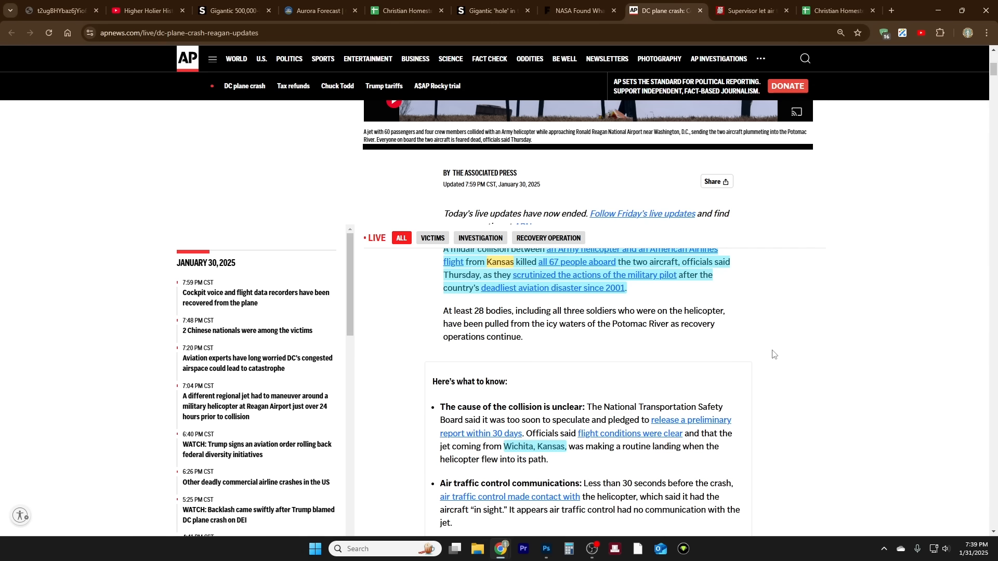
Step: Scroll past the collision-site map and back to the headline about the collision killing 67
{"action": "scroll", "scroll_direction": "down", "scroll_amount": 3}
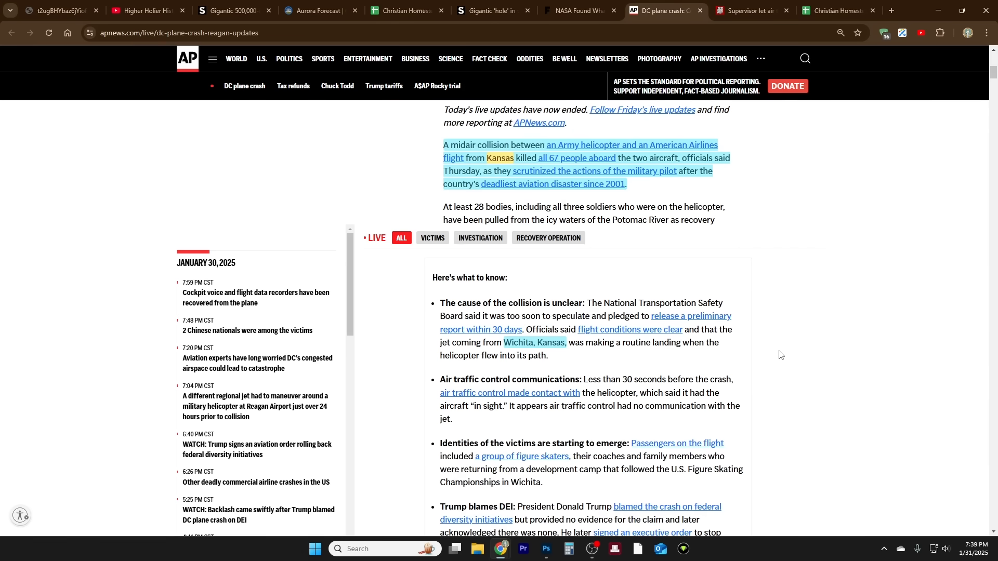
{"action": "scroll", "scroll_direction": "down", "scroll_amount": 3}
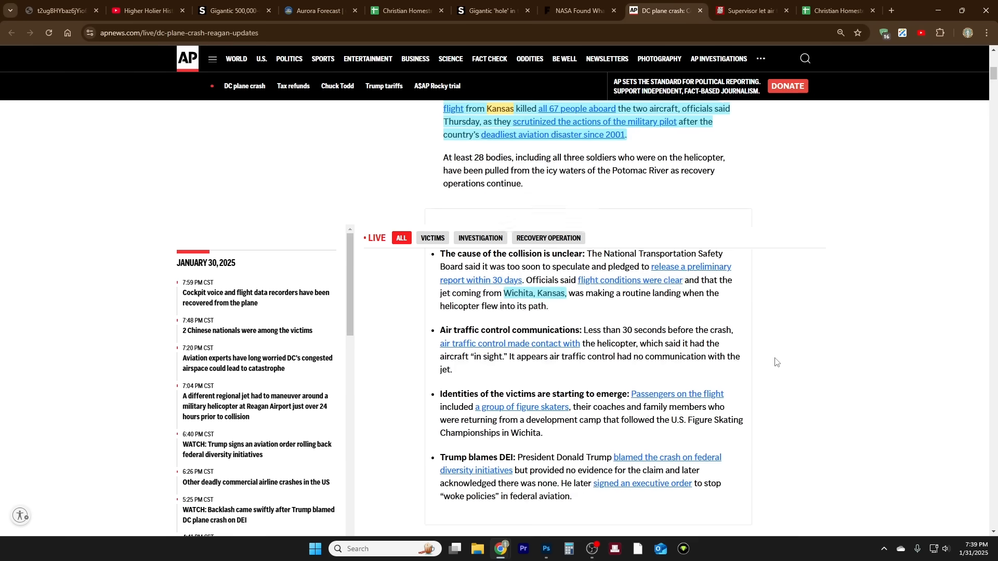
{"action": "scroll", "scroll_direction": "down", "scroll_amount": 3}
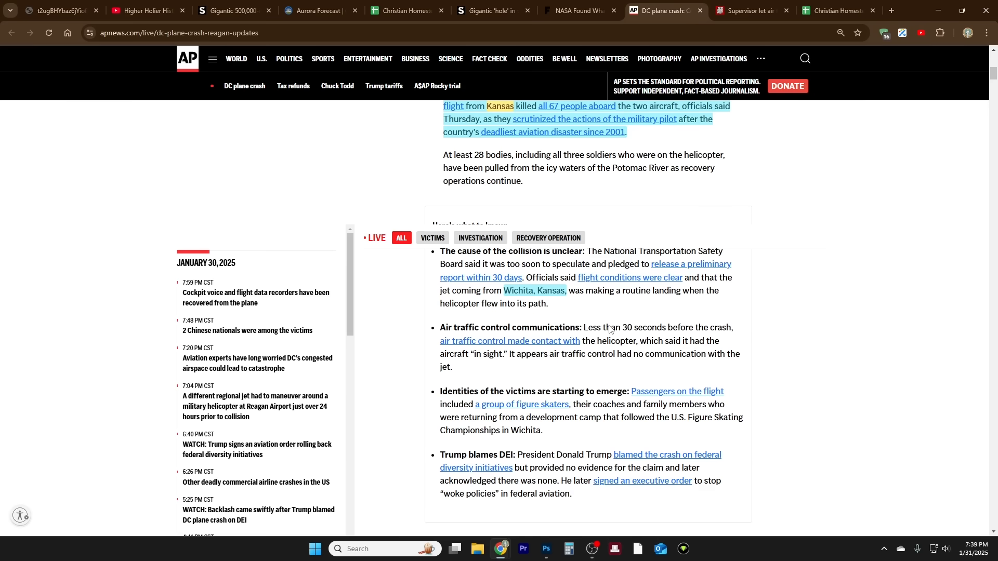
{"action": "mouse_move", "coordinate": [521, 297]}
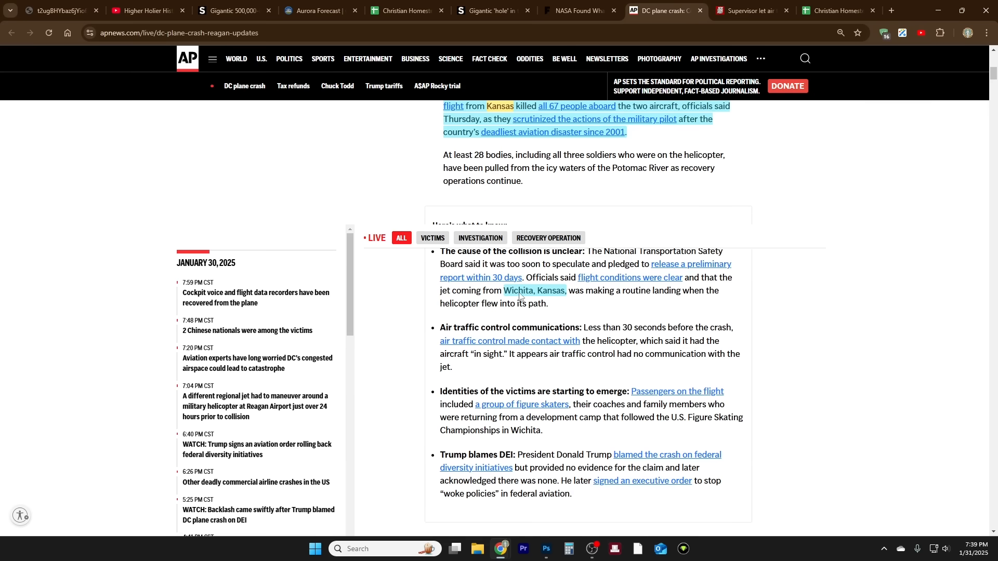
{"action": "mouse_move", "coordinate": [580, 301]}
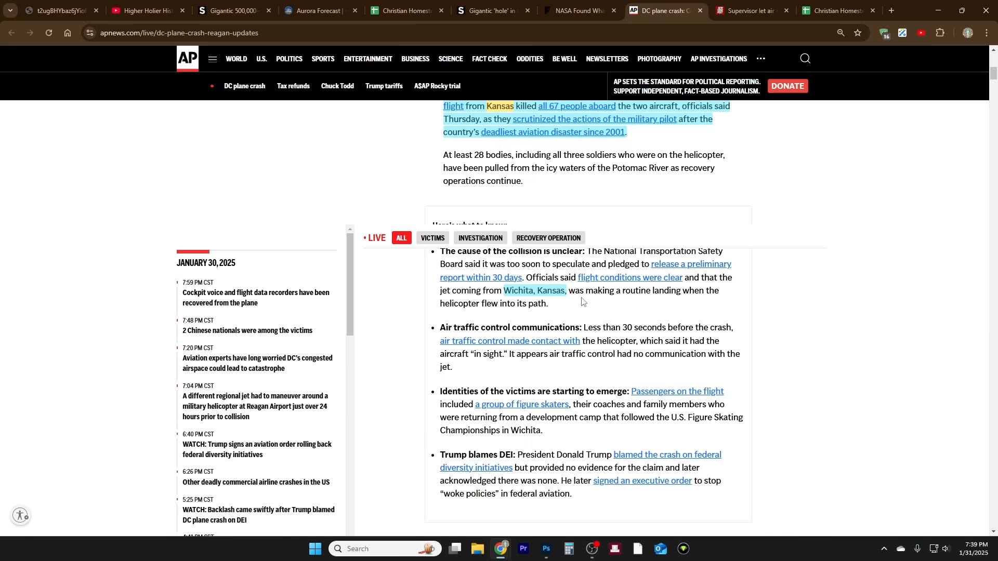
{"action": "mouse_move", "coordinate": [586, 299]}
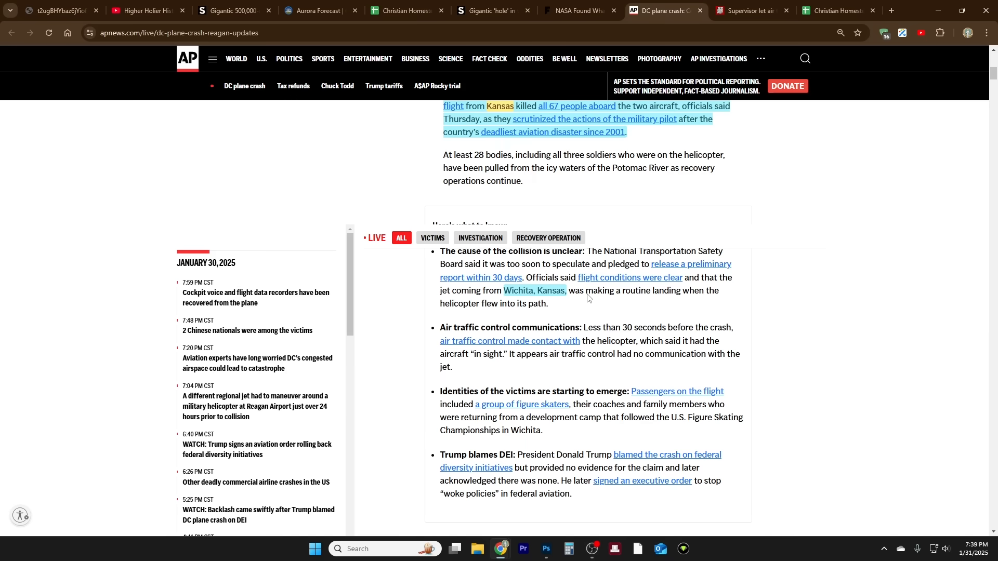
{"action": "mouse_move", "coordinate": [616, 313]}
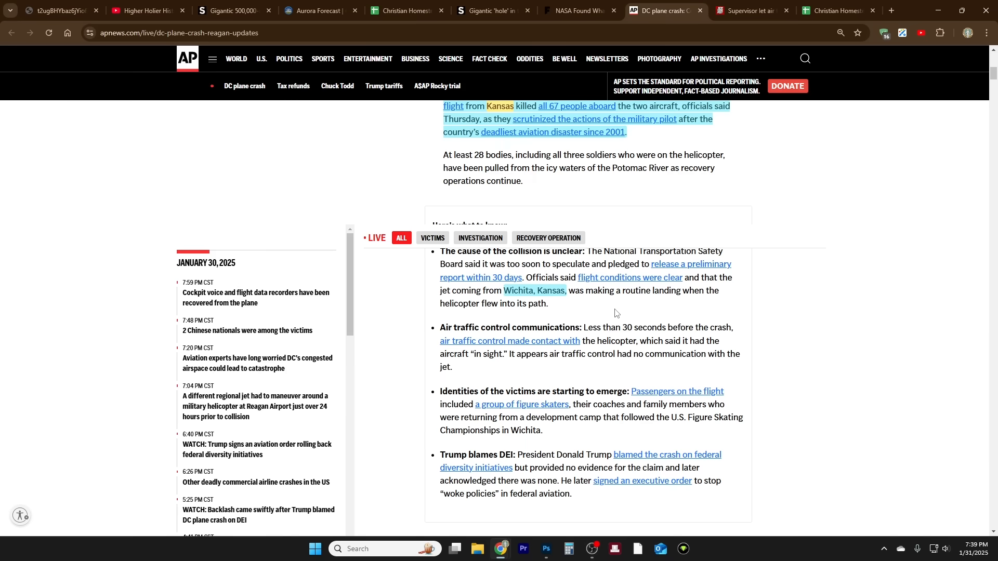
{"action": "mouse_move", "coordinate": [730, 317]}
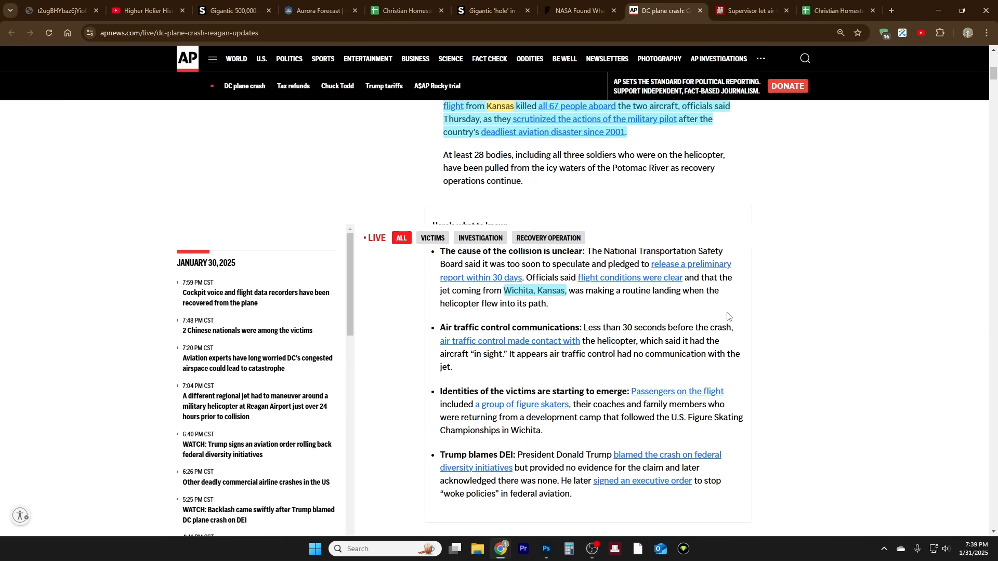
{"action": "scroll", "scroll_direction": "down", "scroll_amount": 3}
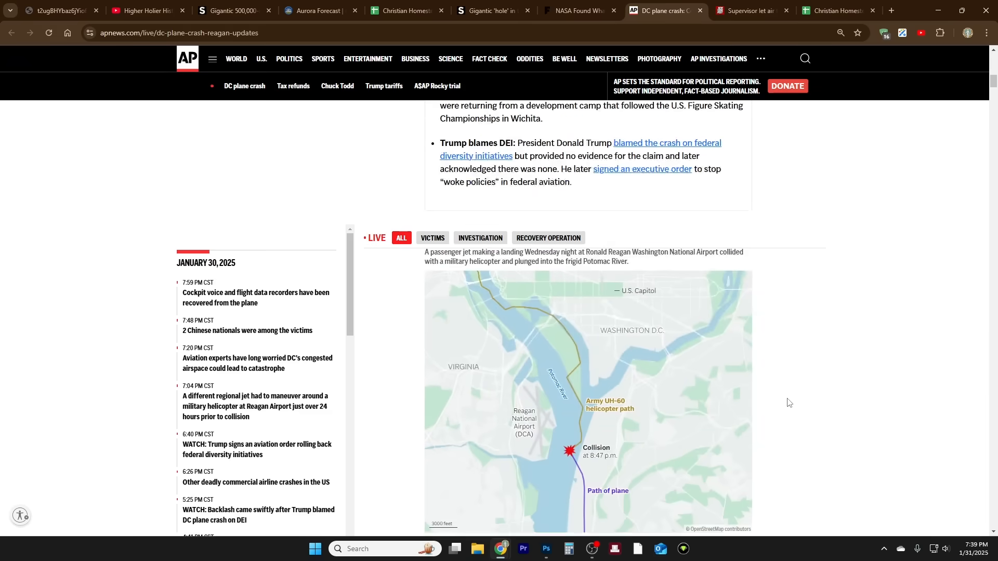
{"action": "scroll", "scroll_direction": "down", "scroll_amount": 3}
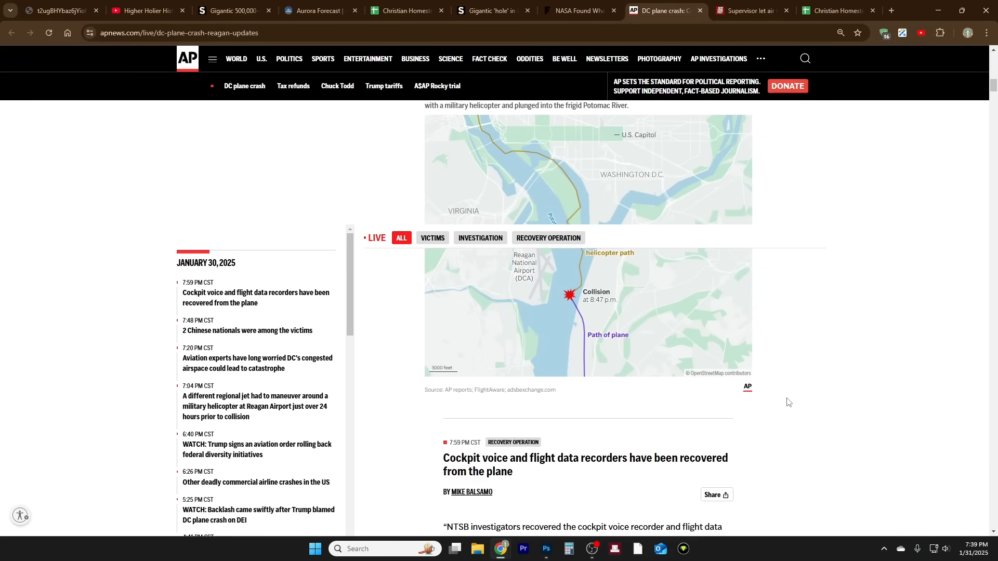
{"action": "scroll", "scroll_direction": "up", "scroll_amount": 3}
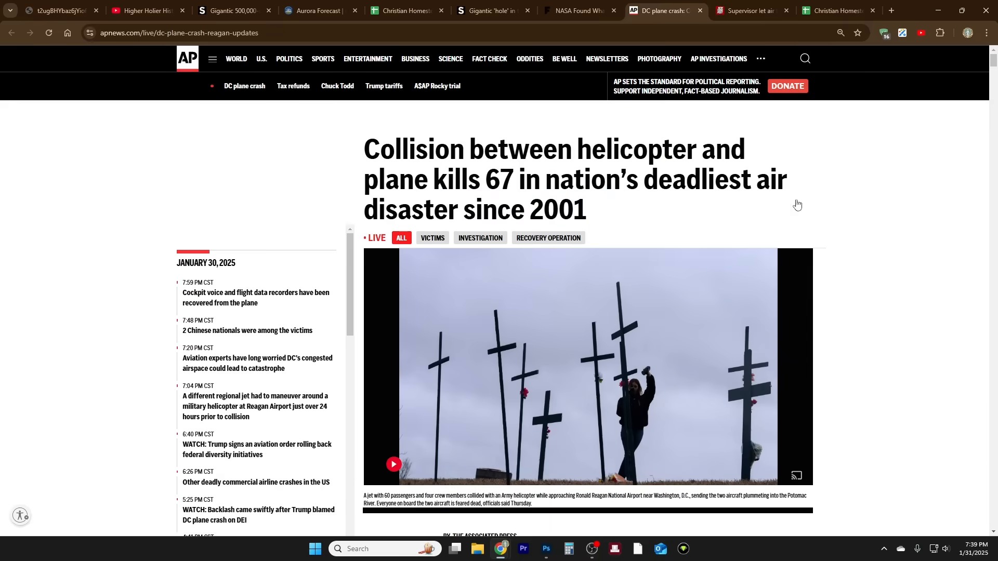
{"action": "mouse_move", "coordinate": [751, 11]}
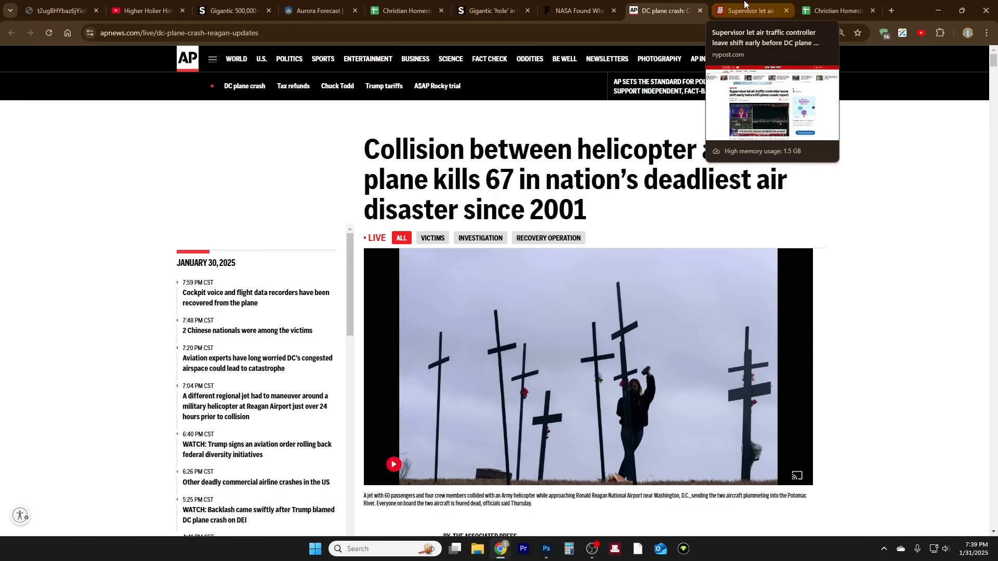
Step: Bring up the New York Post report on the supervisor letting a controller leave early
{"action": "left_click", "coordinate": [751, 11]}
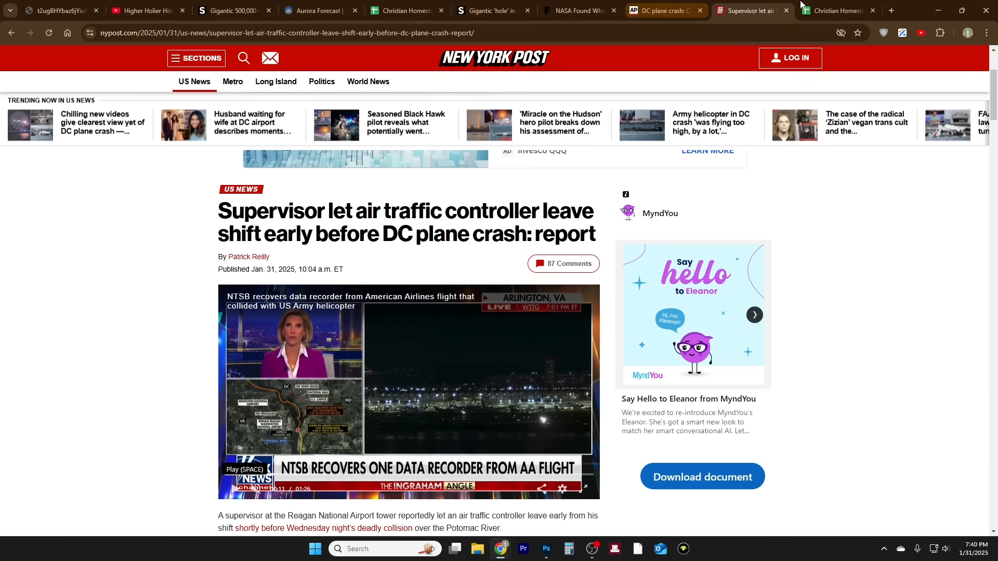
Step: Show the Signs: United States sheet at 150% zoom and select the 28 Jan coronal hole row
{"action": "left_click", "coordinate": [833, 10]}
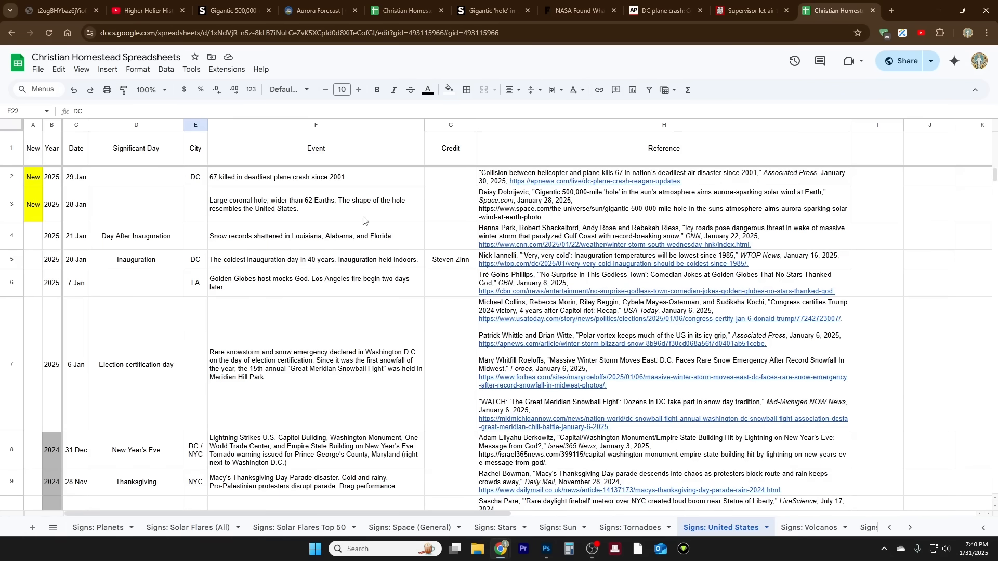
{"action": "left_click", "coordinate": [163, 90]}
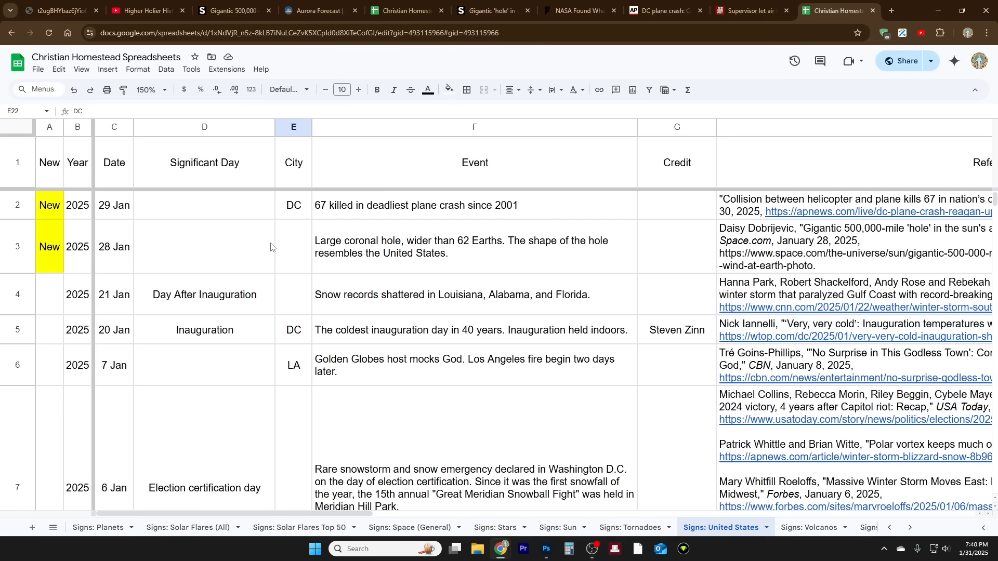
{"action": "mouse_move", "coordinate": [414, 399]}
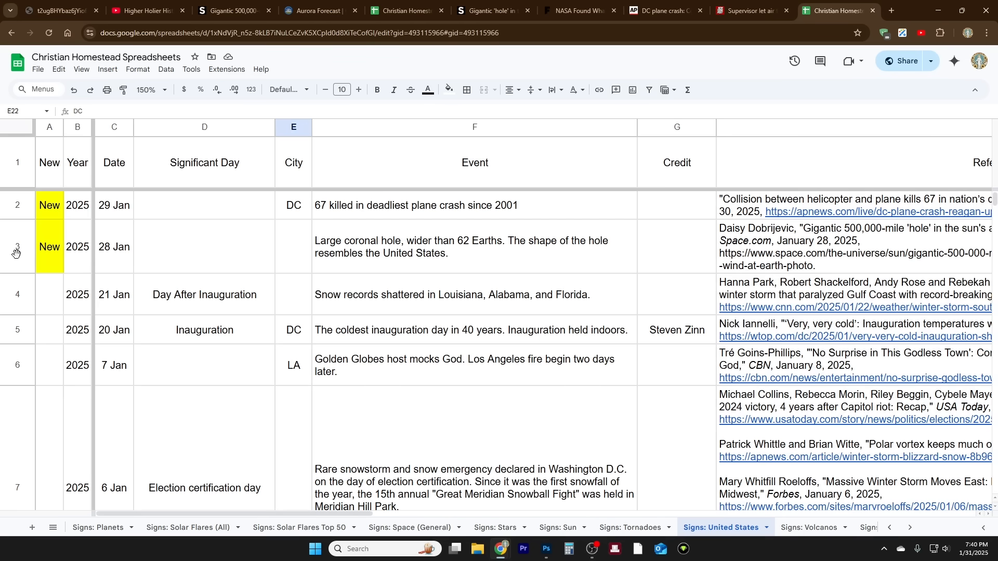
{"action": "left_click", "coordinate": [17, 248]}
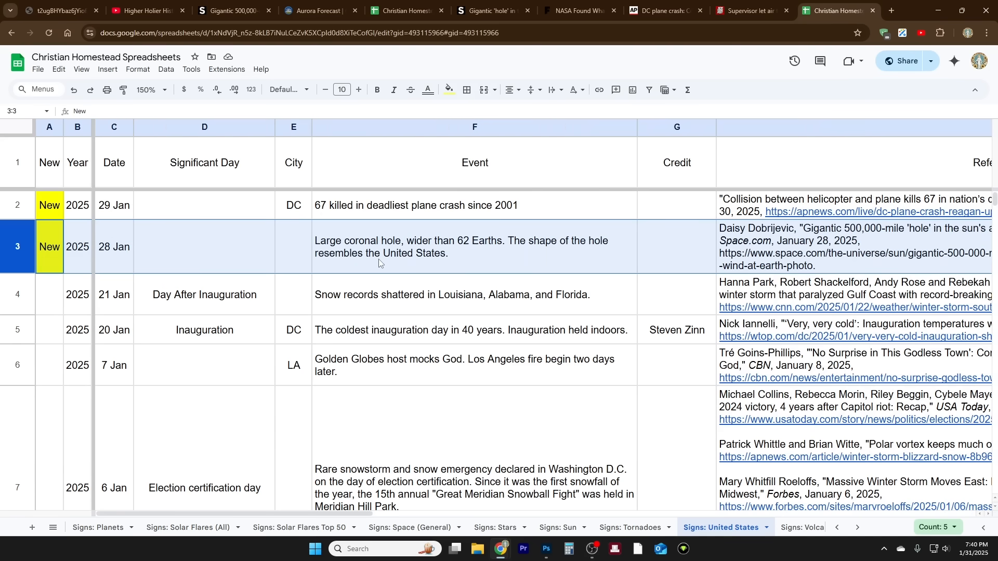
{"action": "mouse_move", "coordinate": [203, 342]}
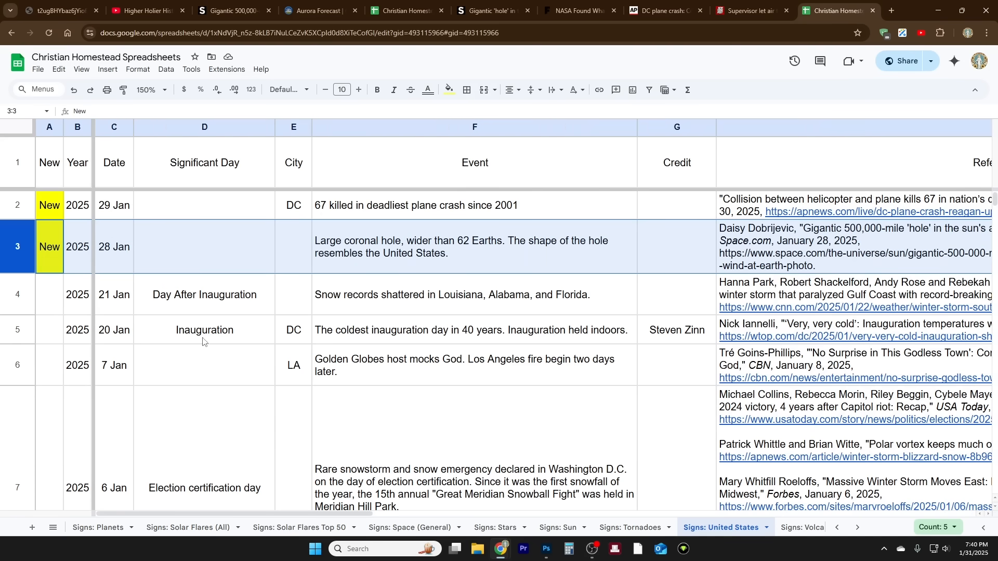
Step: Enter DC as the city for the 21 Jan snow-records entry, then select the 20 Jan Inauguration row
{"action": "left_click", "coordinate": [292, 295]}
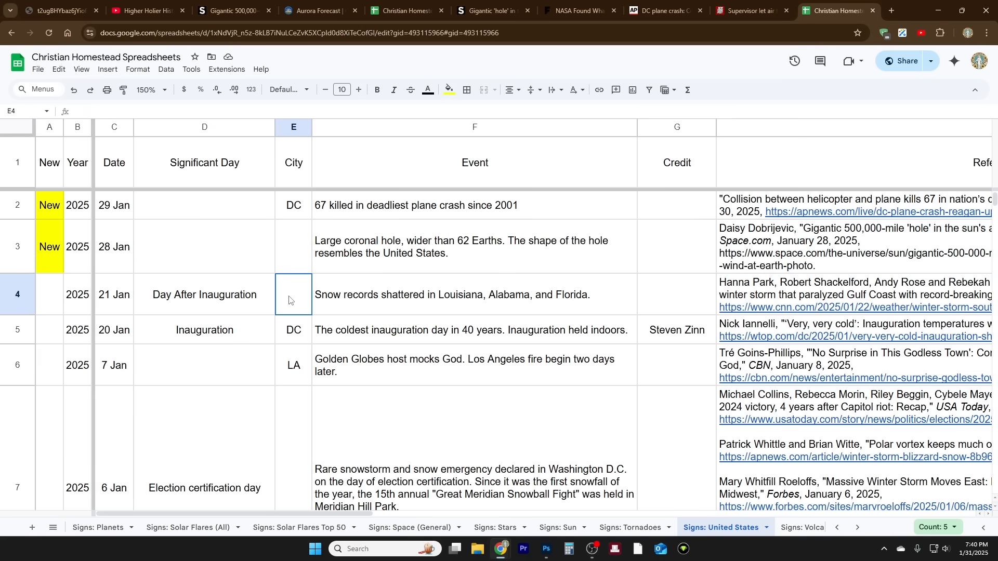
{"action": "type", "text": "DC"}
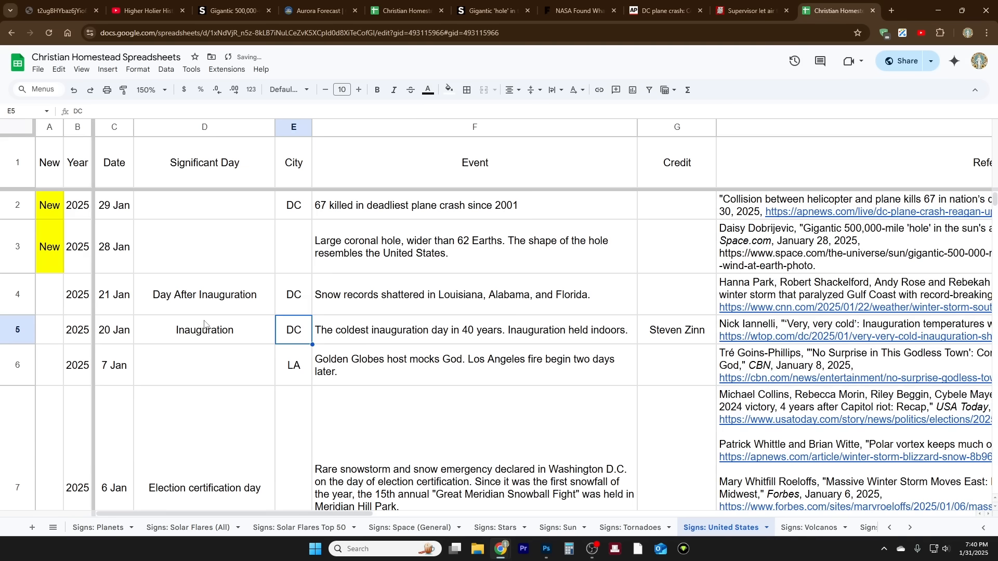
{"action": "mouse_move", "coordinate": [28, 305]}
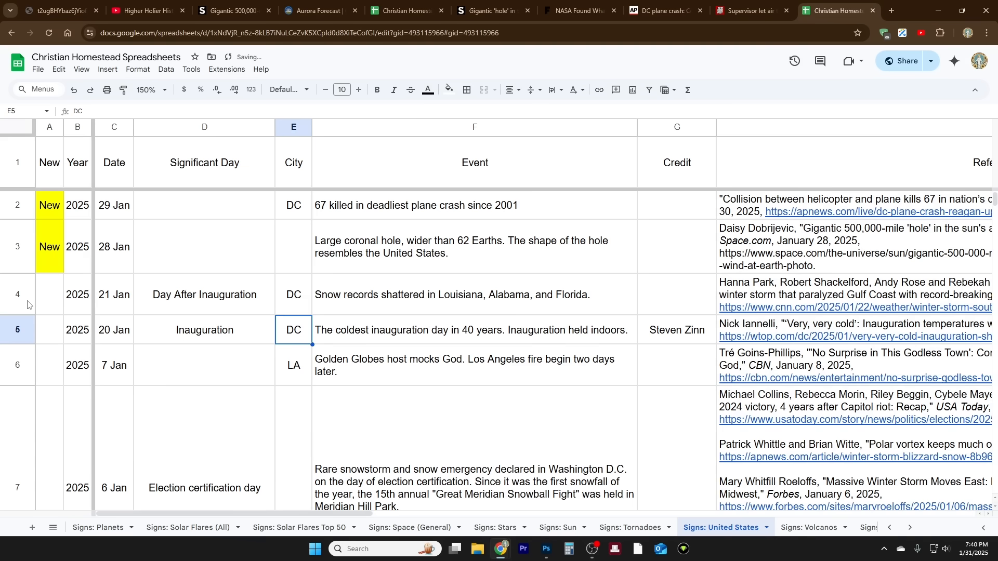
{"action": "left_click", "coordinate": [17, 294]}
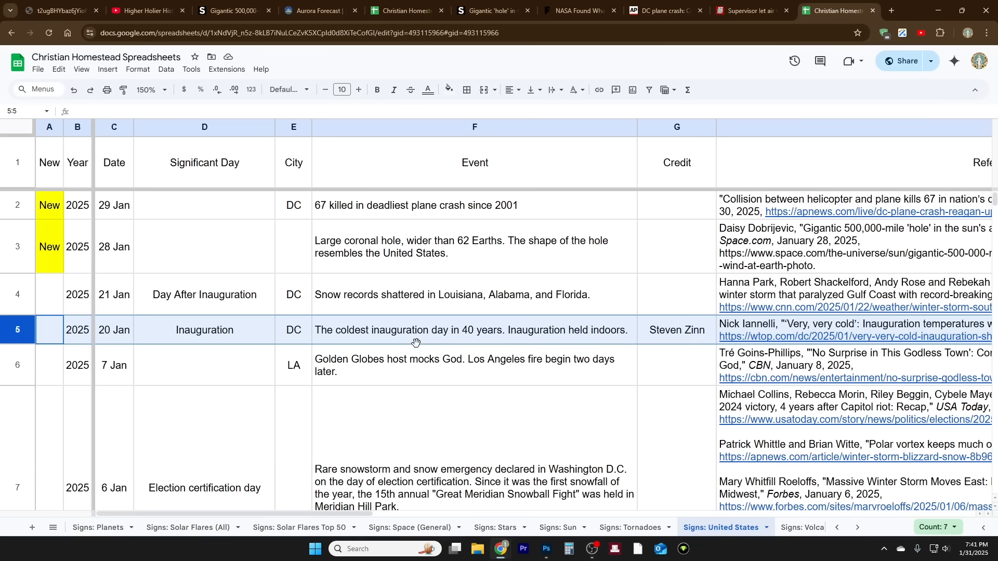
{"action": "mouse_move", "coordinate": [434, 358]}
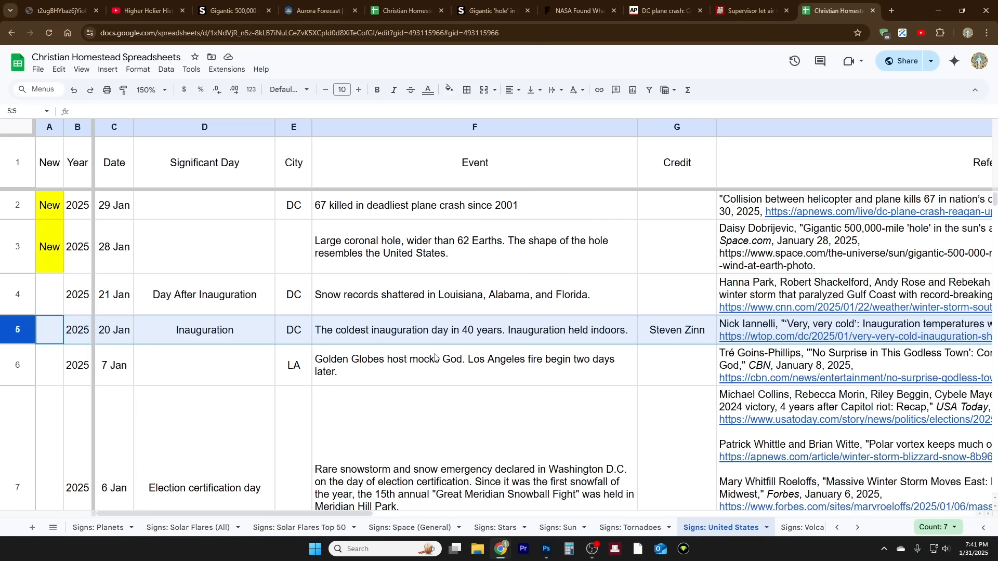
{"action": "mouse_move", "coordinate": [496, 359]}
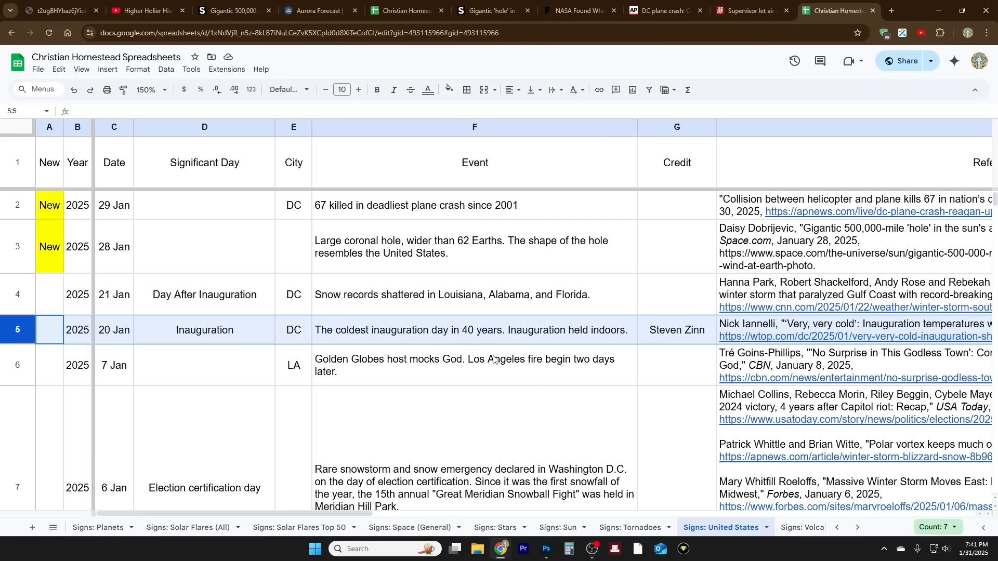
{"action": "scroll", "scroll_direction": "down", "scroll_amount": 3}
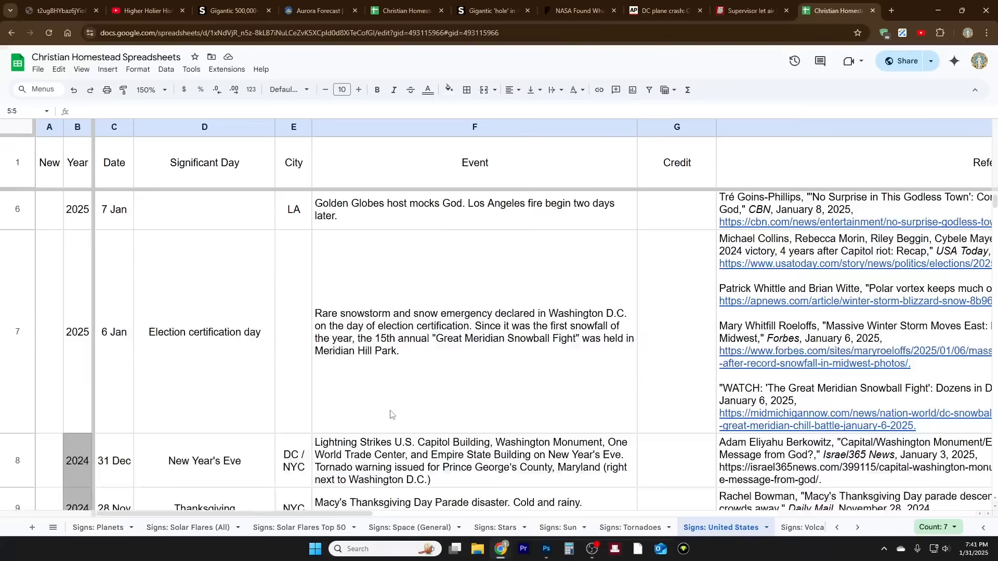
{"action": "scroll", "scroll_direction": "down", "scroll_amount": 3}
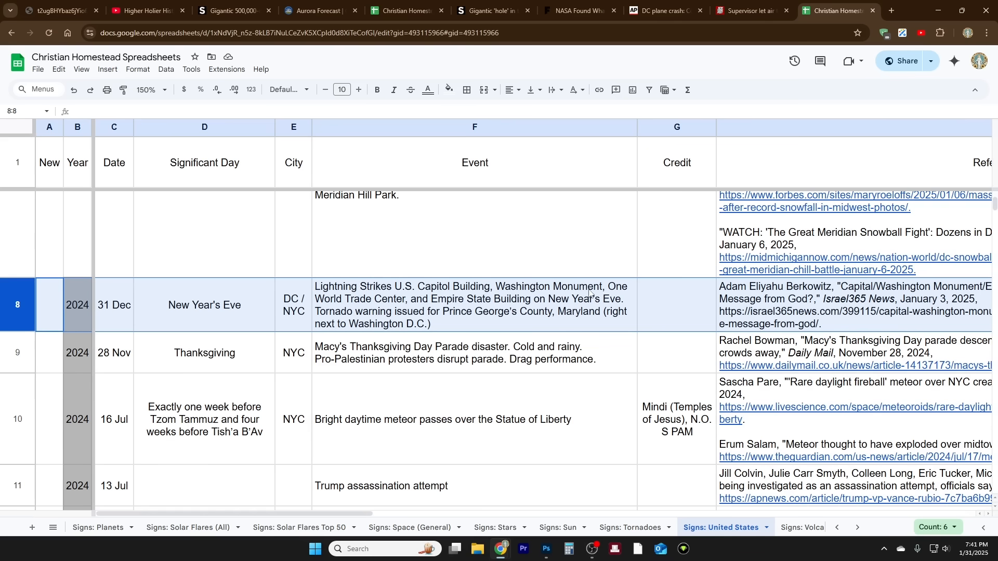
{"action": "mouse_move", "coordinate": [458, 320]}
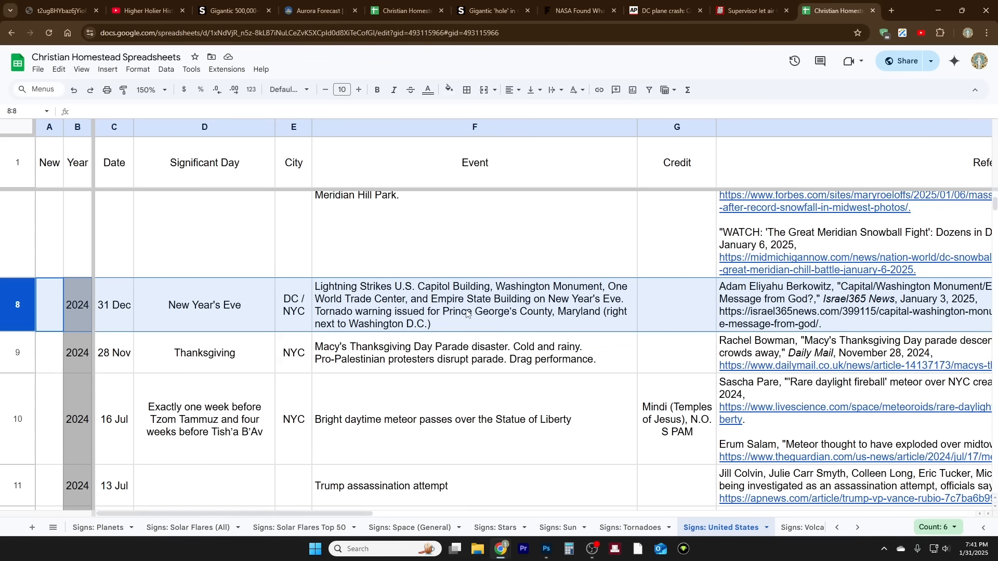
{"action": "scroll", "scroll_direction": "down", "scroll_amount": 3}
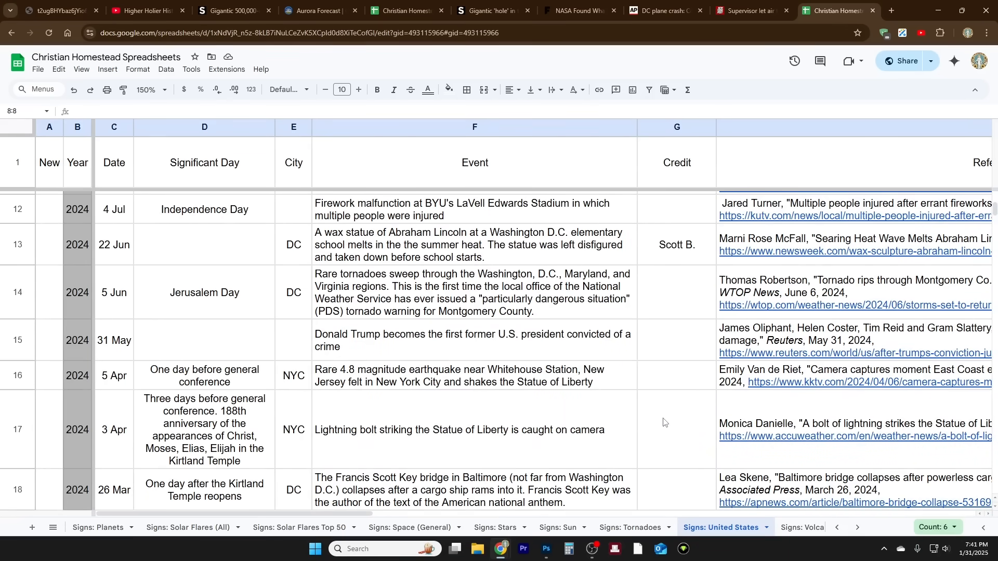
{"action": "scroll", "scroll_direction": "down", "scroll_amount": 3}
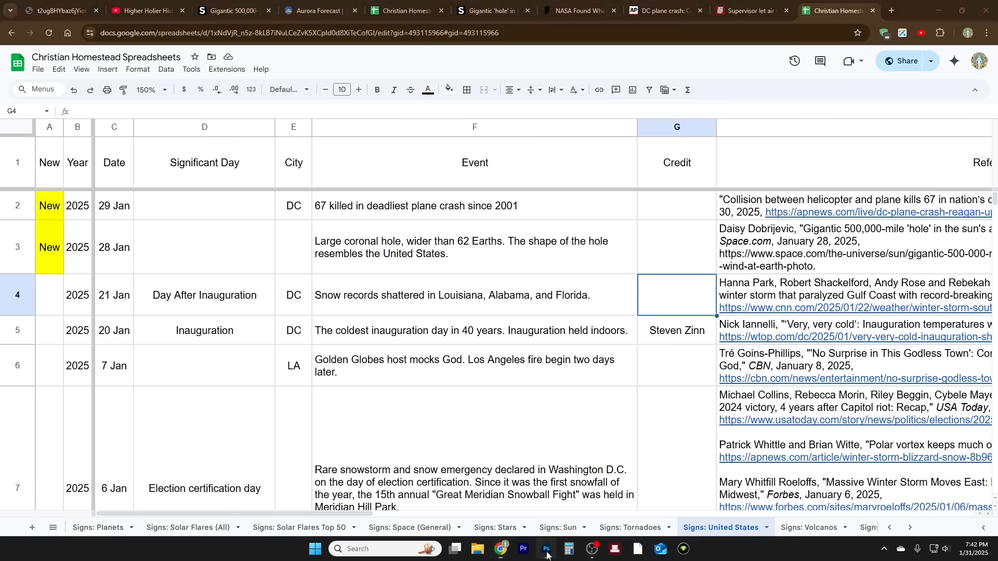
Step: Toggle Layer 3 copy's visibility off, on, then off, leaving the bare coronal hole showing
{"action": "left_click", "coordinate": [546, 549]}
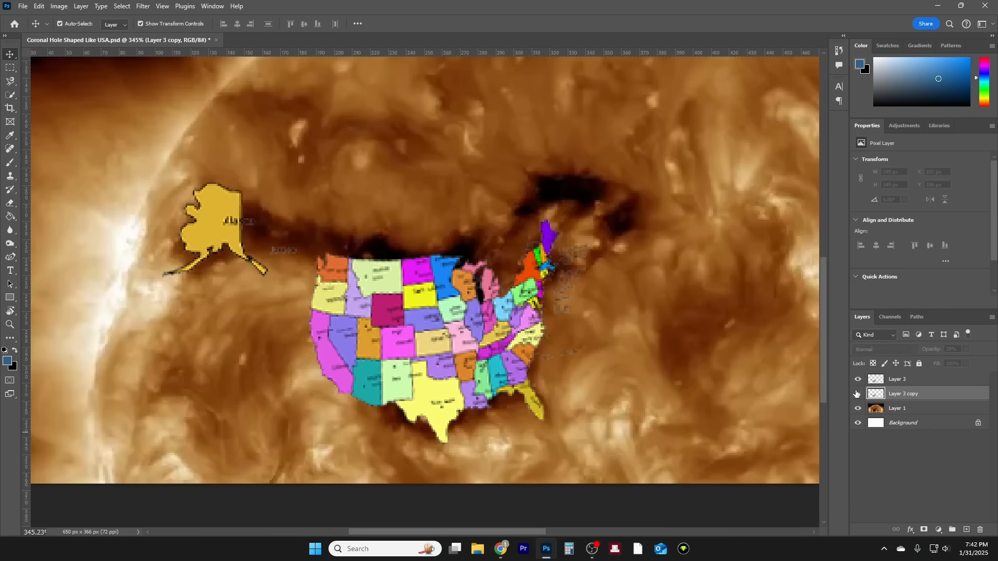
{"action": "left_click", "coordinate": [857, 393]}
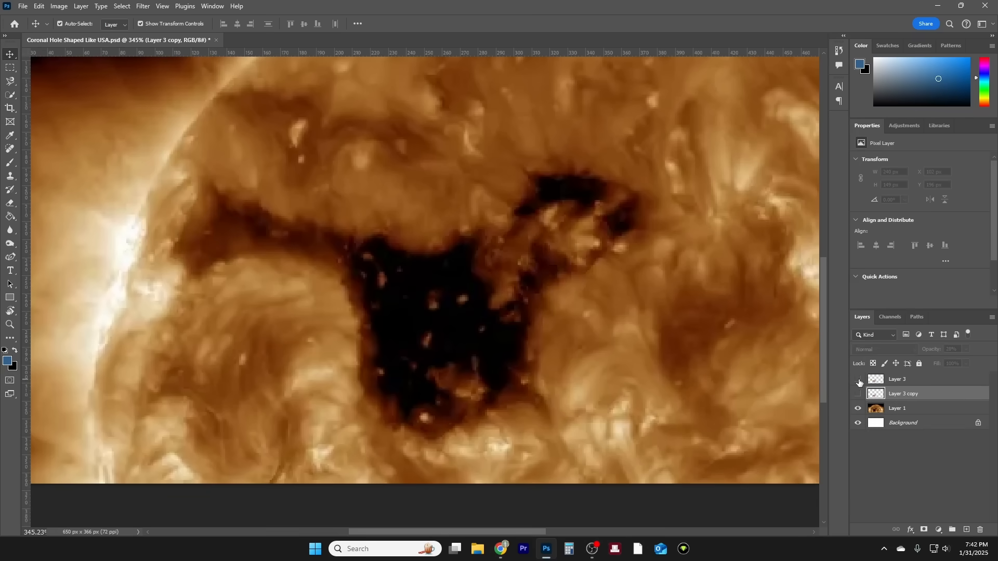
{"action": "left_click", "coordinate": [857, 381]}
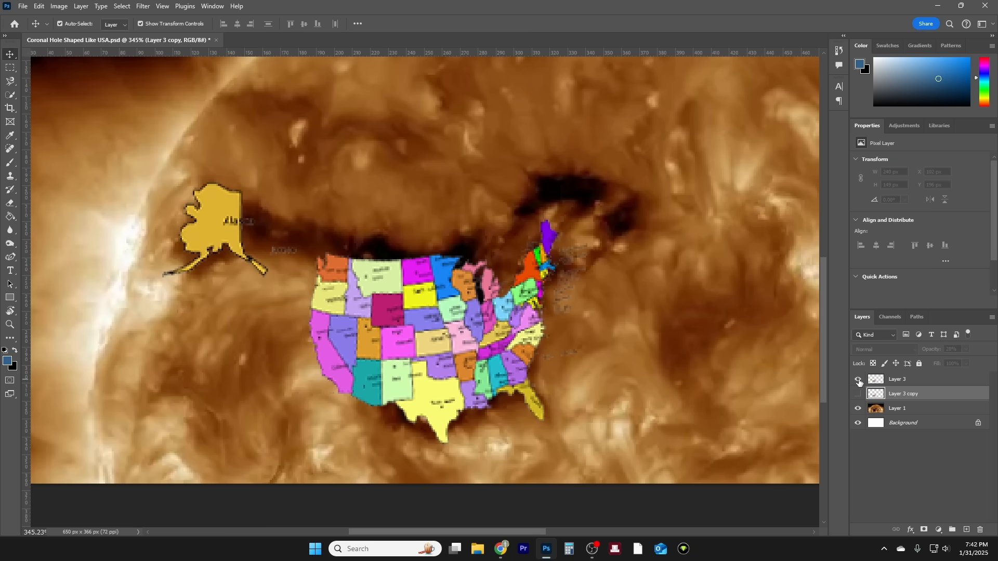
{"action": "left_click", "coordinate": [857, 380]}
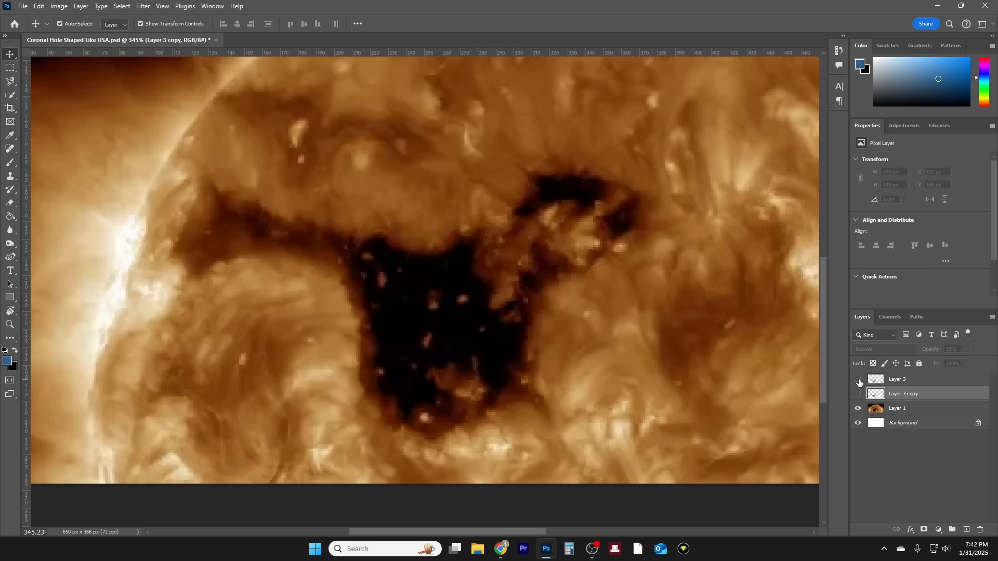